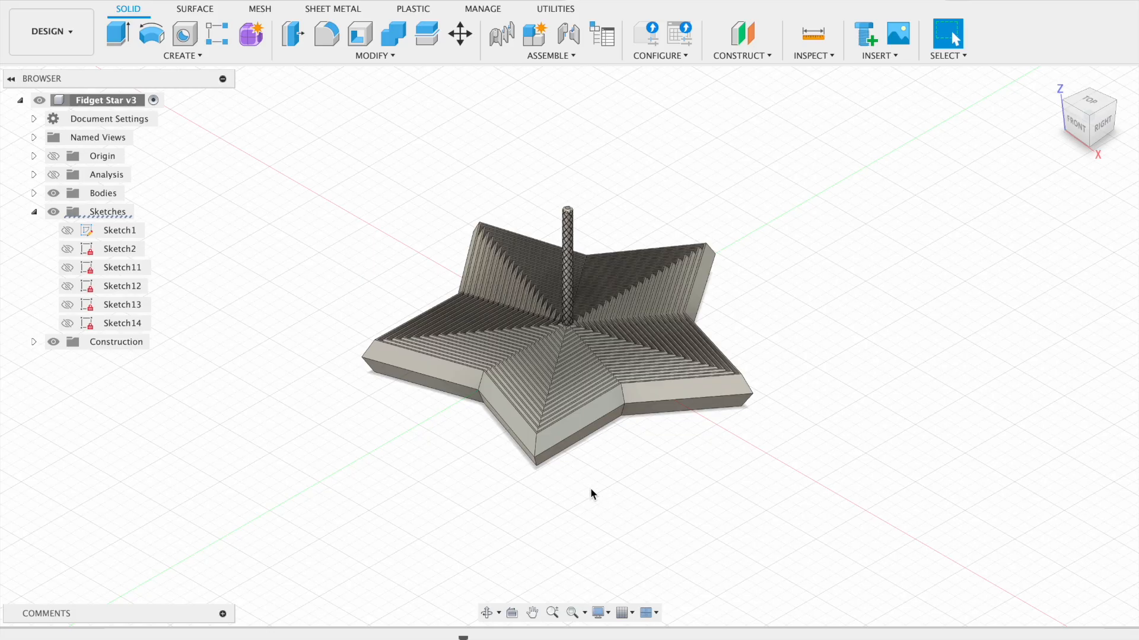
{"action": "mouse_move", "coordinate": [717, 336]}
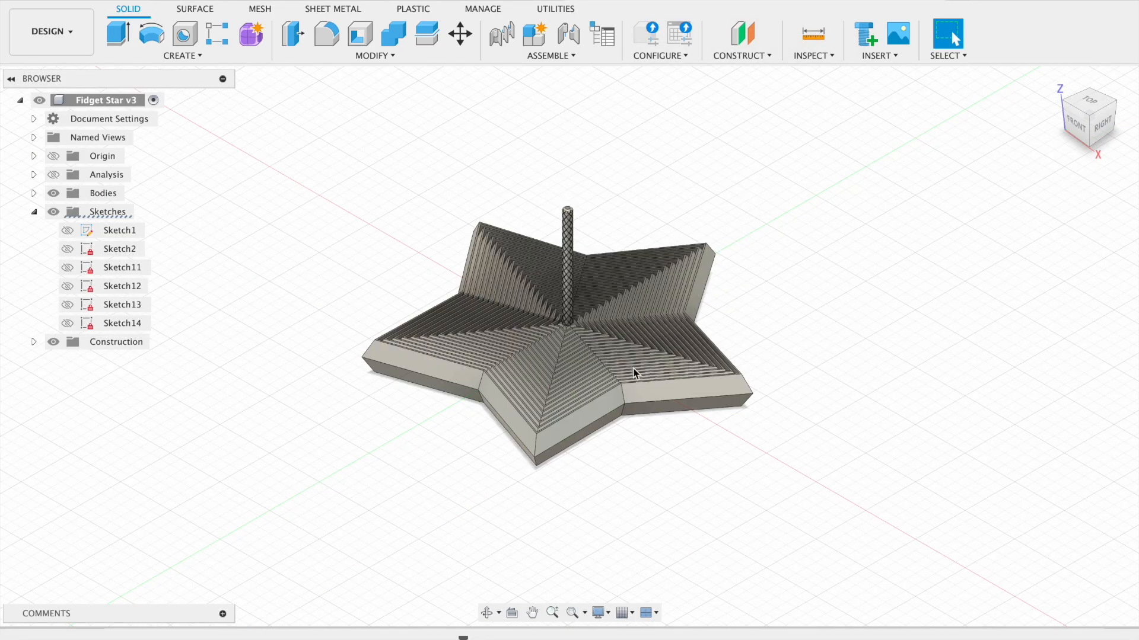
{"action": "mouse_move", "coordinate": [606, 241]}
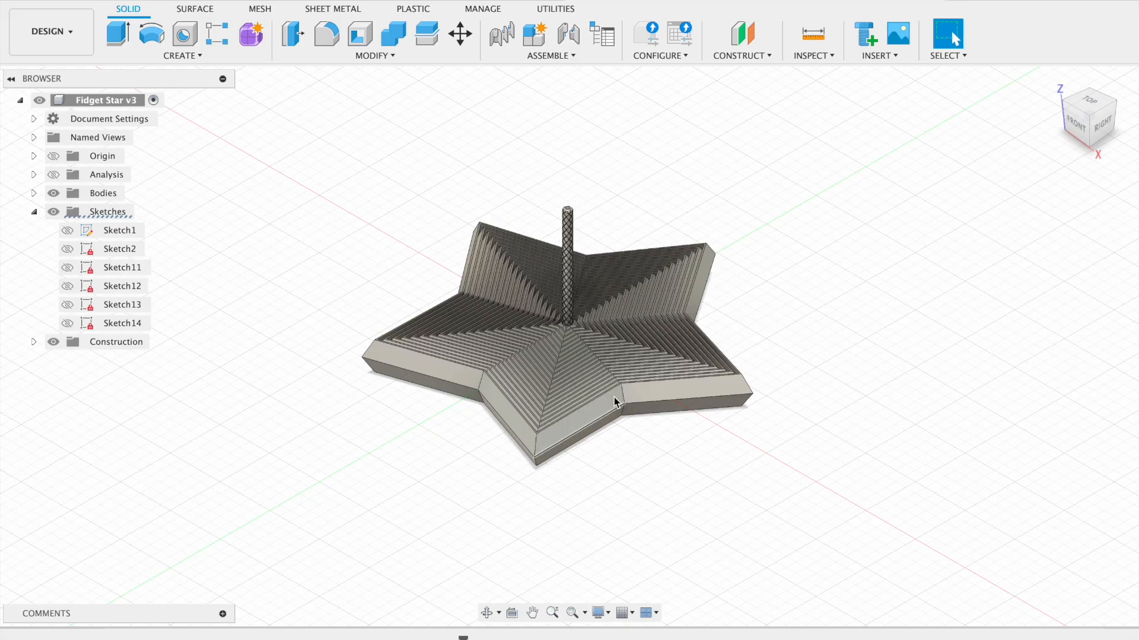
{"action": "mouse_move", "coordinate": [198, 126]}
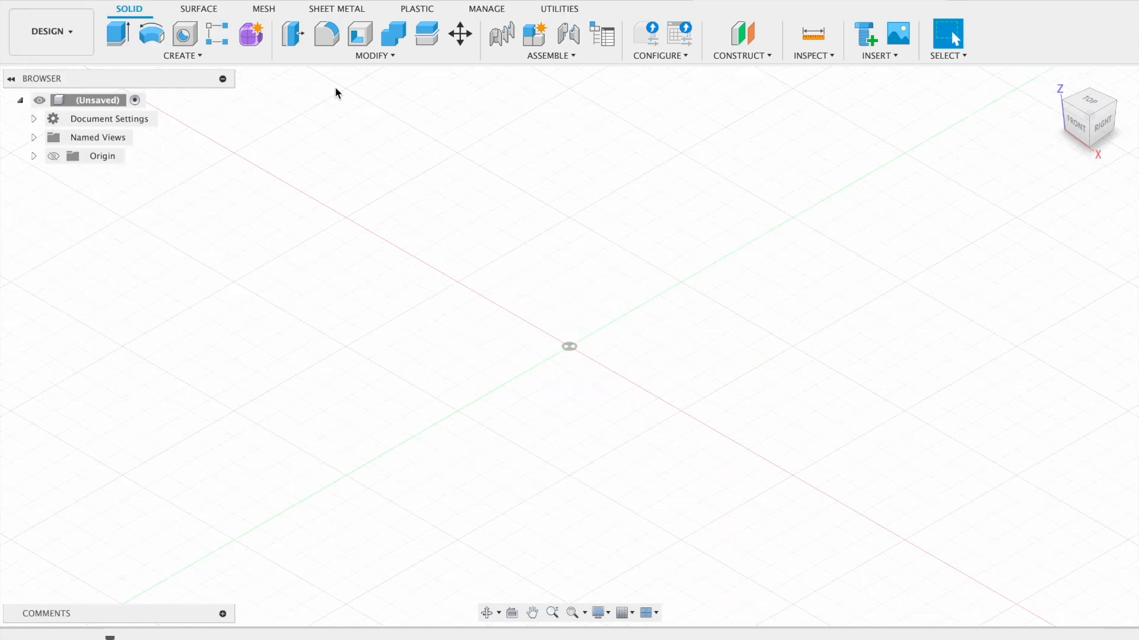
Start a new sketch on the horizontal XY ground plane.
{"action": "left_click", "coordinate": [182, 56]}
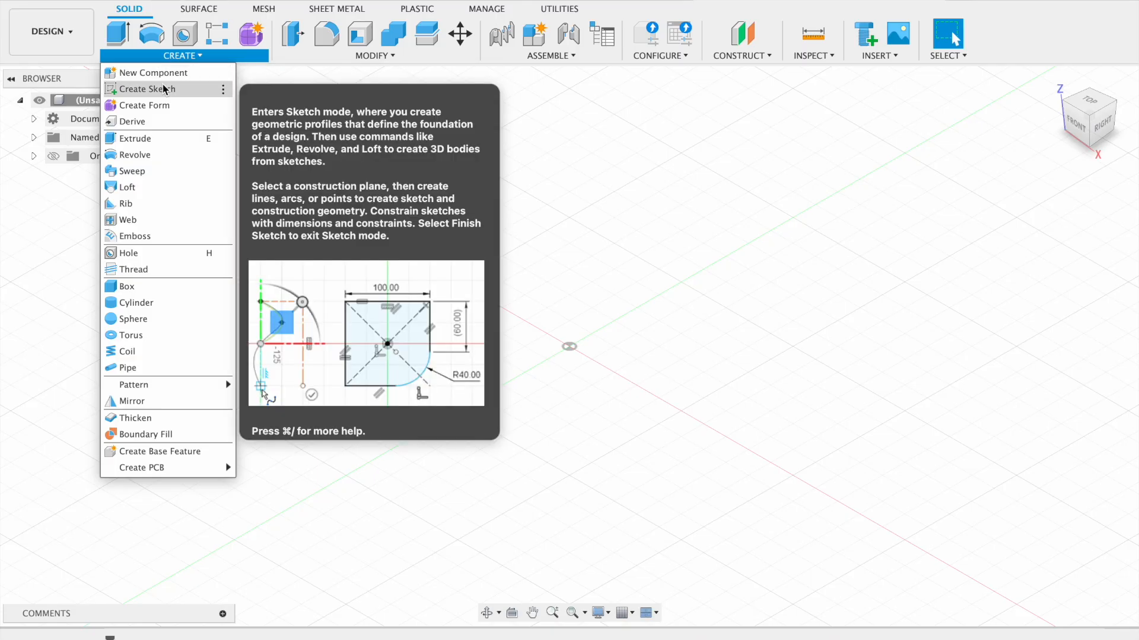
{"action": "left_click", "coordinate": [147, 89]}
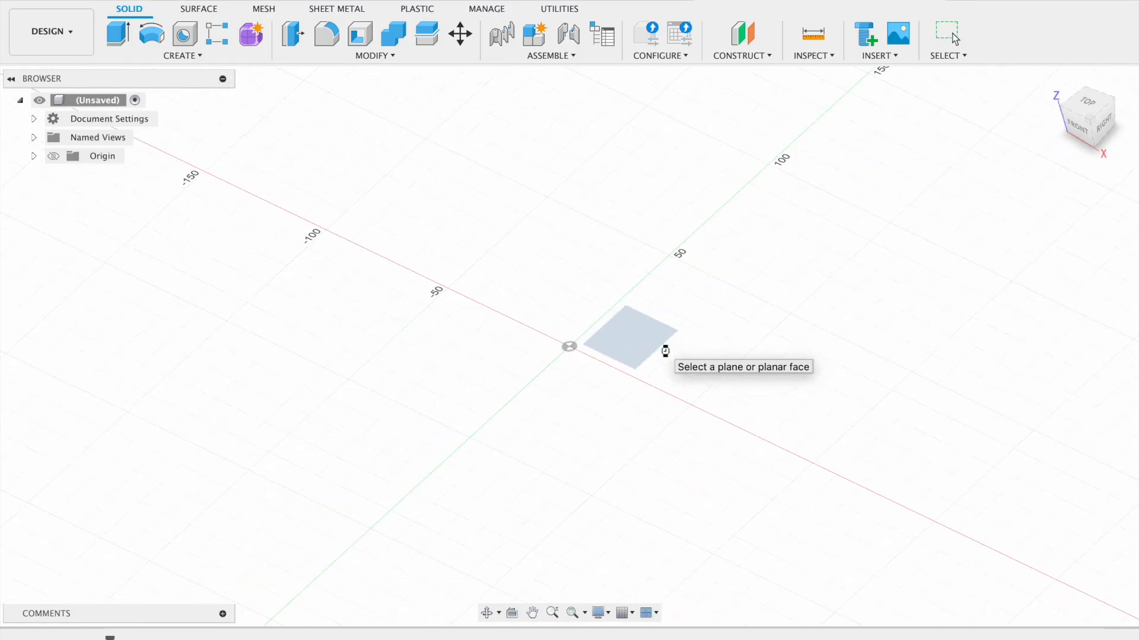
{"action": "left_click", "coordinate": [633, 336]}
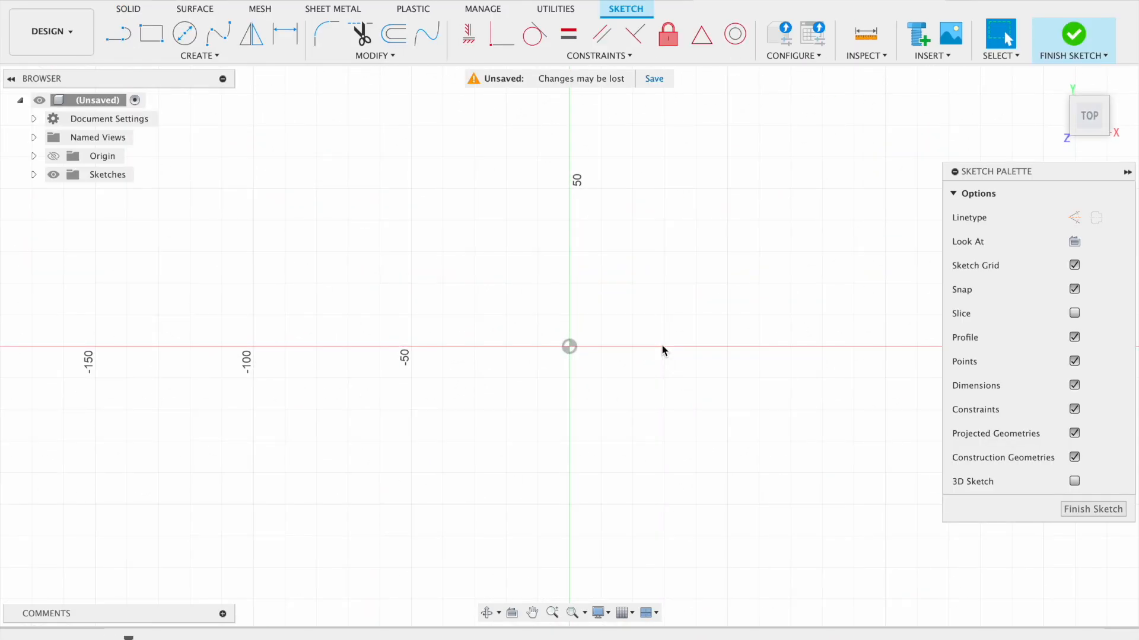
{"action": "mouse_move", "coordinate": [383, 308]}
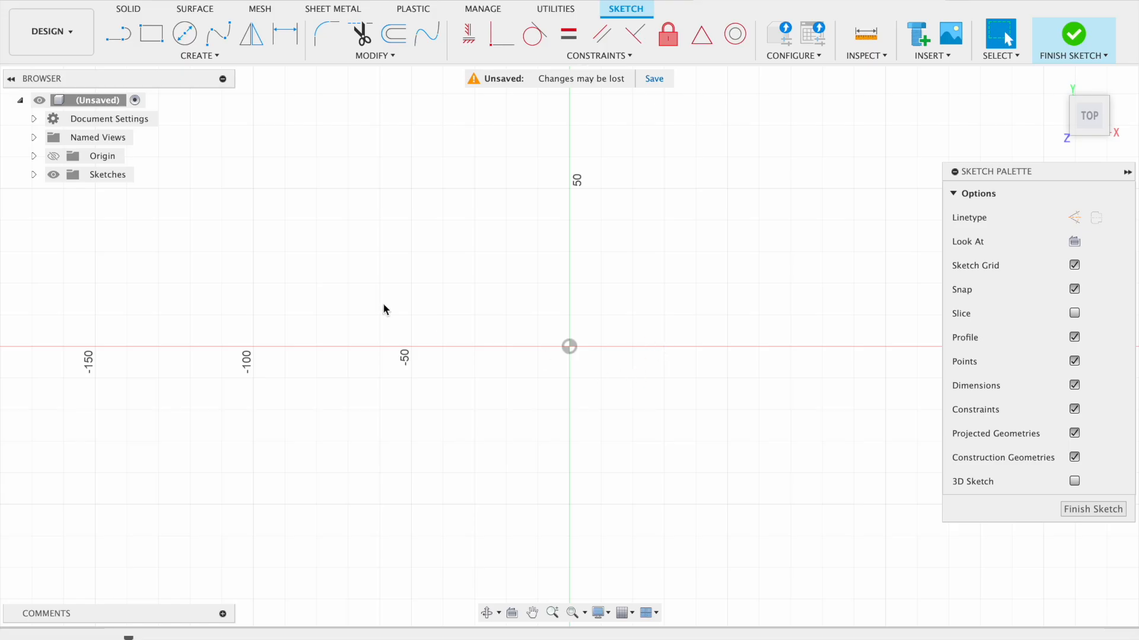
Draw a six-sided inscribed polygon of radius 60 mm at the origin, then finish the sketch.
{"action": "left_click", "coordinate": [199, 55]}
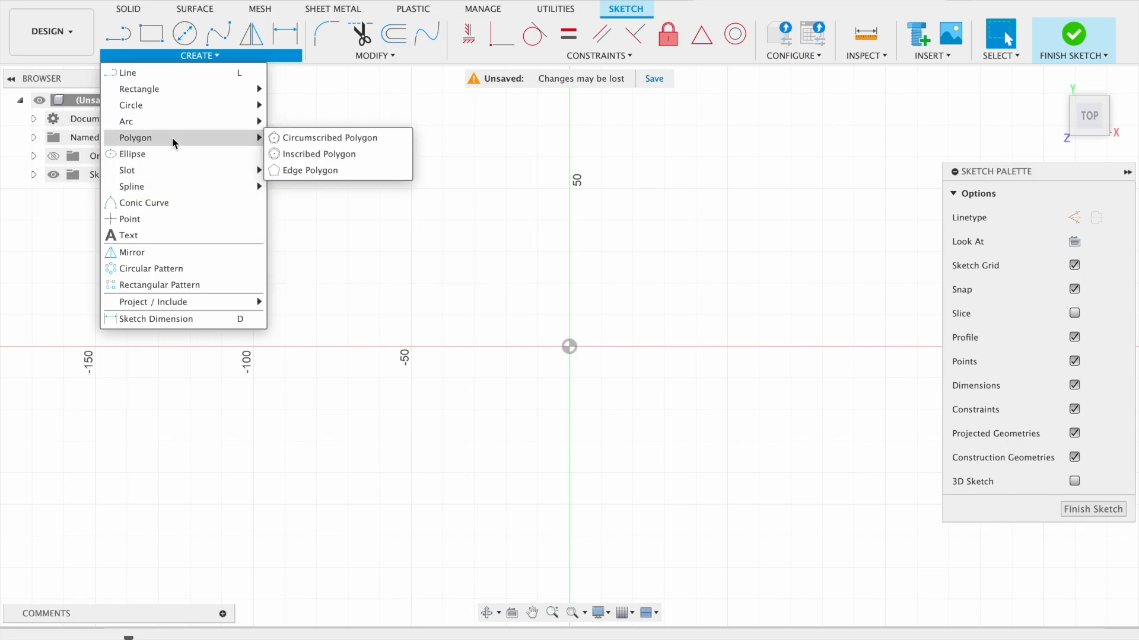
{"action": "left_click", "coordinate": [320, 153]}
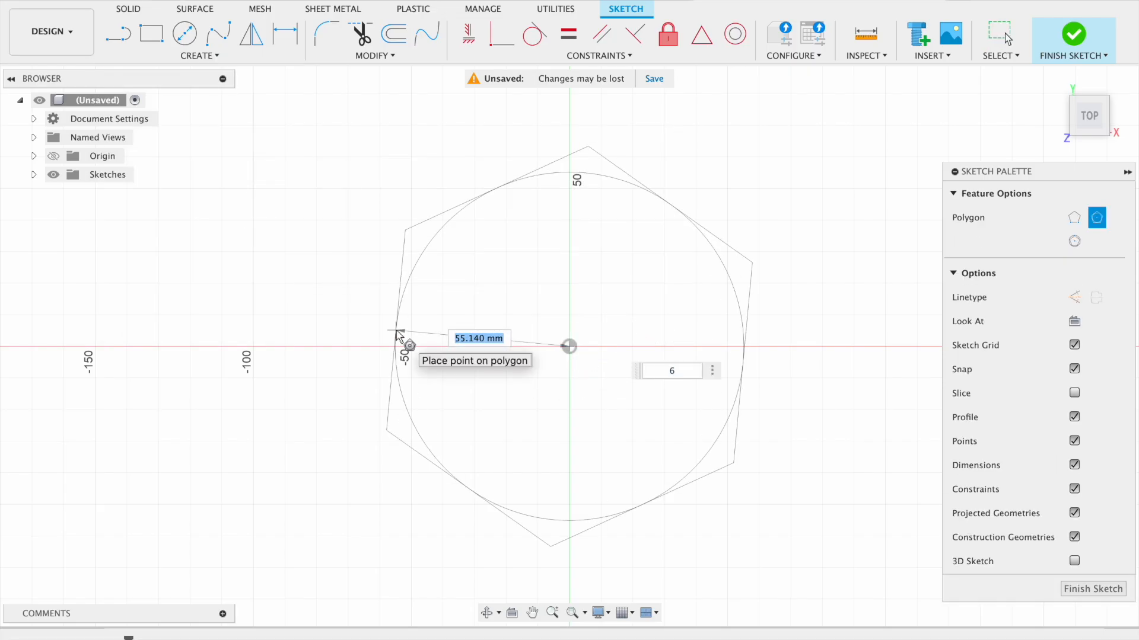
{"action": "left_click_drag", "start_coordinate": [398, 337], "coordinate": [419, 392]}
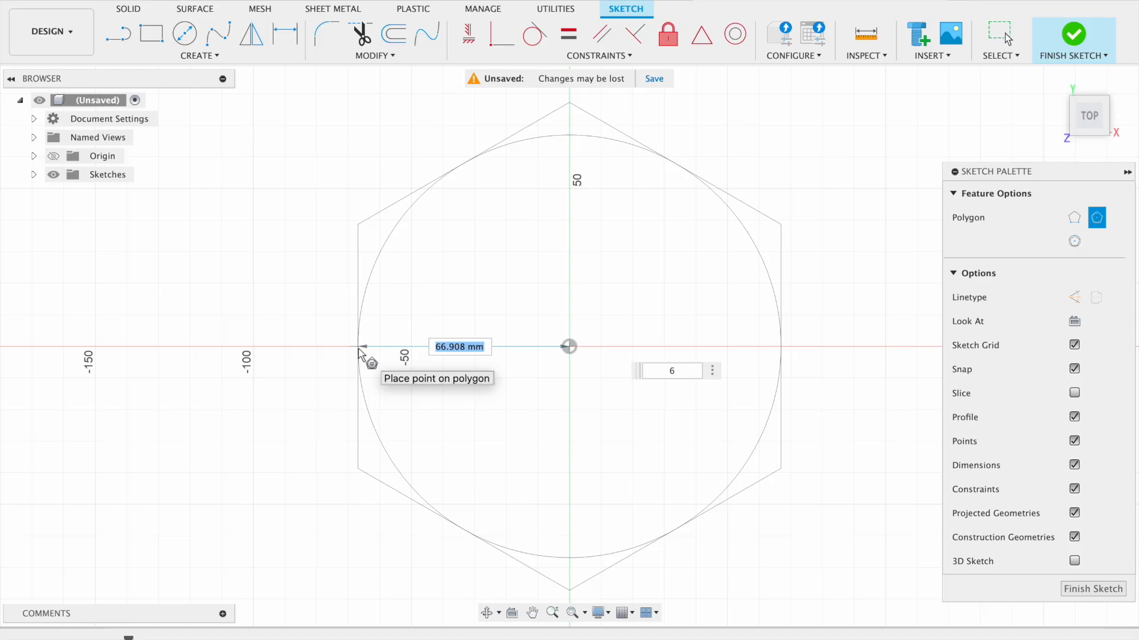
{"action": "type", "text": "60.00"}
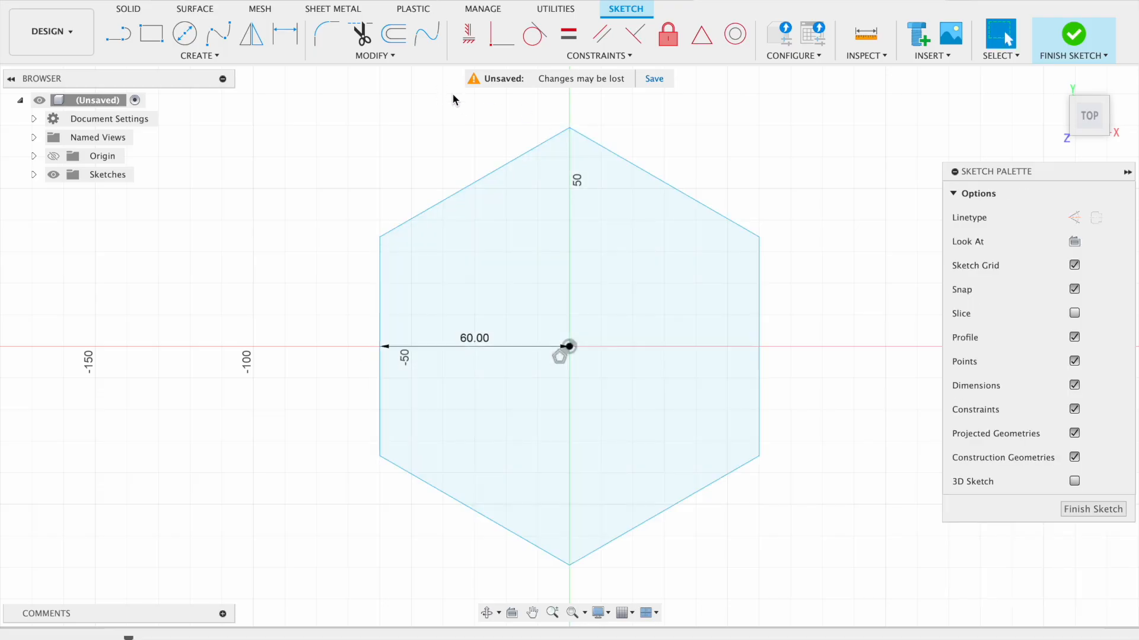
{"action": "mouse_move", "coordinate": [468, 36]}
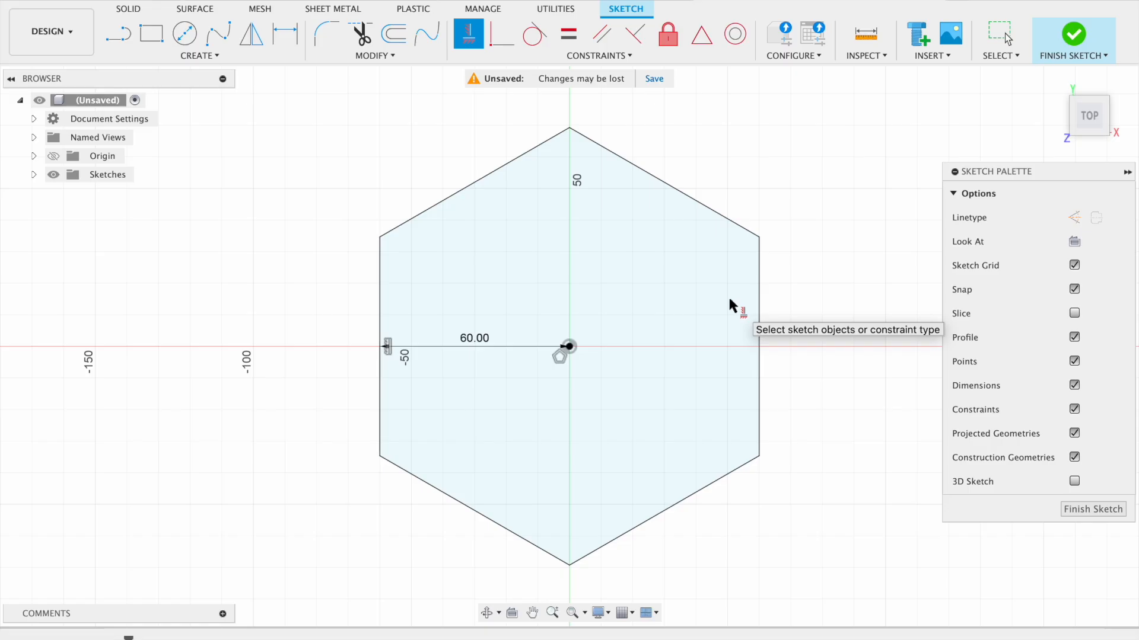
{"action": "mouse_move", "coordinate": [785, 246]}
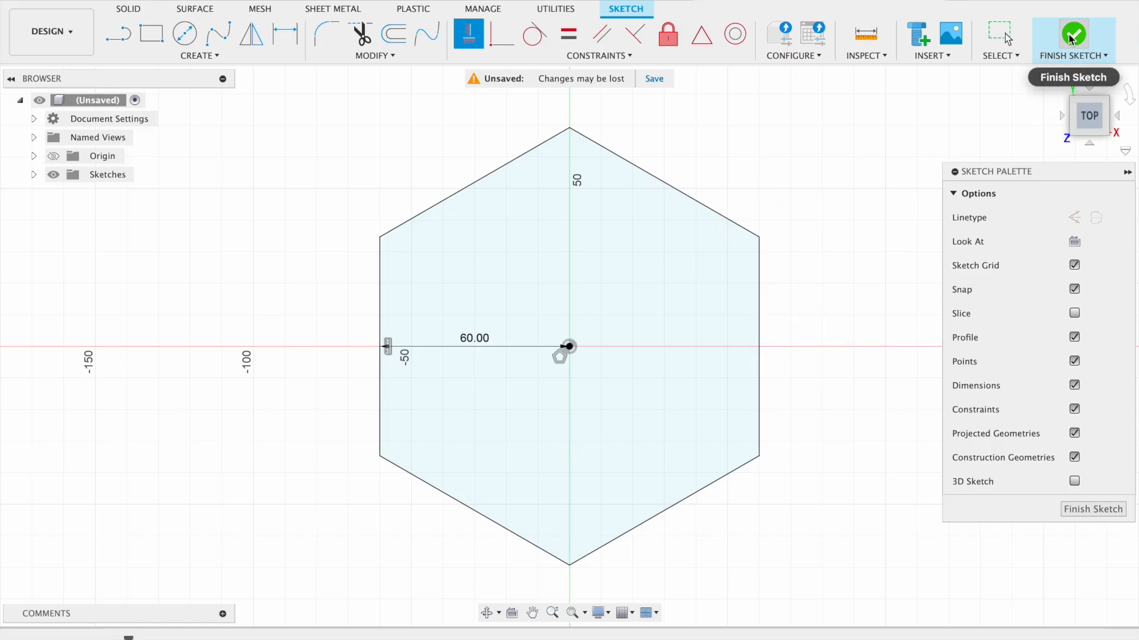
{"action": "left_click", "coordinate": [1073, 30]}
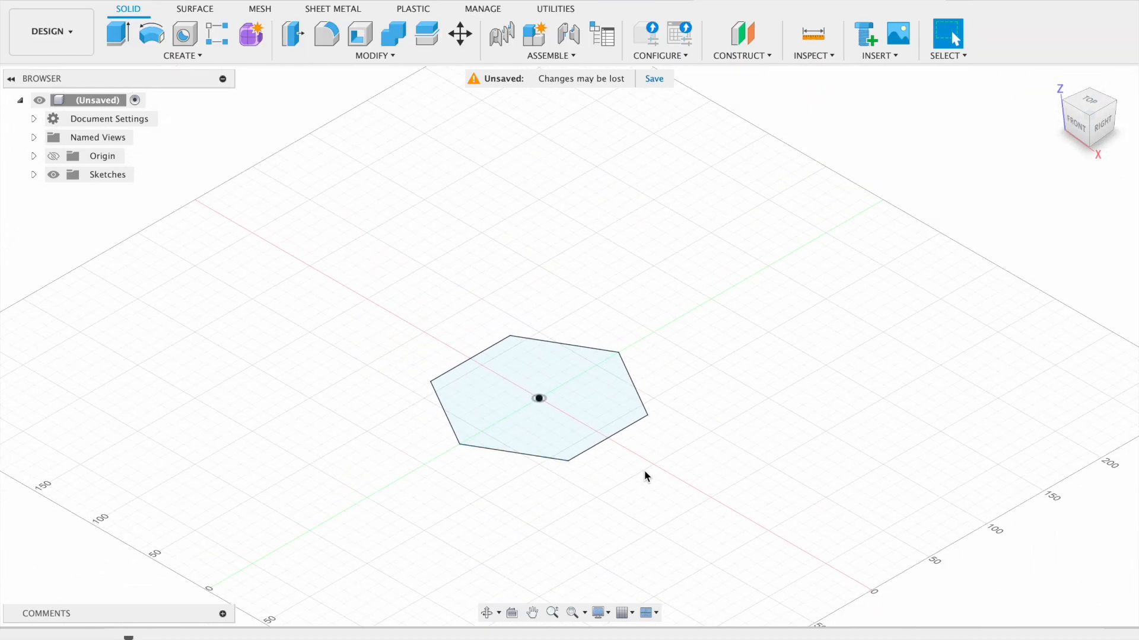
{"action": "mouse_move", "coordinate": [562, 228]}
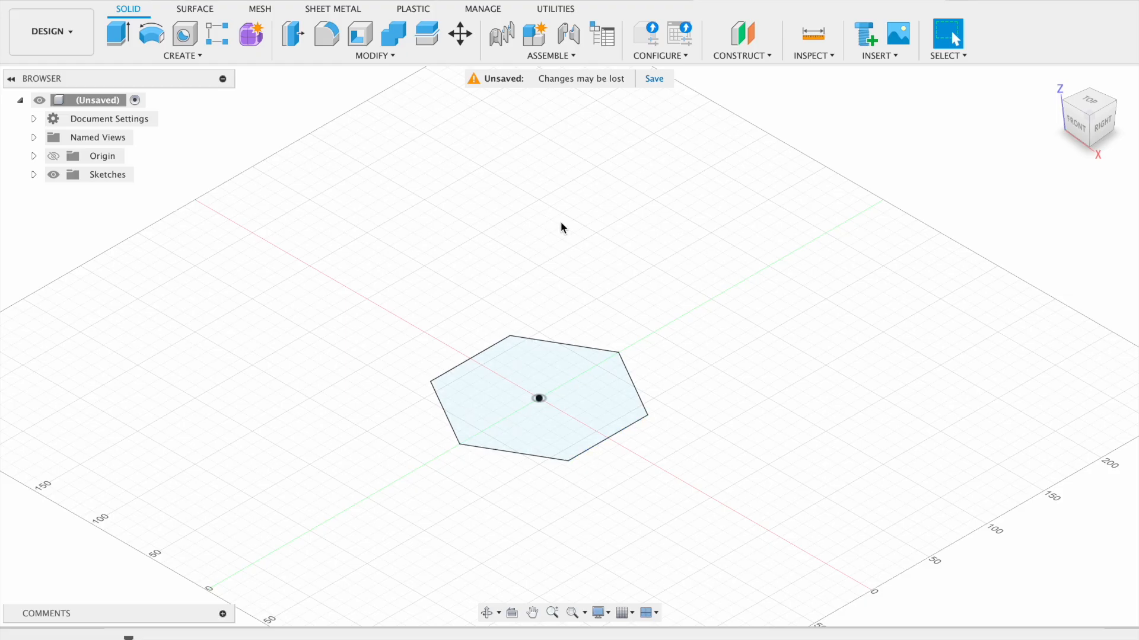
{"action": "mouse_move", "coordinate": [350, 494]}
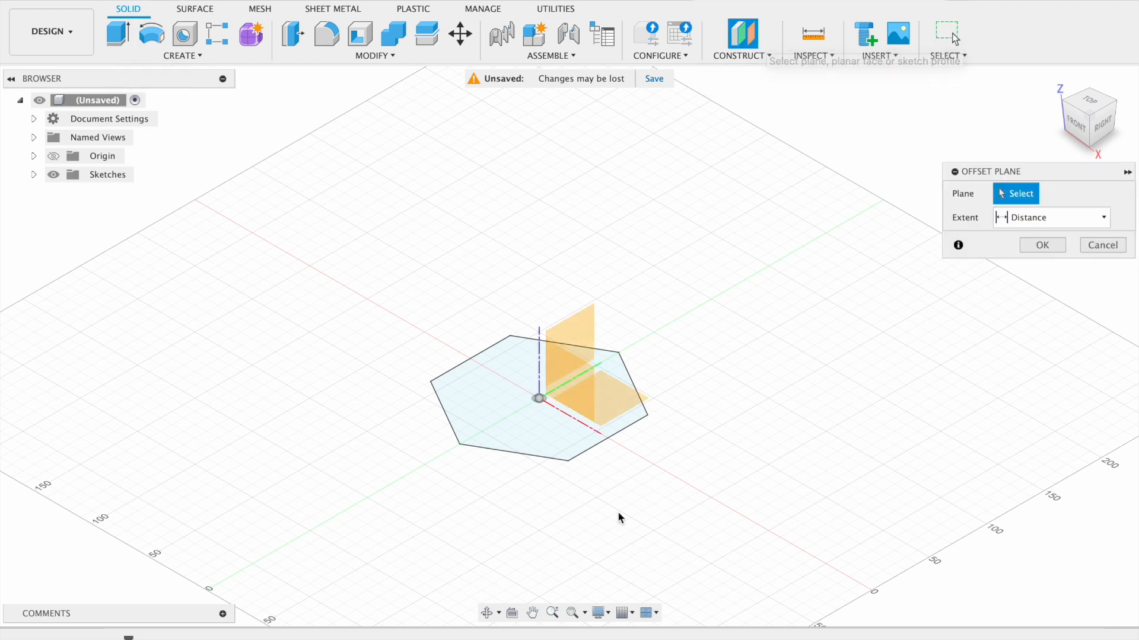
{"action": "mouse_move", "coordinate": [627, 410]}
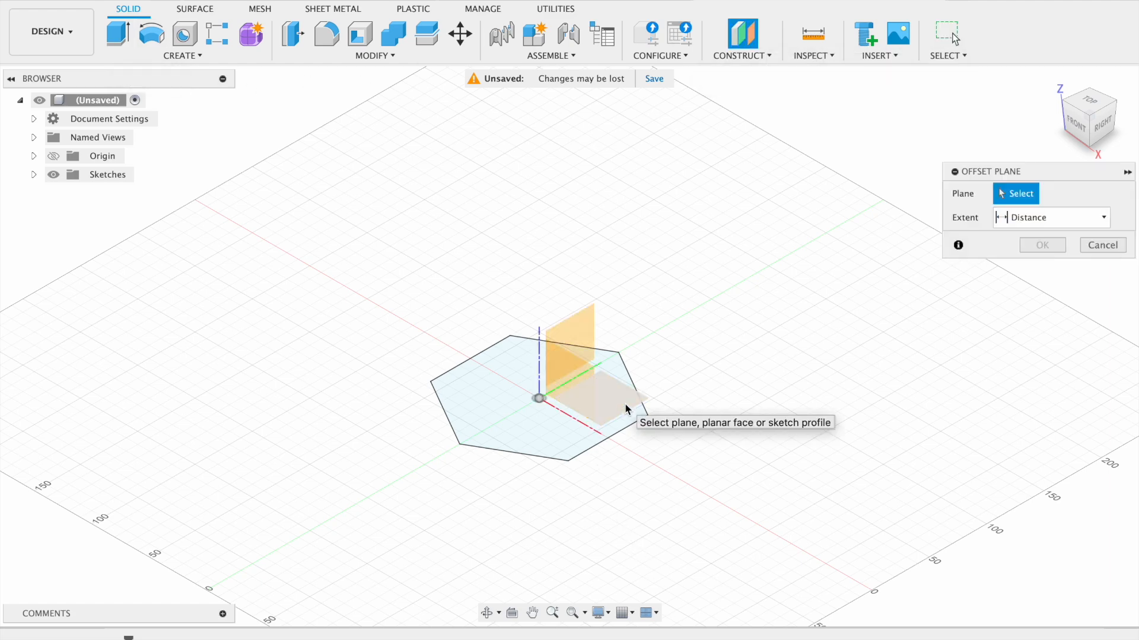
Offset a construction plane above the XY plane by 30*tan(75), about 112 mm.
{"action": "left_click", "coordinate": [619, 406]}
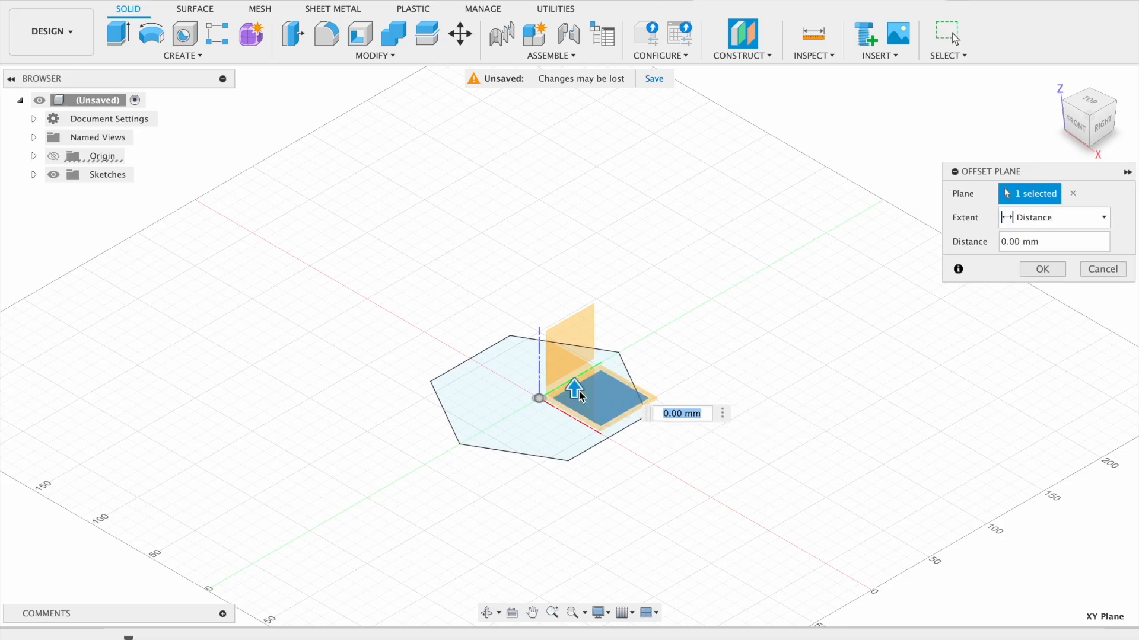
{"action": "left_click_drag", "start_coordinate": [574, 387], "coordinate": [574, 269]}
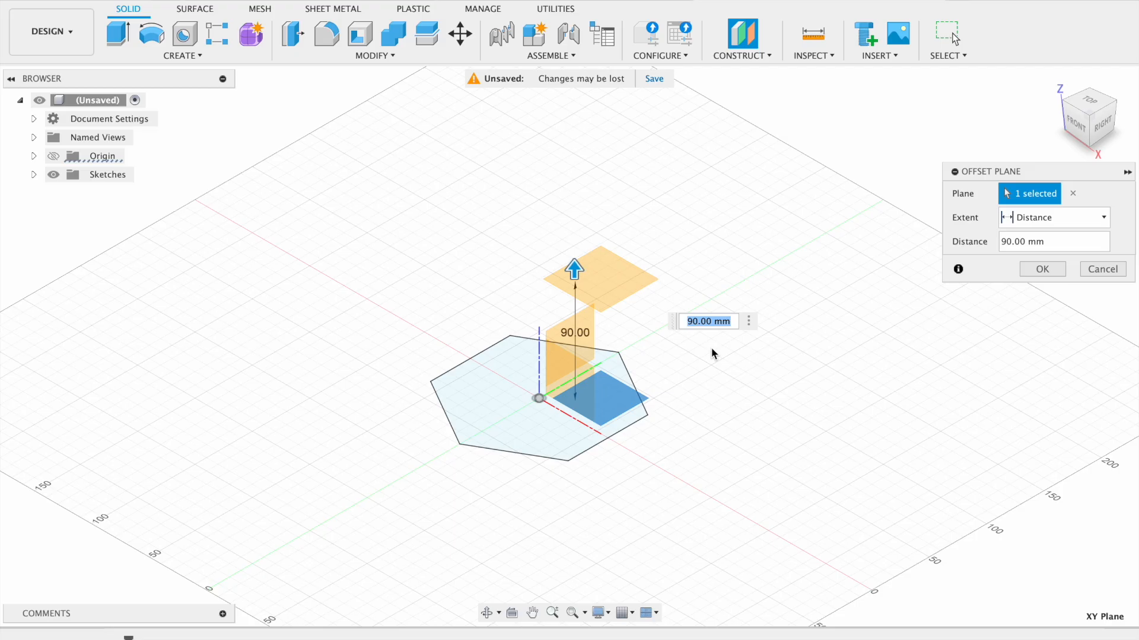
{"action": "type", "text": "30*t"}
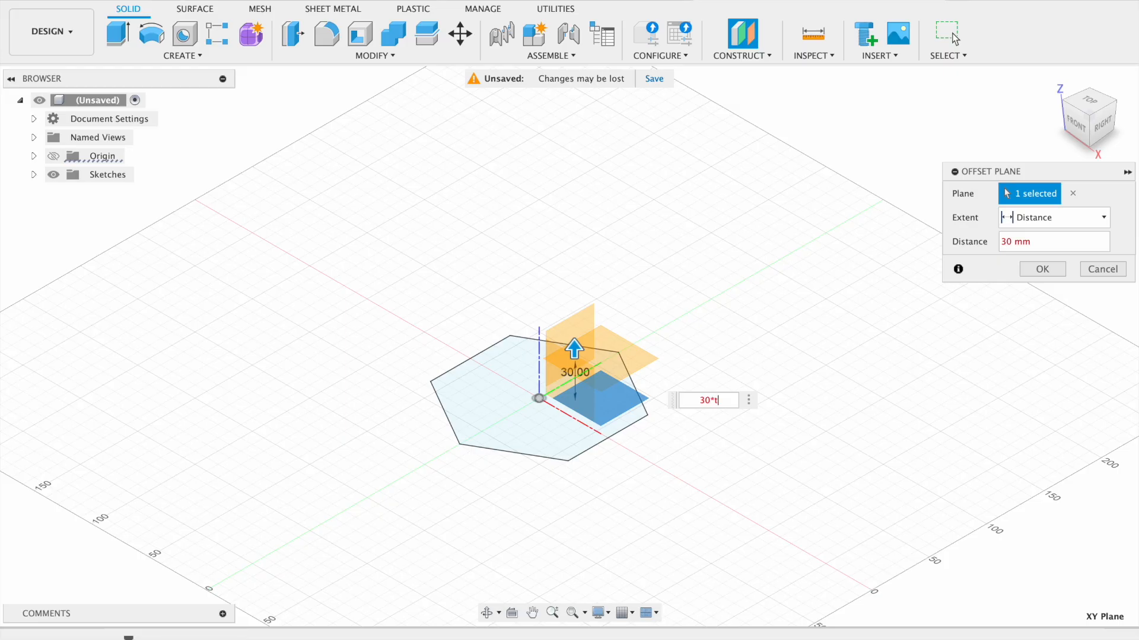
{"action": "type", "text": "an"}
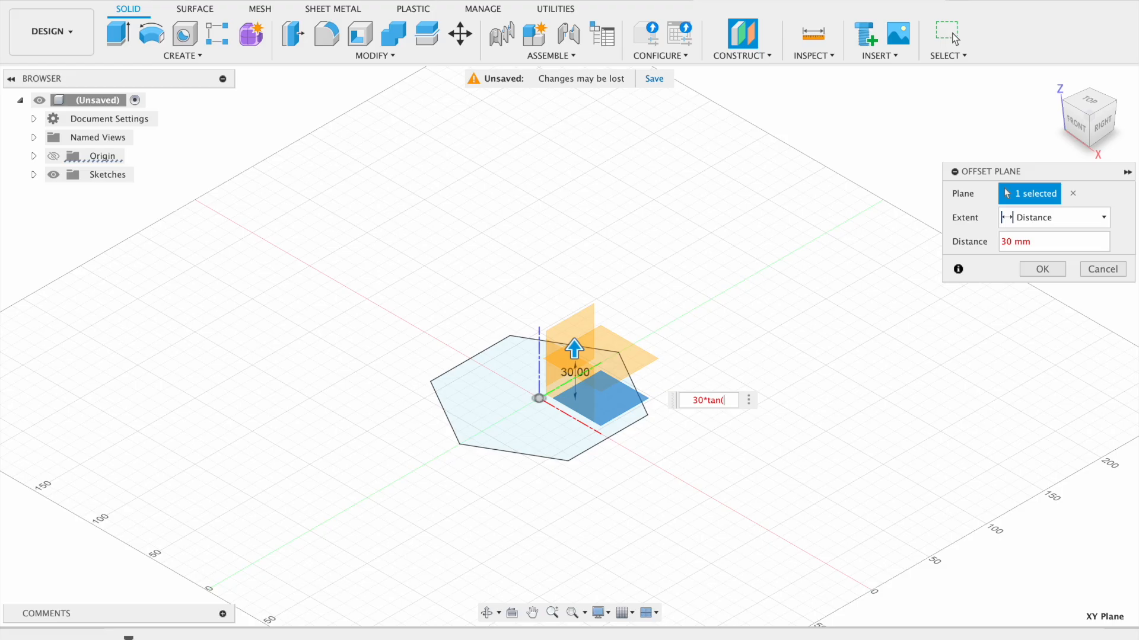
{"action": "type", "text": "(75"}
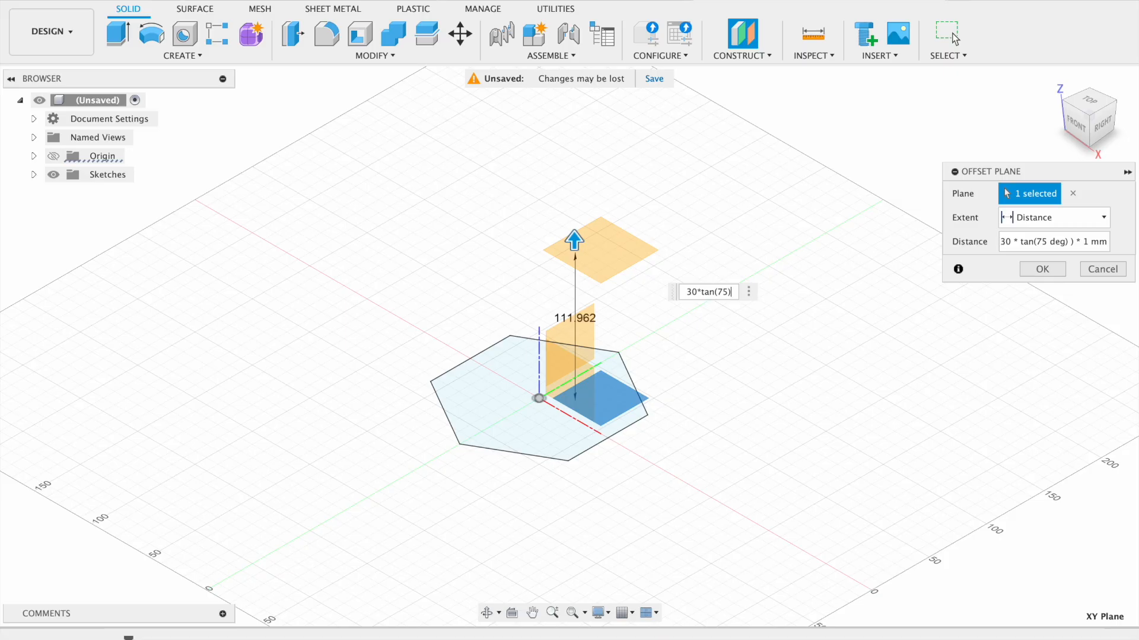
{"action": "left_click", "coordinate": [1042, 269]}
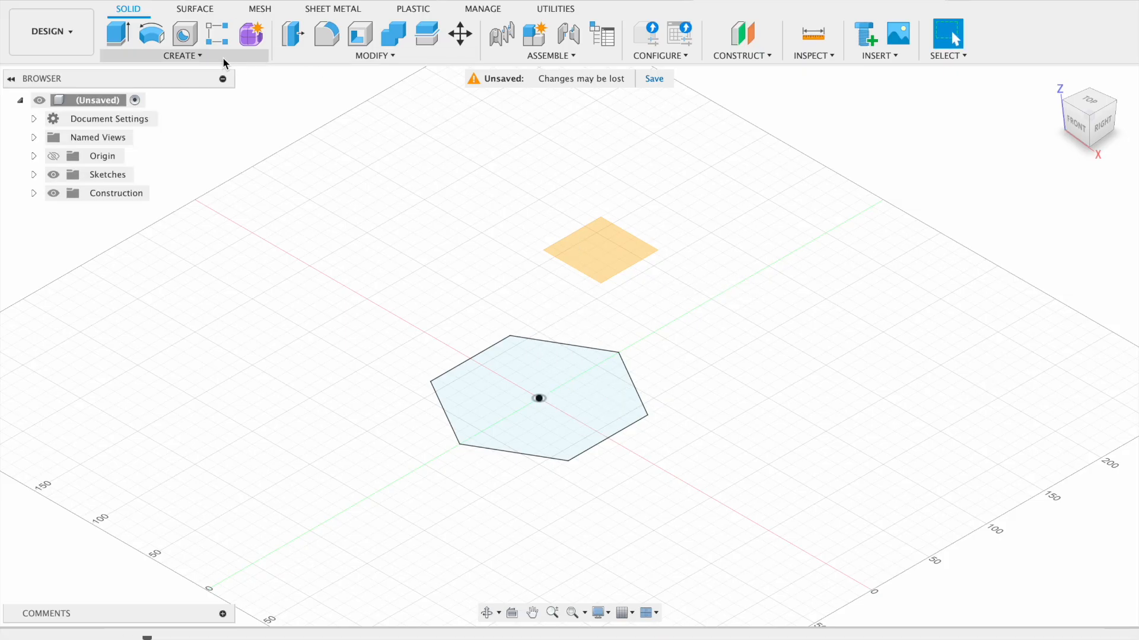
Loft the hexagon sketch up to the apex point into a solid pyramid body.
{"action": "left_click", "coordinate": [182, 55]}
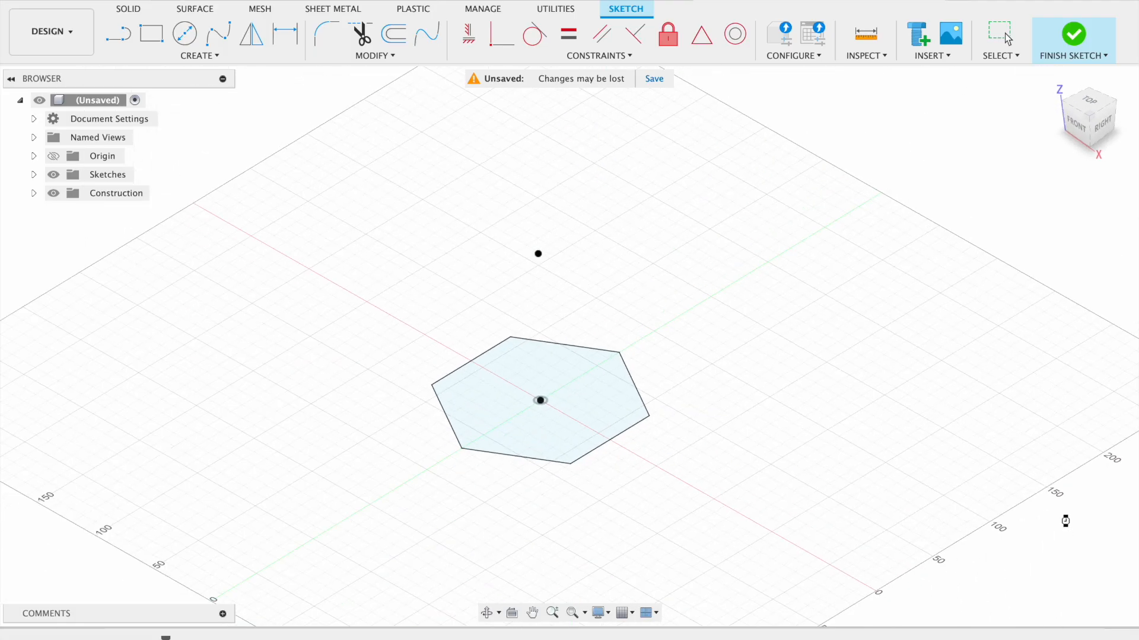
{"action": "left_click", "coordinate": [198, 56]}
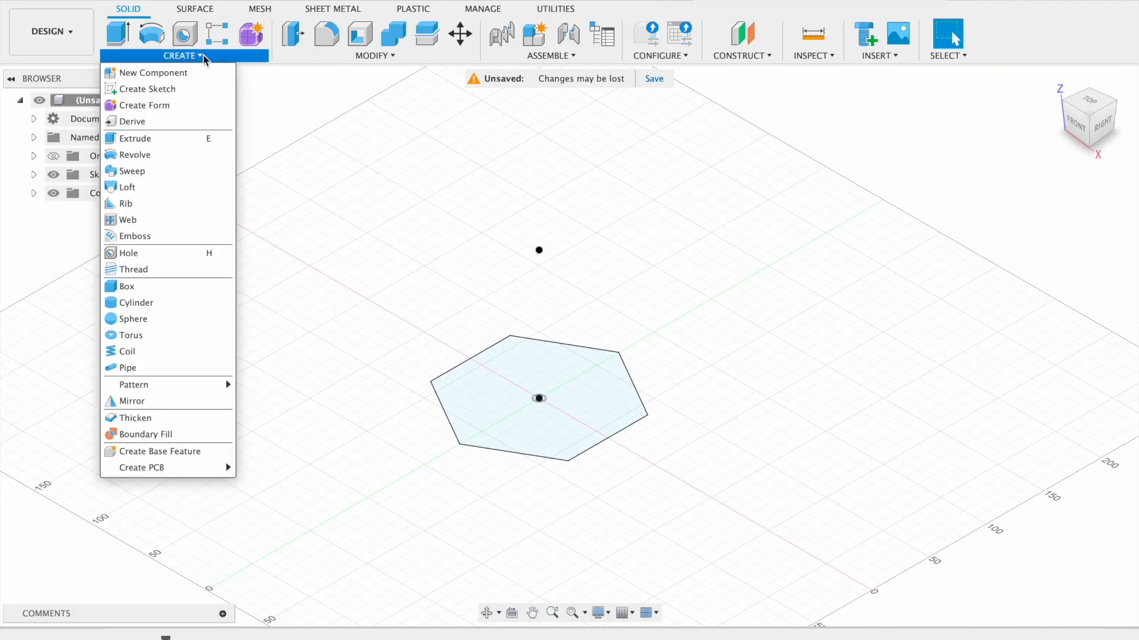
{"action": "mouse_move", "coordinate": [153, 188]}
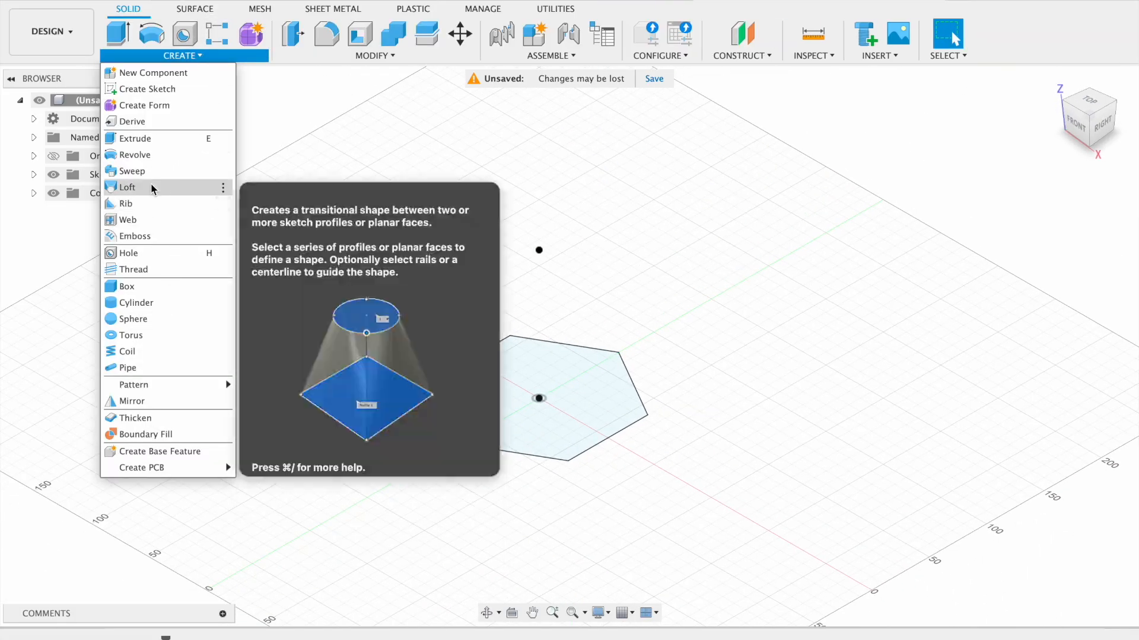
{"action": "left_click", "coordinate": [127, 187]}
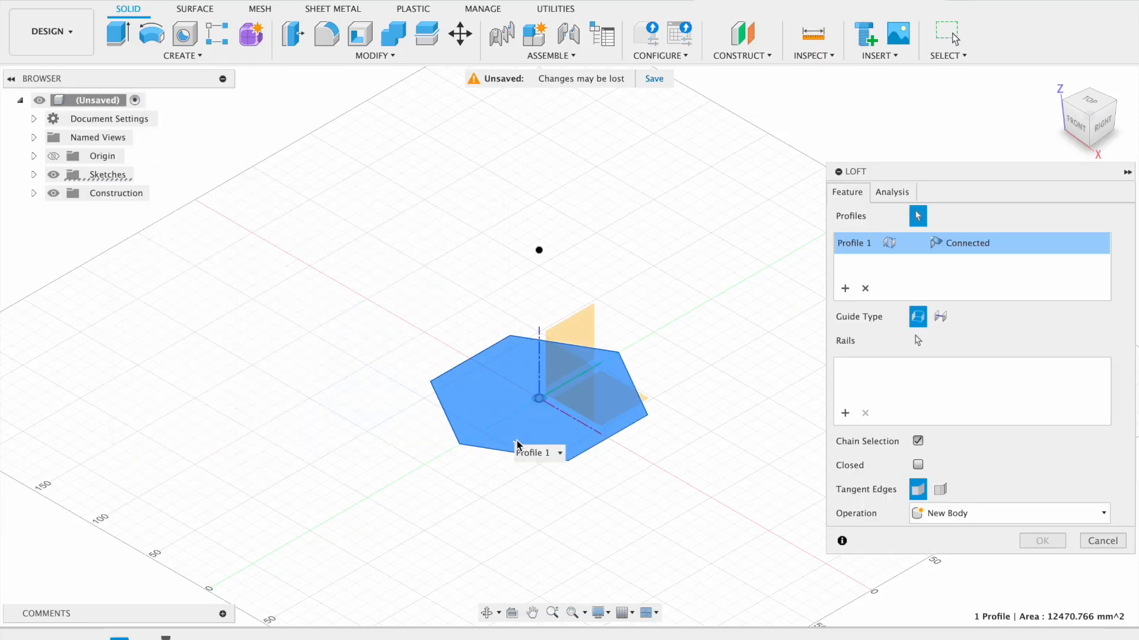
{"action": "left_click", "coordinate": [539, 249]}
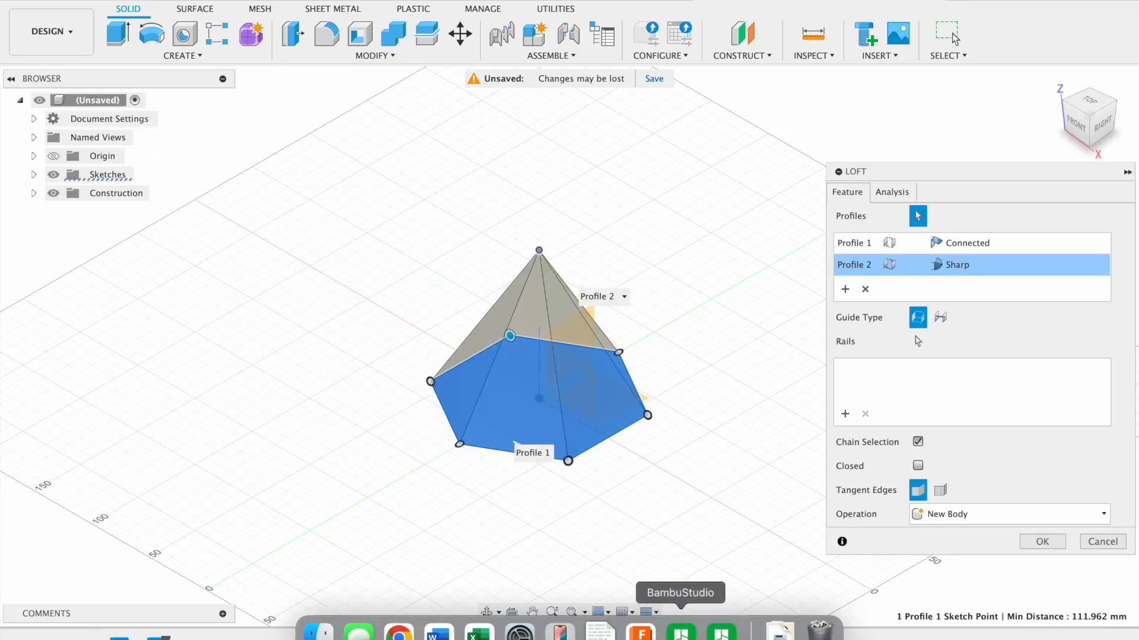
{"action": "left_click", "coordinate": [1042, 542]}
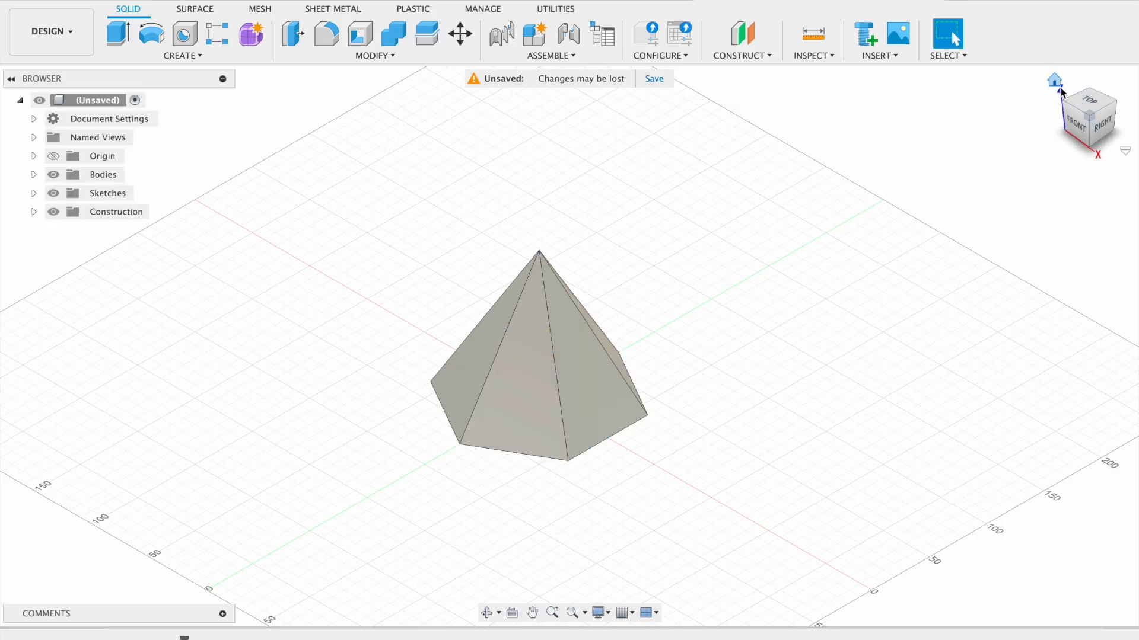
{"action": "mouse_move", "coordinate": [488, 613]}
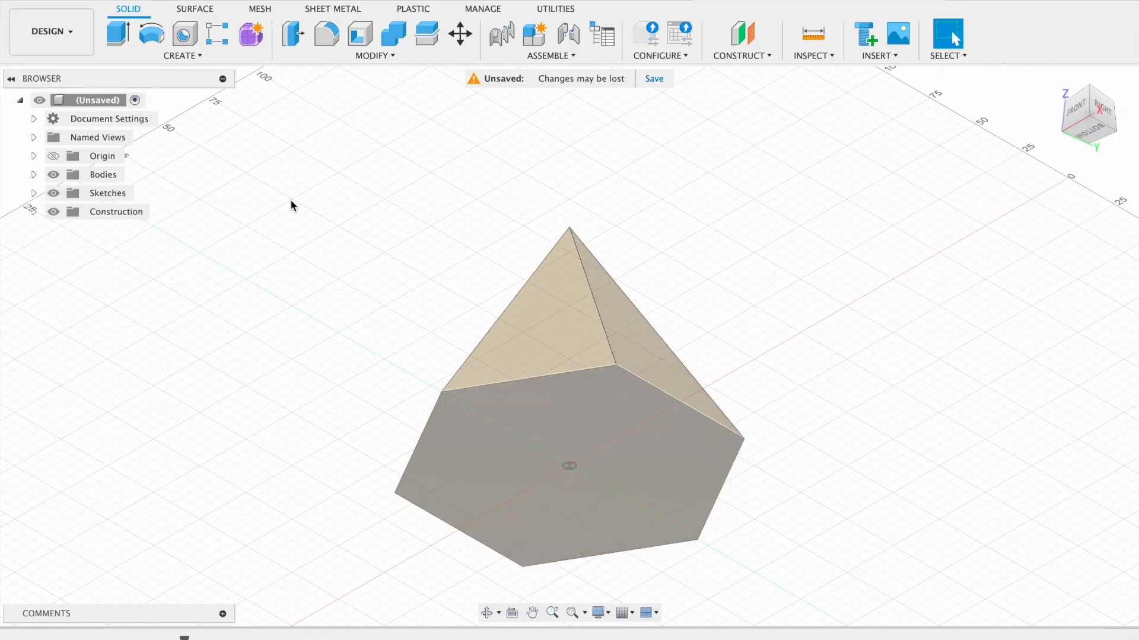
{"action": "mouse_move", "coordinate": [358, 34]}
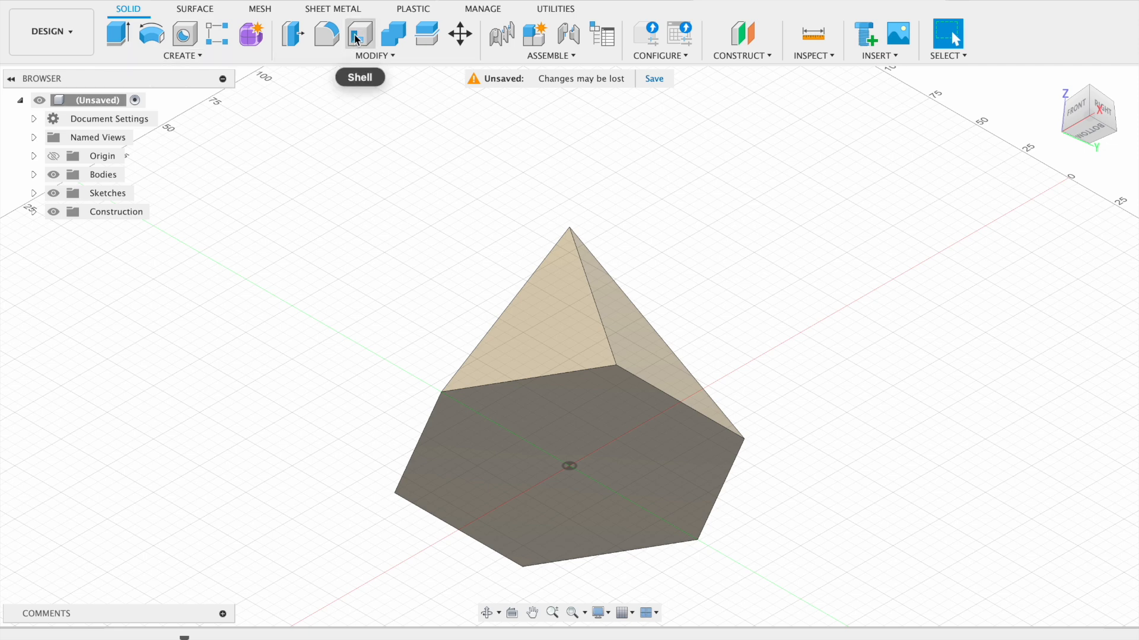
Shell the pyramid with a 0.6 mm inside thickness, removing its base face.
{"action": "left_click", "coordinate": [359, 35]}
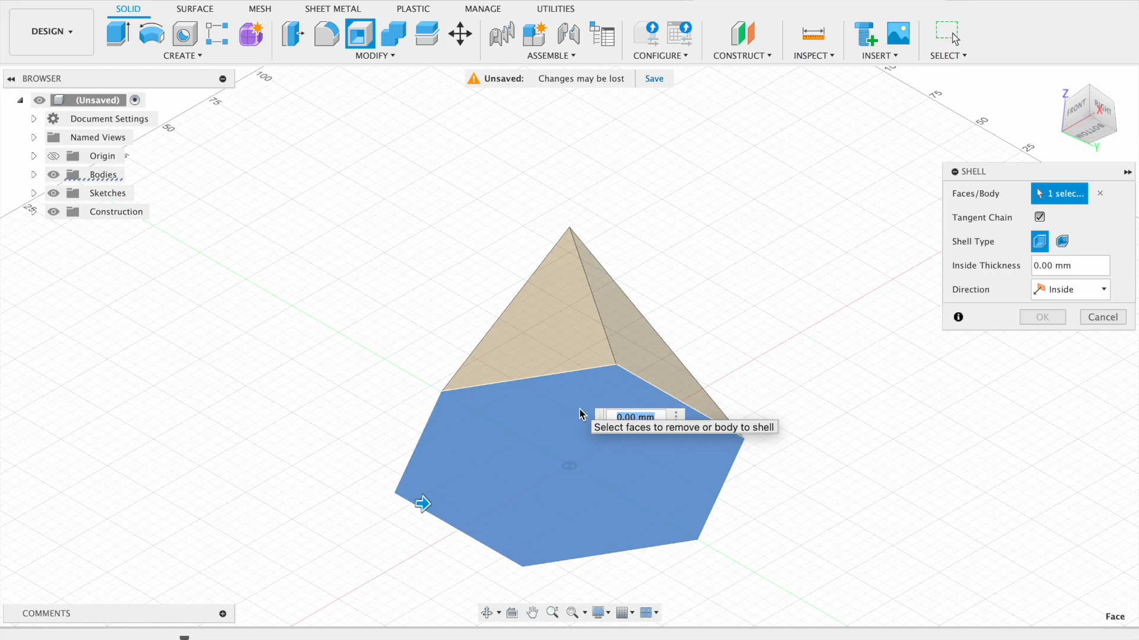
{"action": "type", "text": "0.6"}
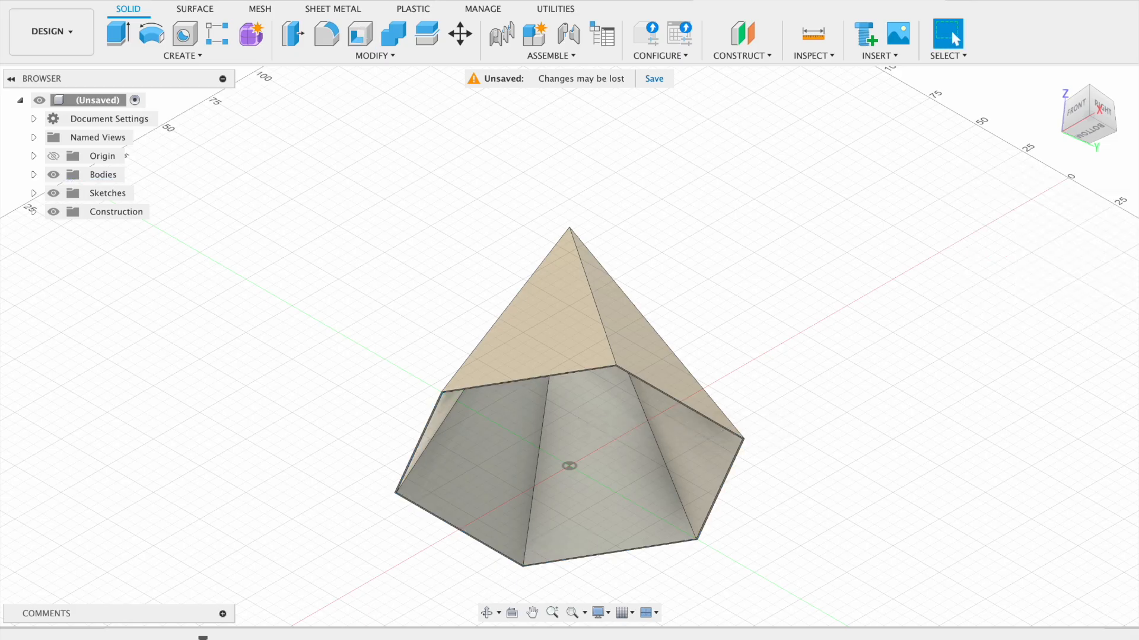
{"action": "mouse_move", "coordinate": [1061, 81]}
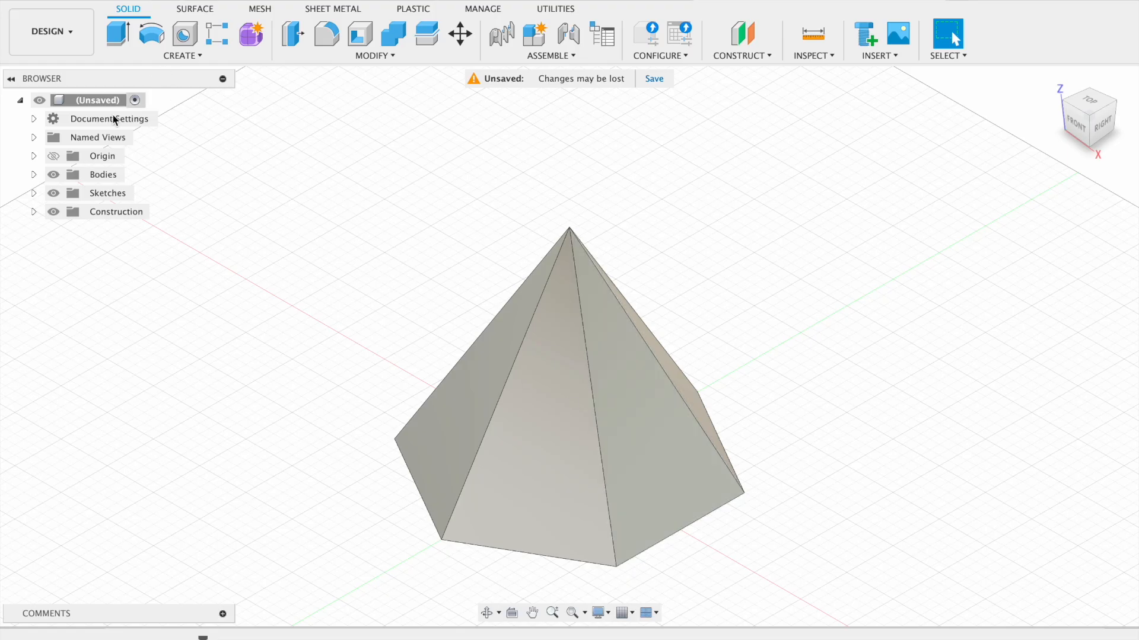
{"action": "mouse_move", "coordinate": [740, 71]}
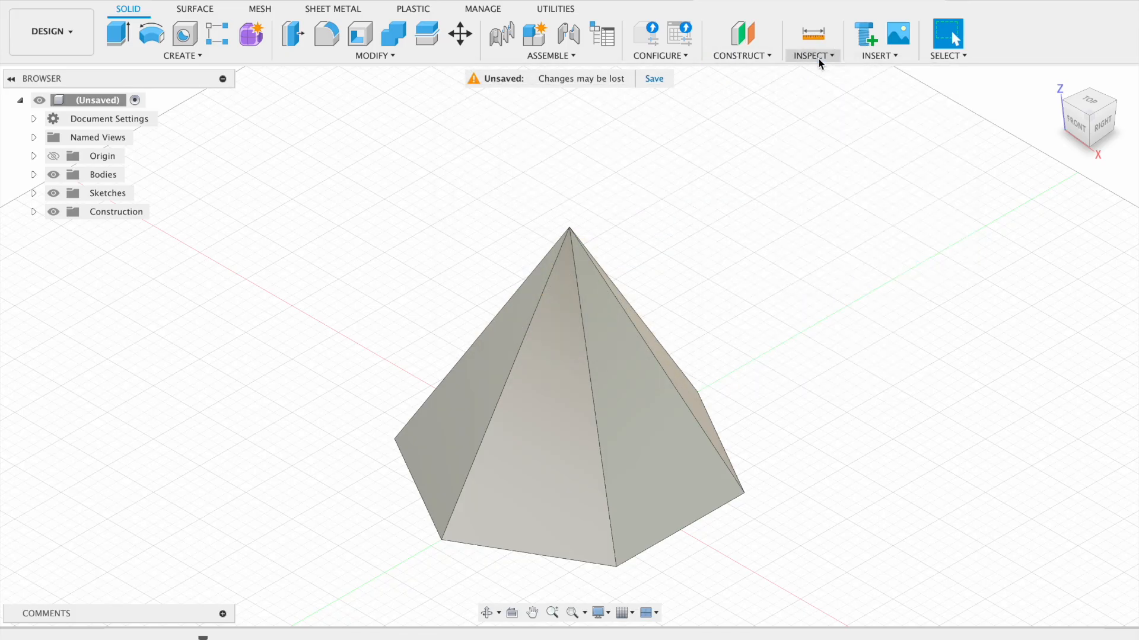
Add a section analysis on the XY plane at 15 mm through the shelled pyramid.
{"action": "left_click", "coordinate": [813, 55]}
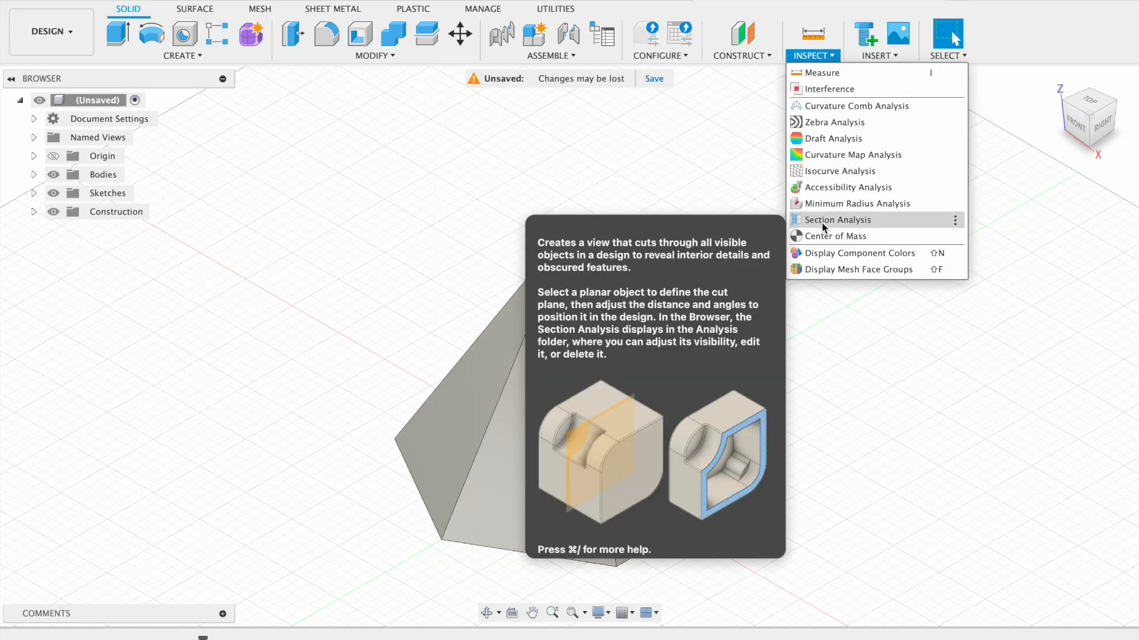
{"action": "left_click", "coordinate": [837, 219]}
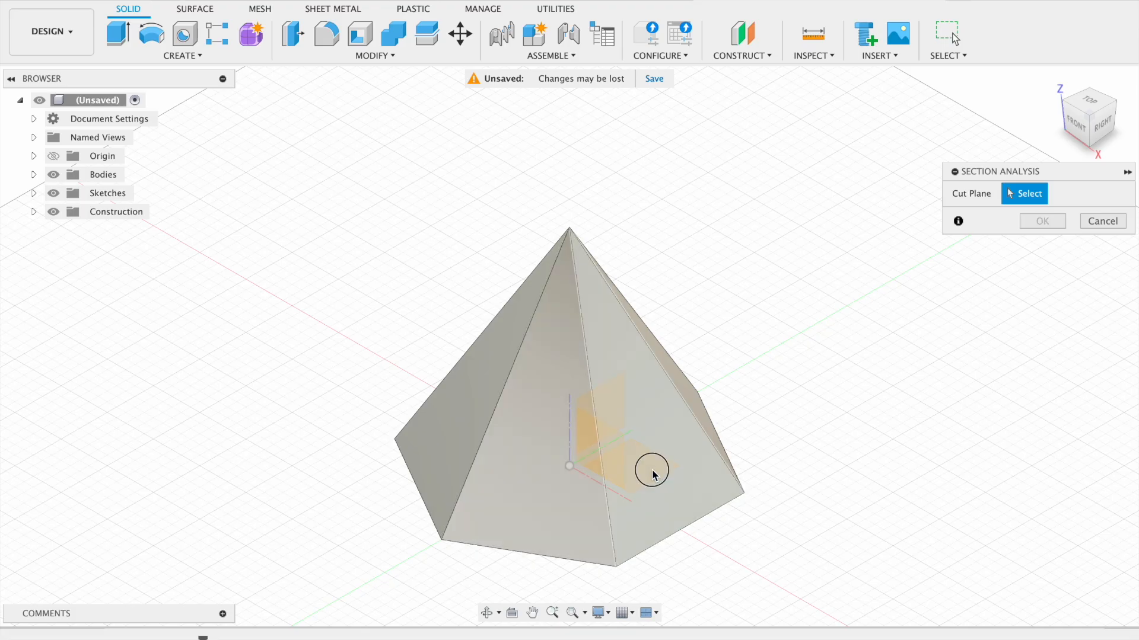
{"action": "left_click", "coordinate": [652, 473]}
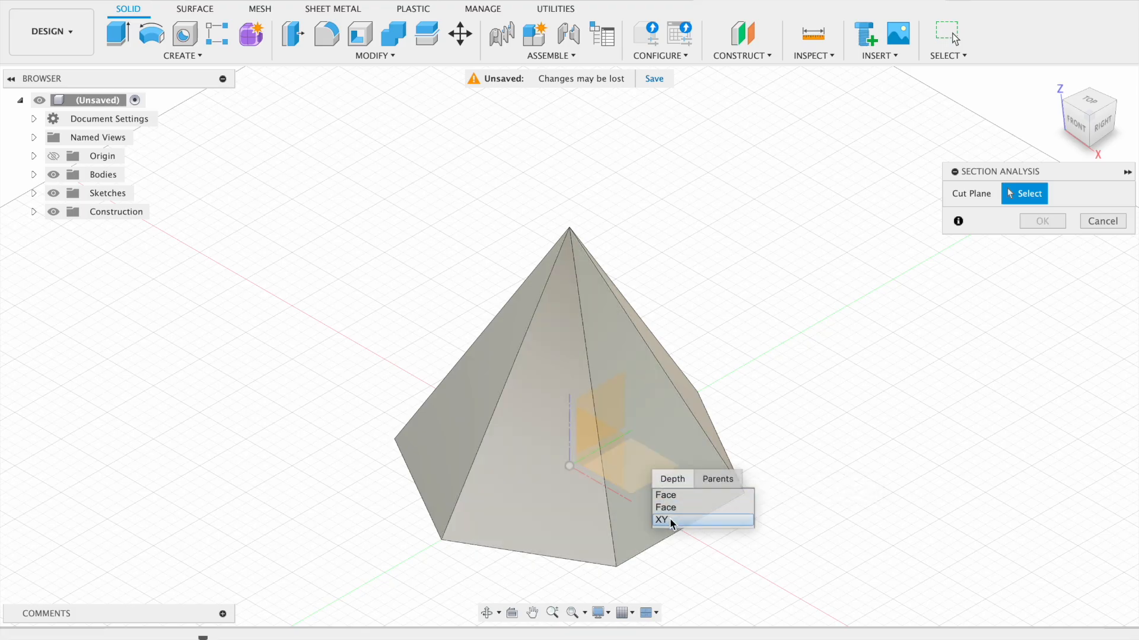
{"action": "left_click", "coordinate": [666, 520]}
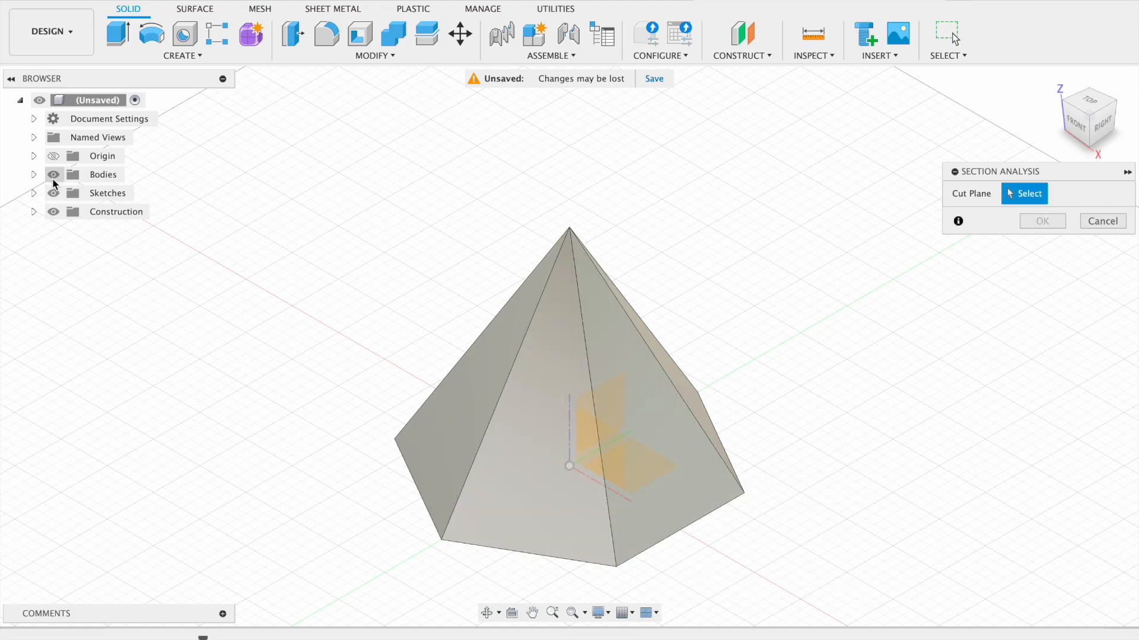
{"action": "left_click", "coordinate": [53, 174]}
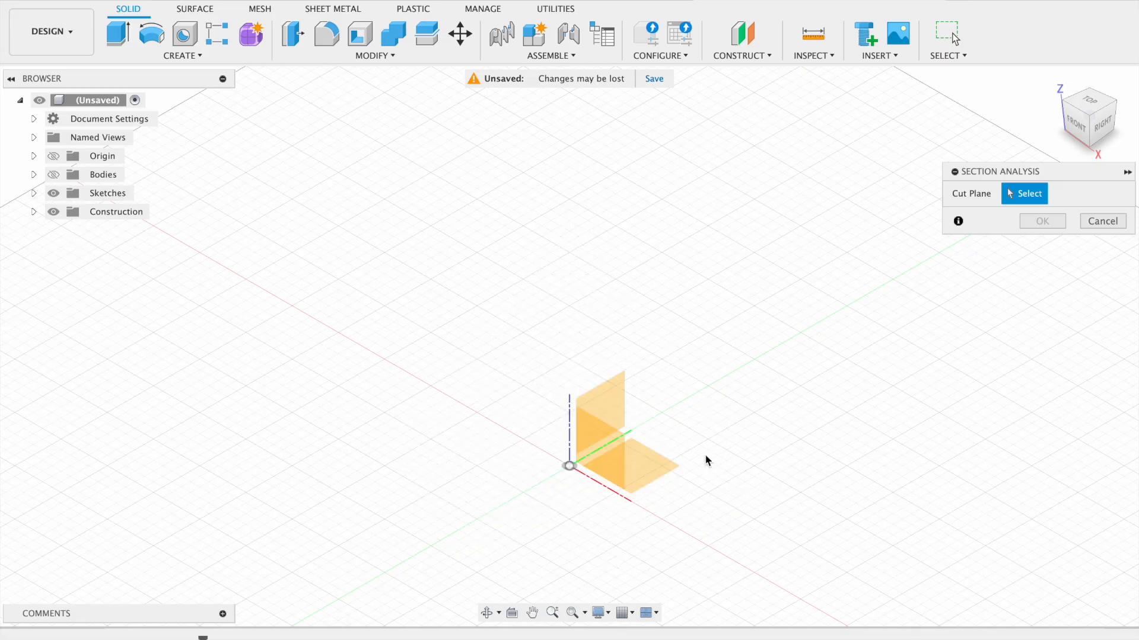
{"action": "left_click", "coordinate": [626, 460]}
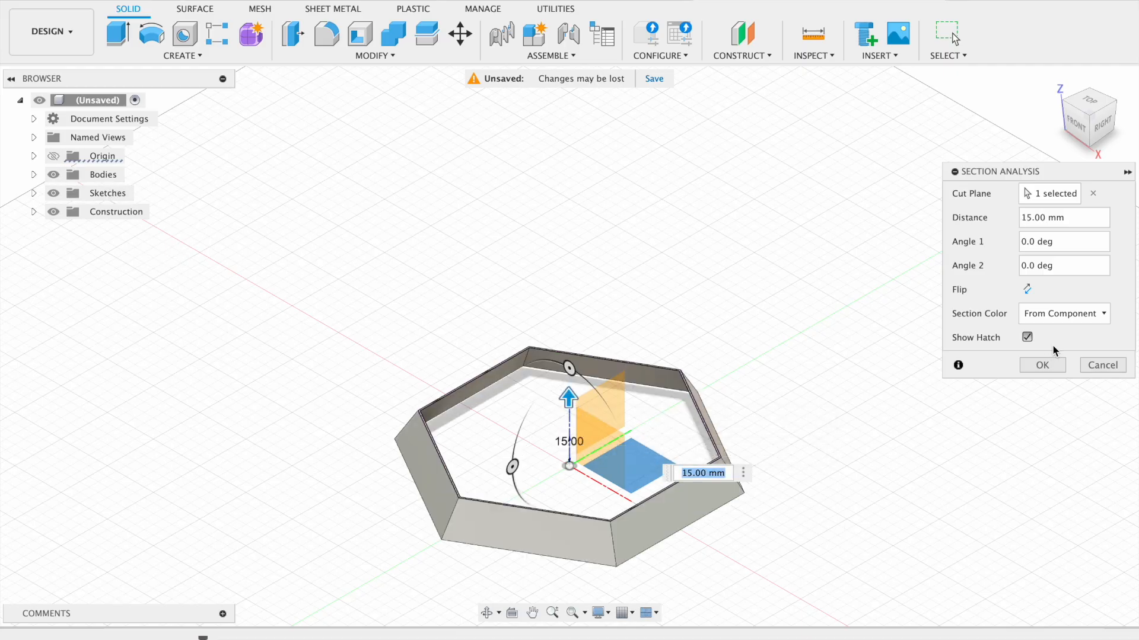
{"action": "left_click", "coordinate": [1091, 110]}
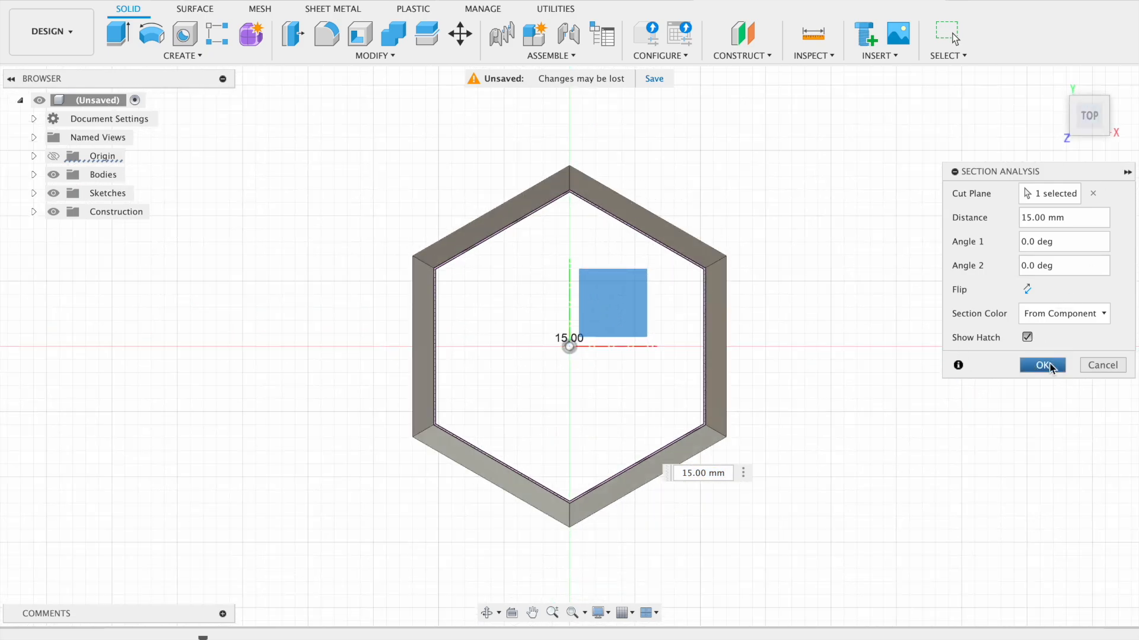
{"action": "left_click", "coordinate": [1042, 365]}
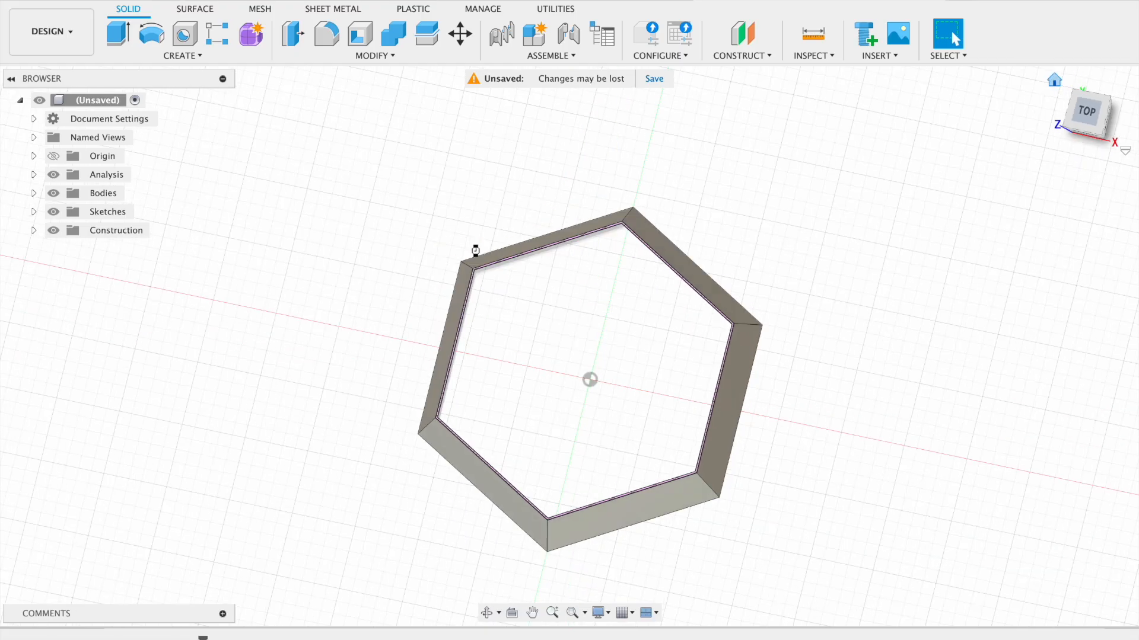
{"action": "left_click_drag", "start_coordinate": [588, 378], "coordinate": [570, 465]}
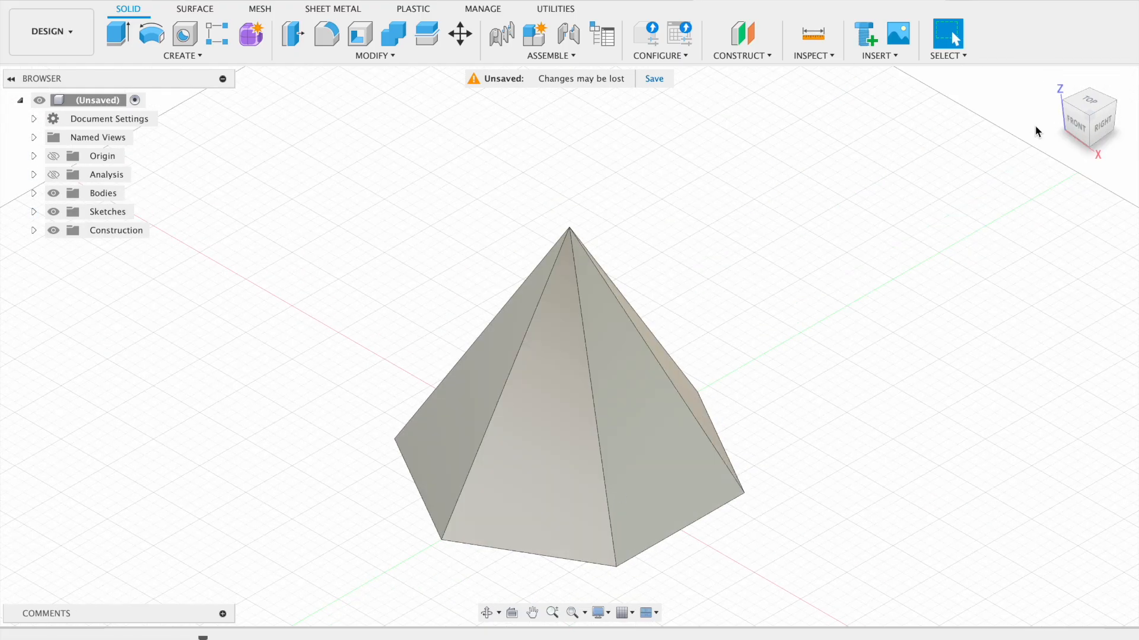
{"action": "mouse_move", "coordinate": [768, 385]}
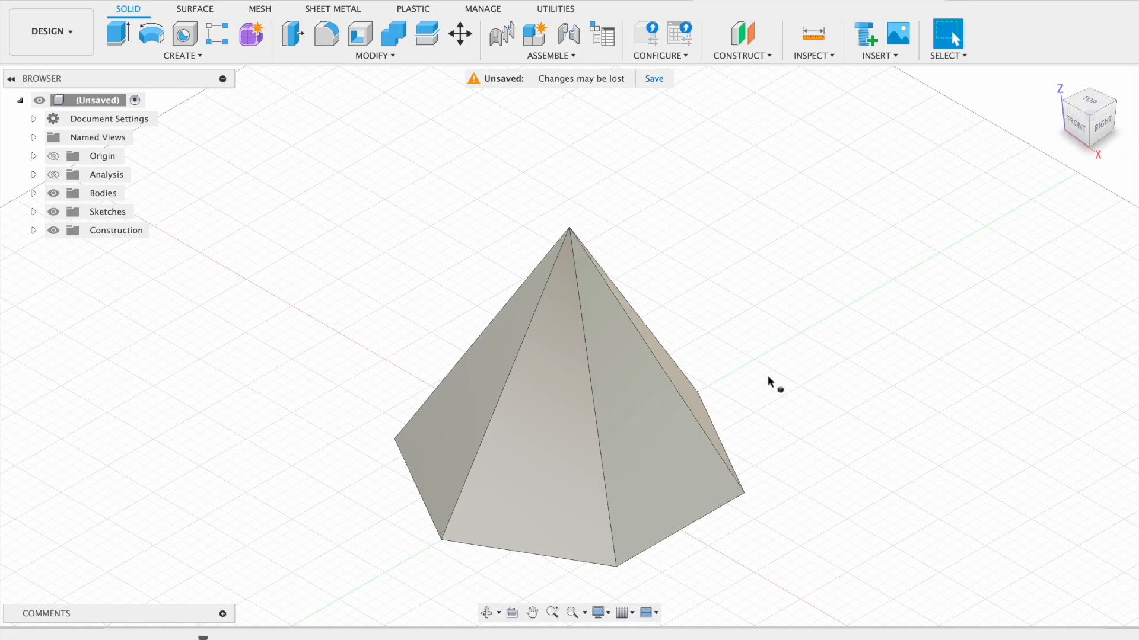
{"action": "mouse_move", "coordinate": [385, 122]}
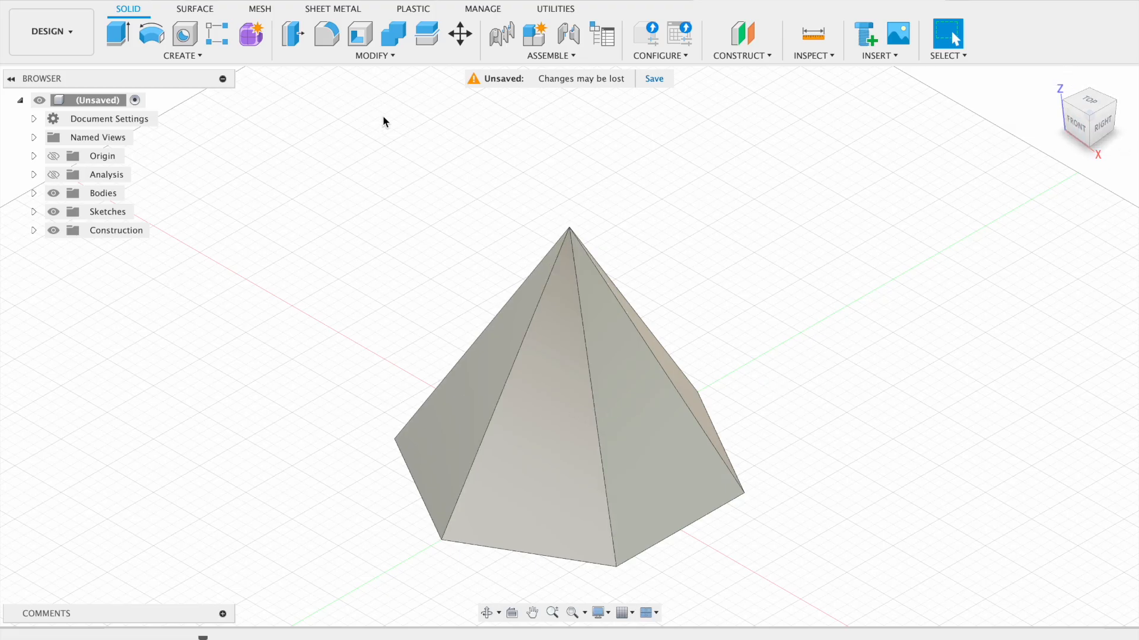
Rectangular-pattern the pyramid body 21 times downward along the Z axis, 5 mm apart.
{"action": "left_click", "coordinate": [182, 56]}
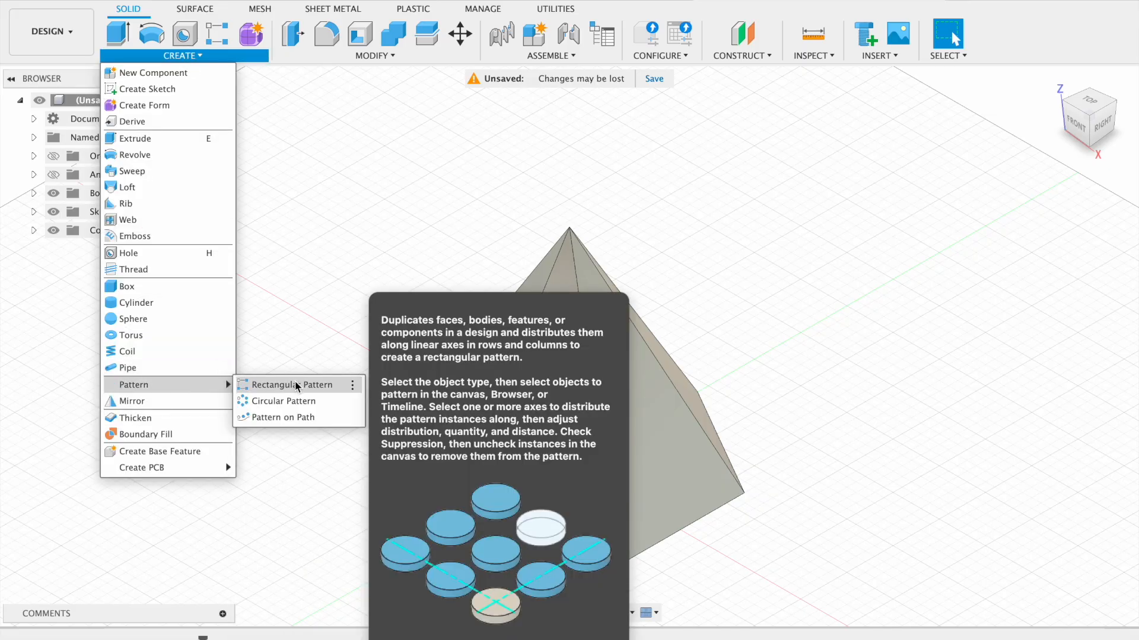
{"action": "left_click", "coordinate": [292, 385]}
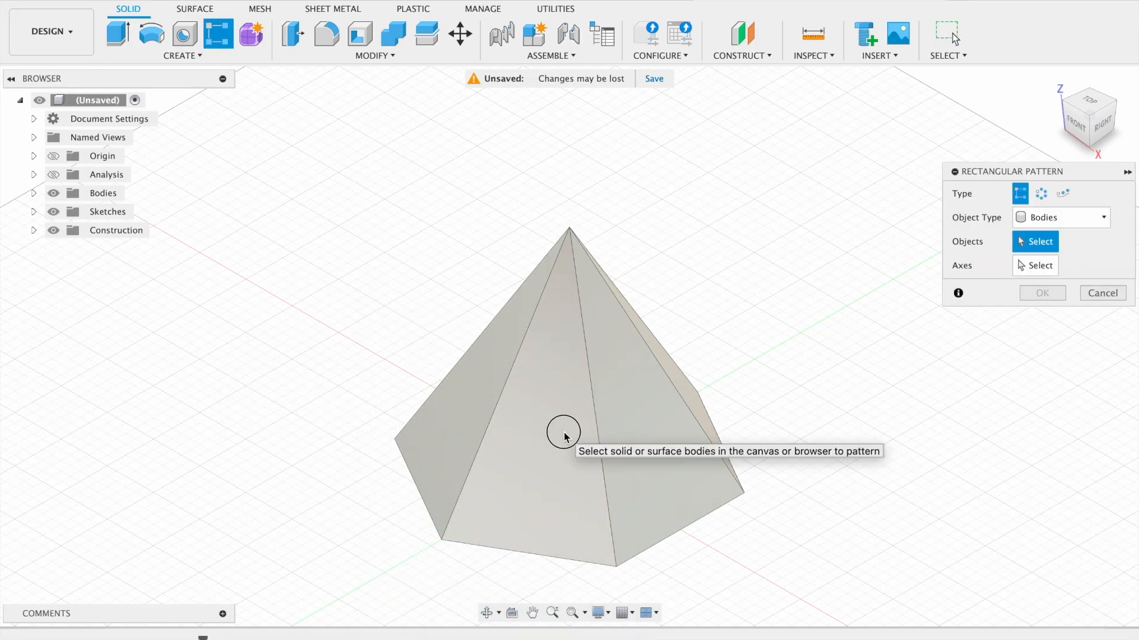
{"action": "left_click", "coordinate": [560, 435]}
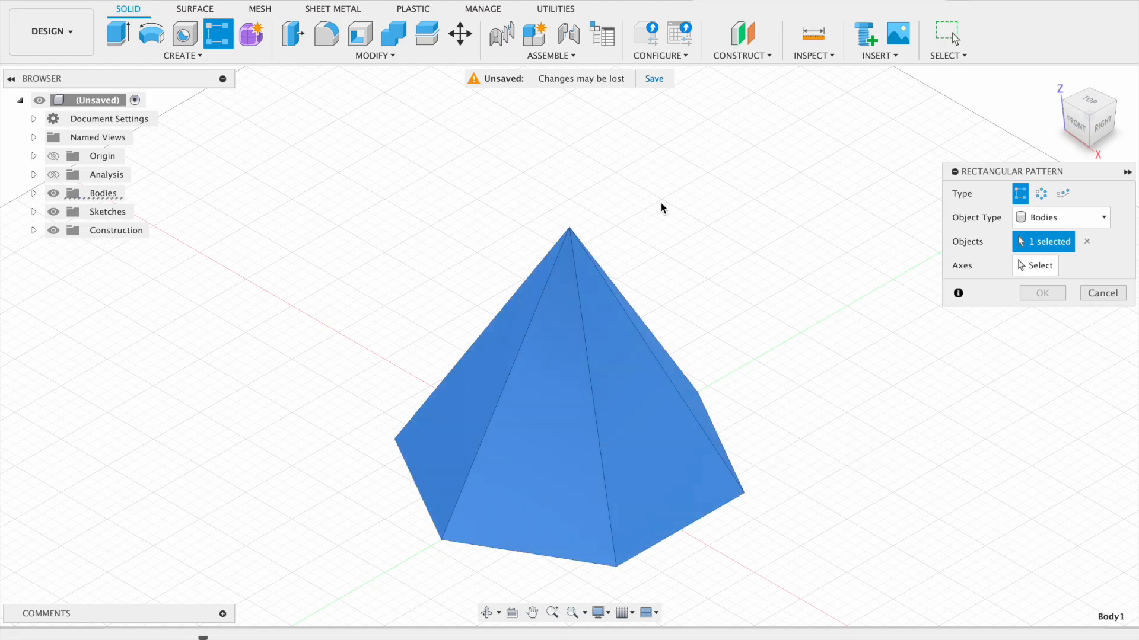
{"action": "left_click", "coordinate": [1034, 265]}
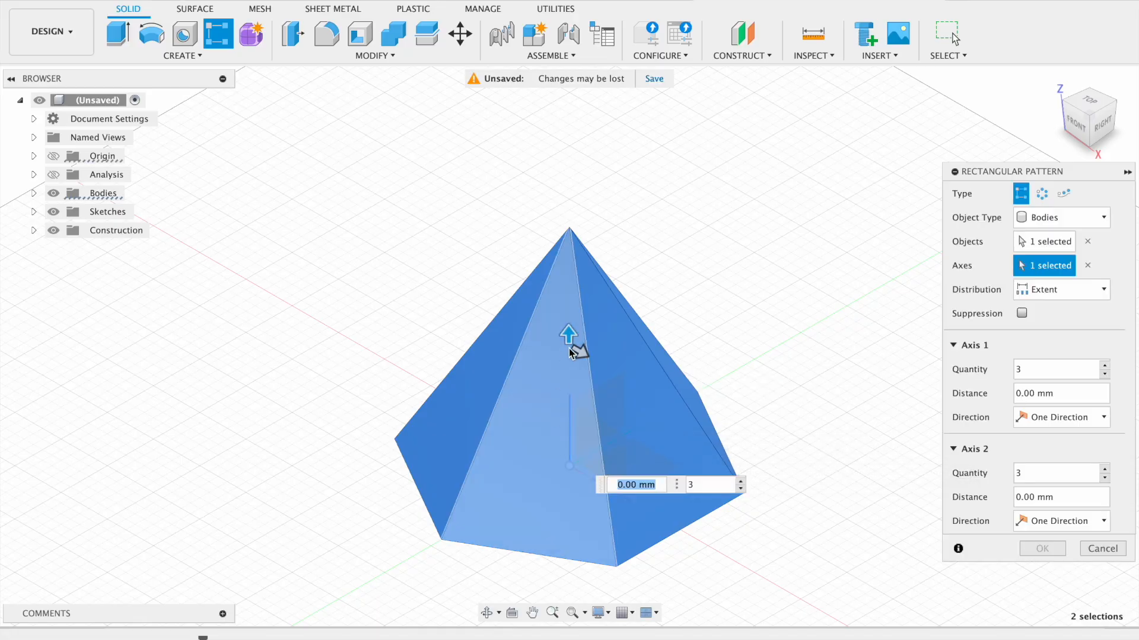
{"action": "left_click_drag", "start_coordinate": [568, 333], "coordinate": [569, 527]}
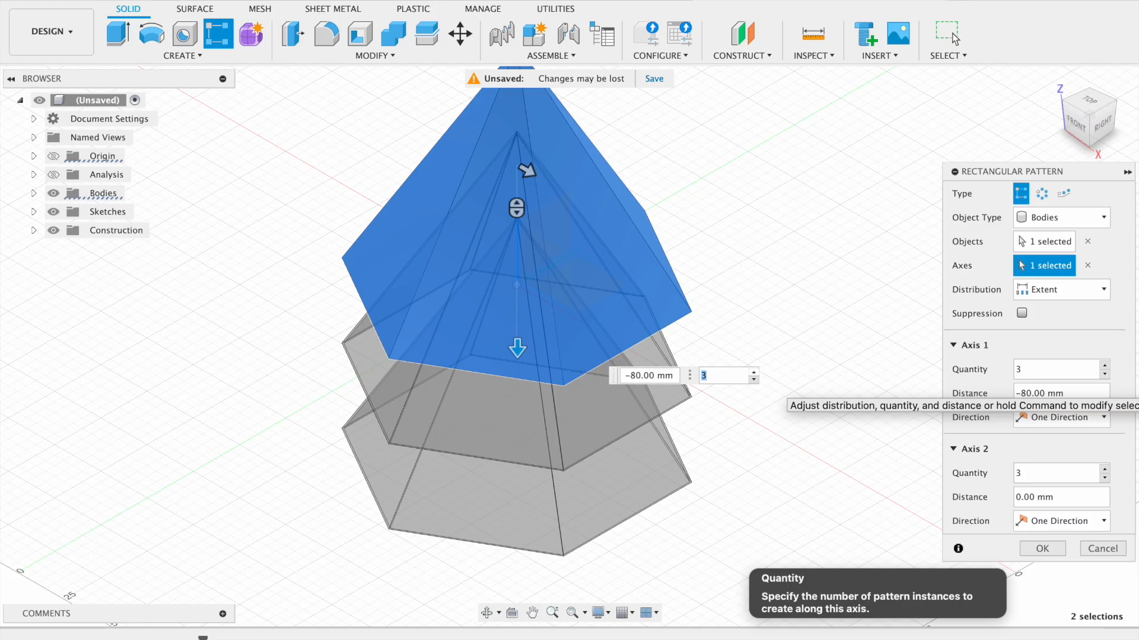
{"action": "type", "text": "21-5"}
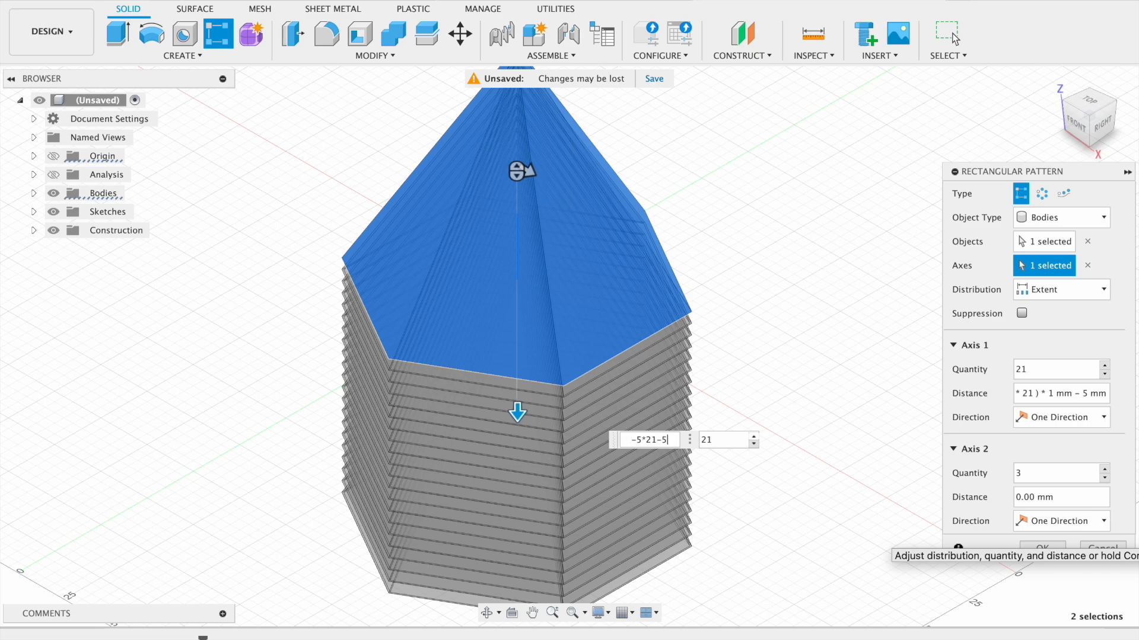
{"action": "left_click", "coordinate": [1043, 548]}
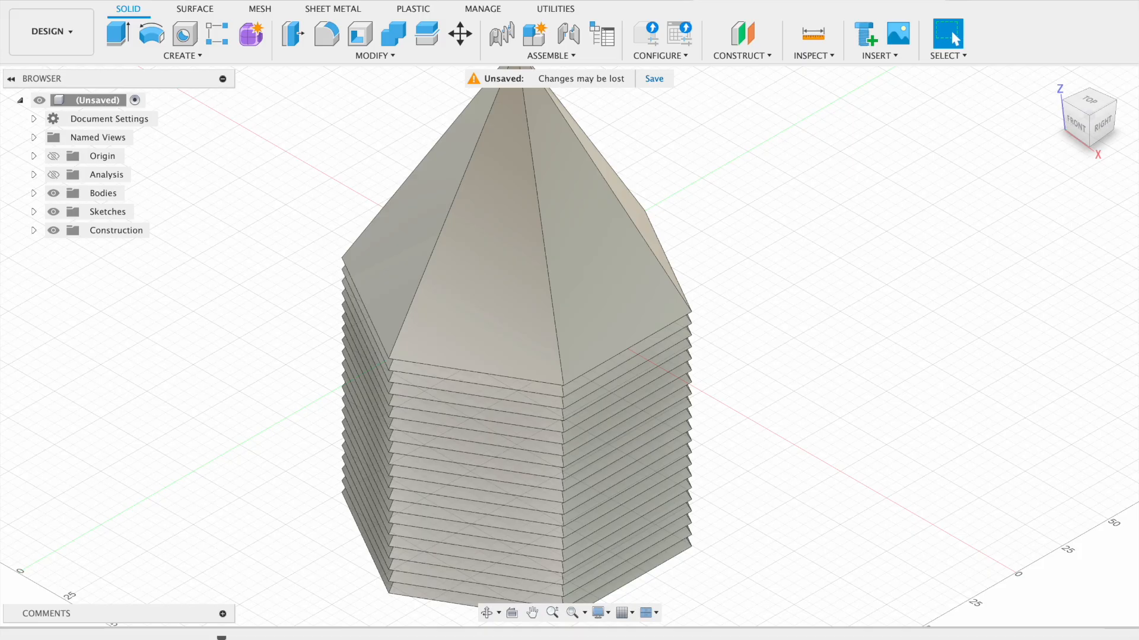
{"action": "mouse_move", "coordinate": [657, 251]}
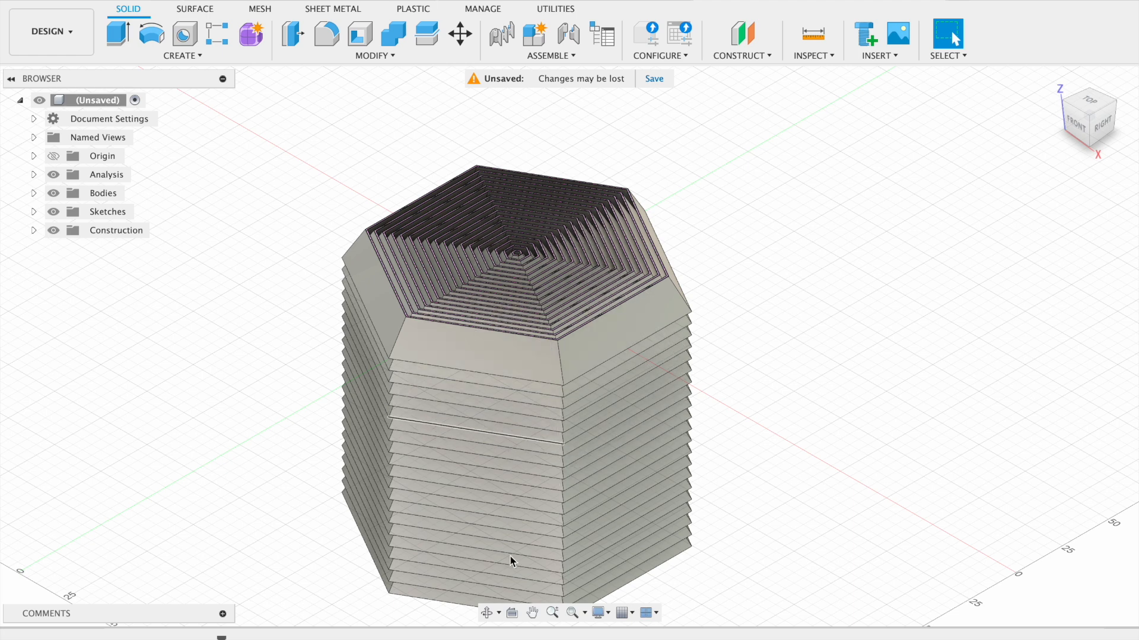
Turn the Analysis folder visibility back on to display the section cut.
{"action": "left_click", "coordinate": [54, 174]}
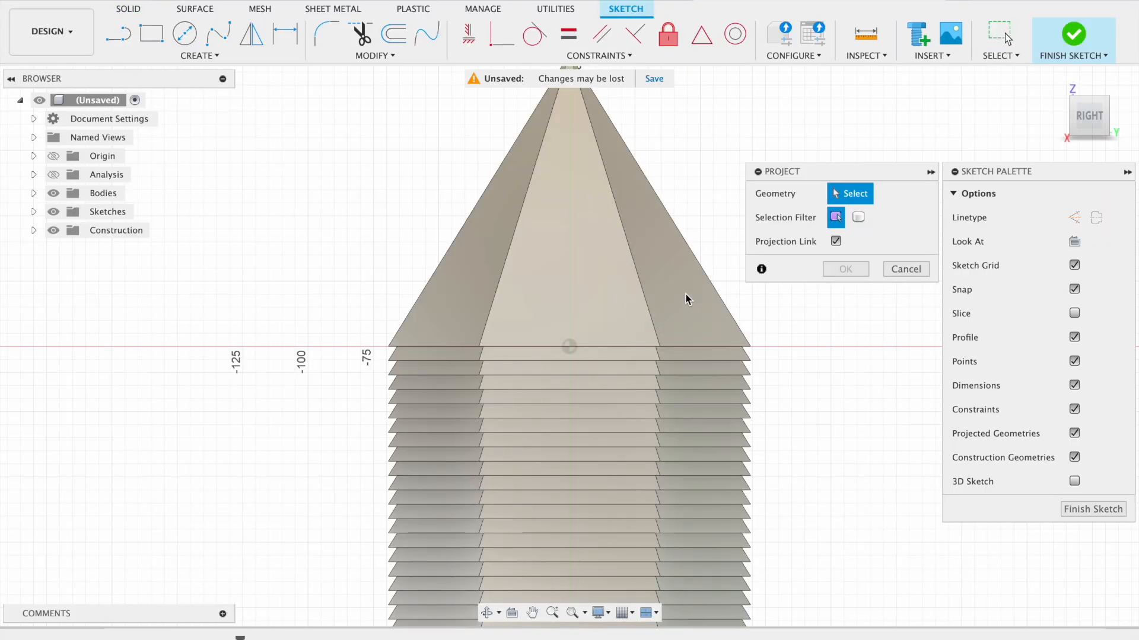
Project the pyramid edges into the sketch and draw a 7 mm line at the left corner.
{"action": "left_click", "coordinate": [857, 217]}
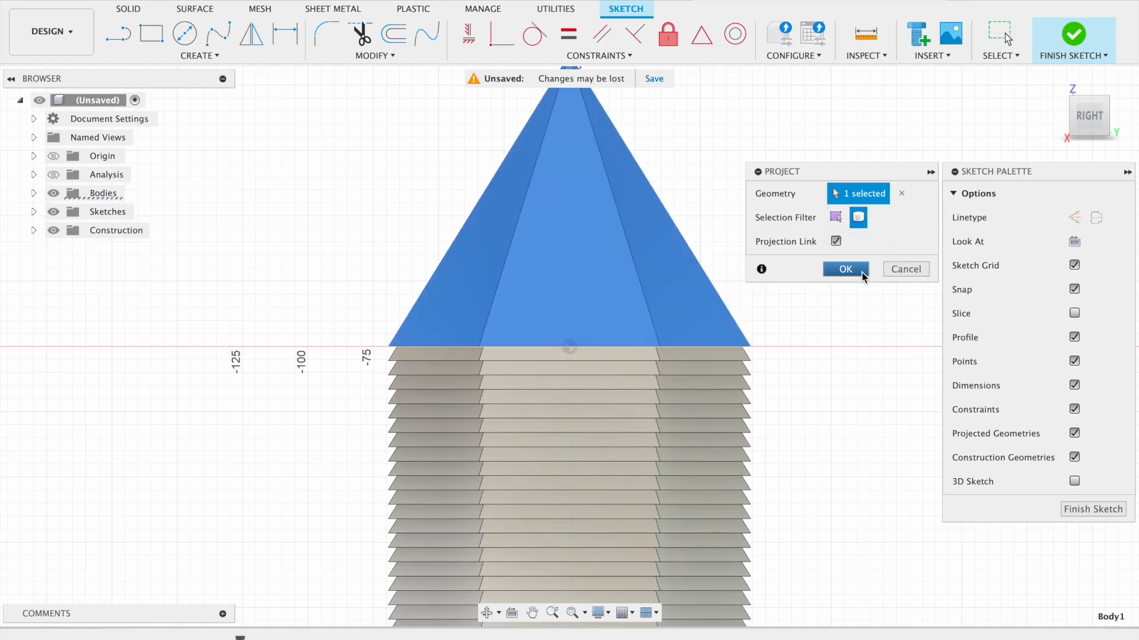
{"action": "left_click", "coordinate": [845, 269]}
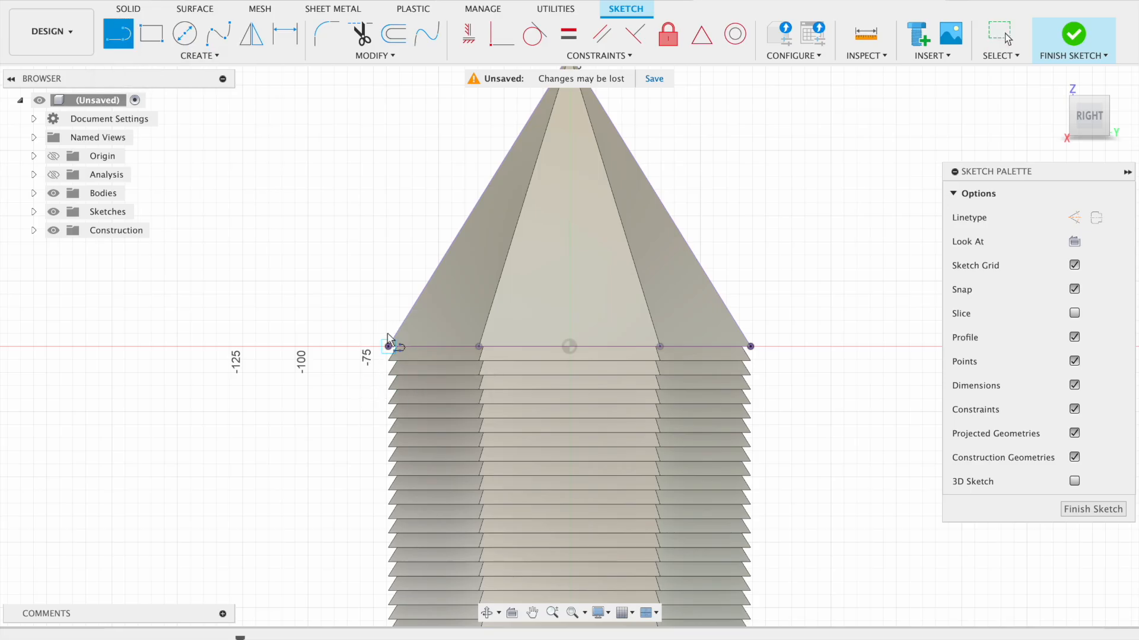
{"action": "left_click", "coordinate": [391, 347]}
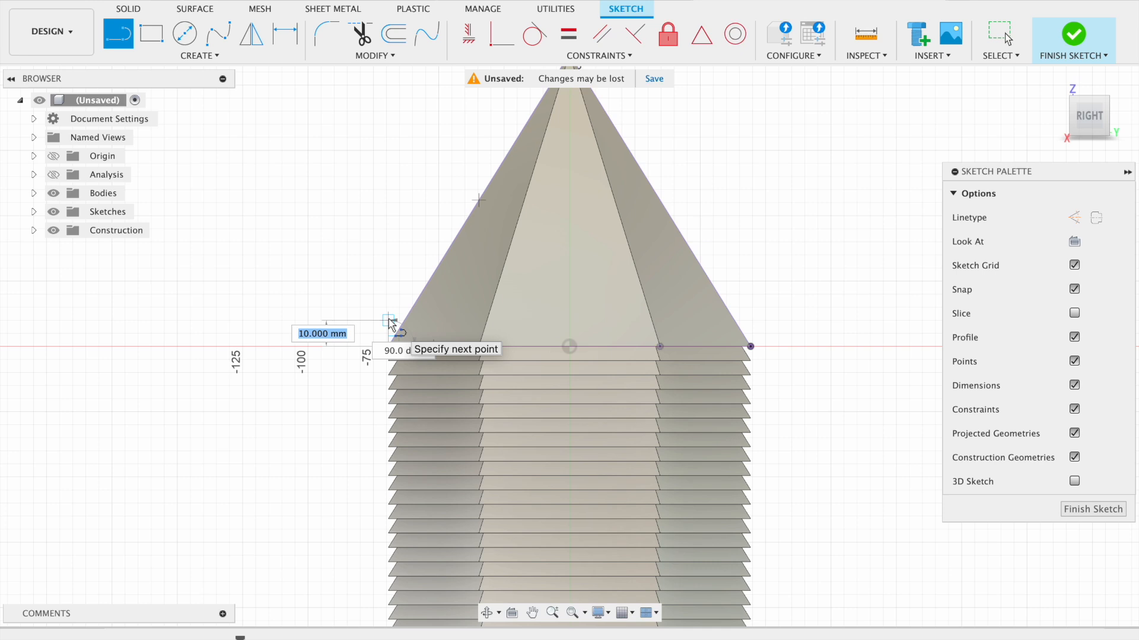
{"action": "type", "text": "7"}
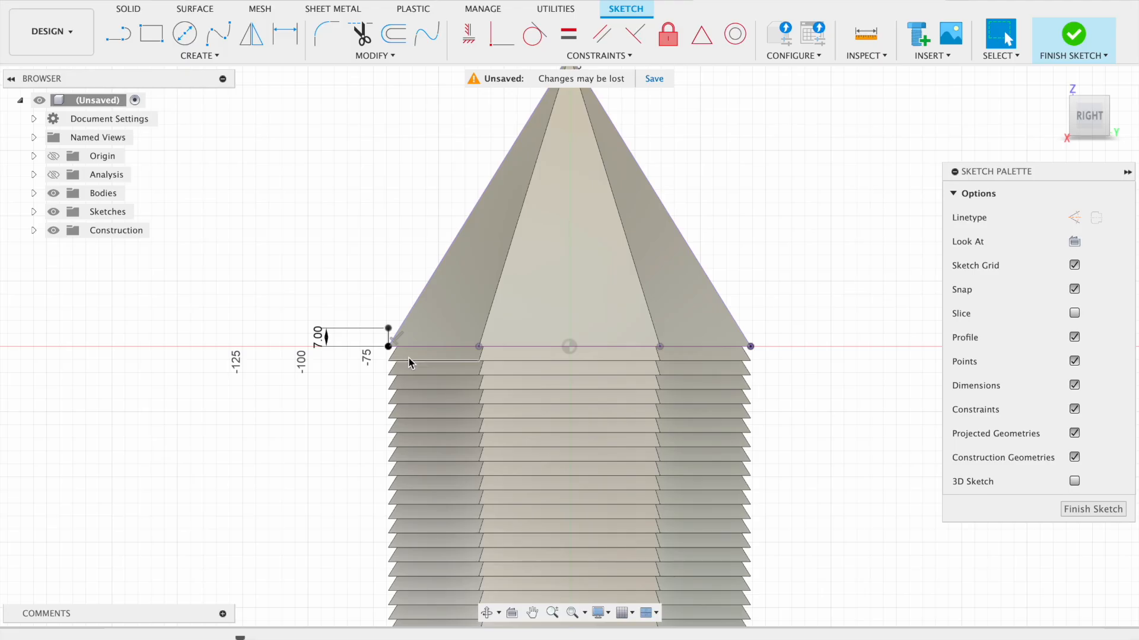
Draw a thin rectangle along the pyramid base and finish the sketch.
{"action": "left_click", "coordinate": [151, 32]}
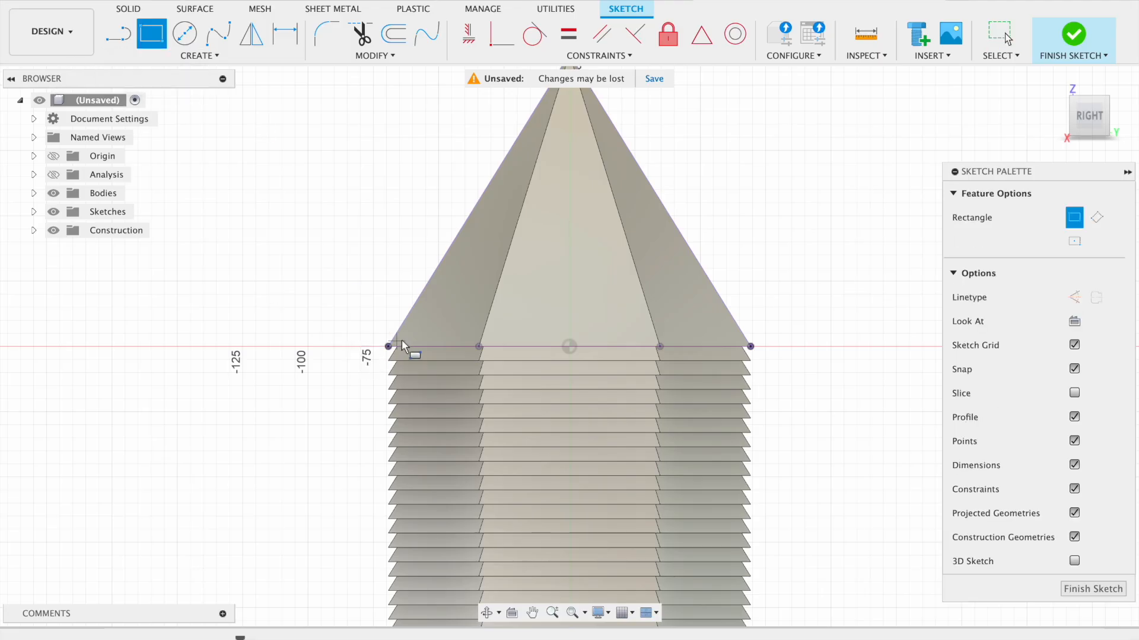
{"action": "left_click", "coordinate": [386, 360]}
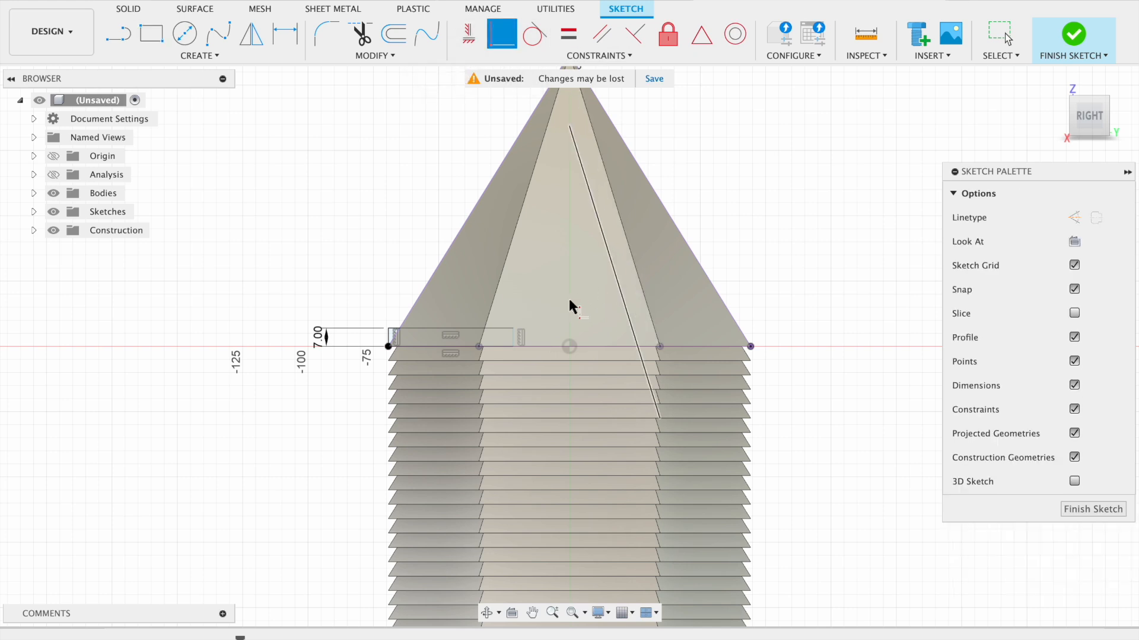
{"action": "left_click", "coordinate": [749, 346]}
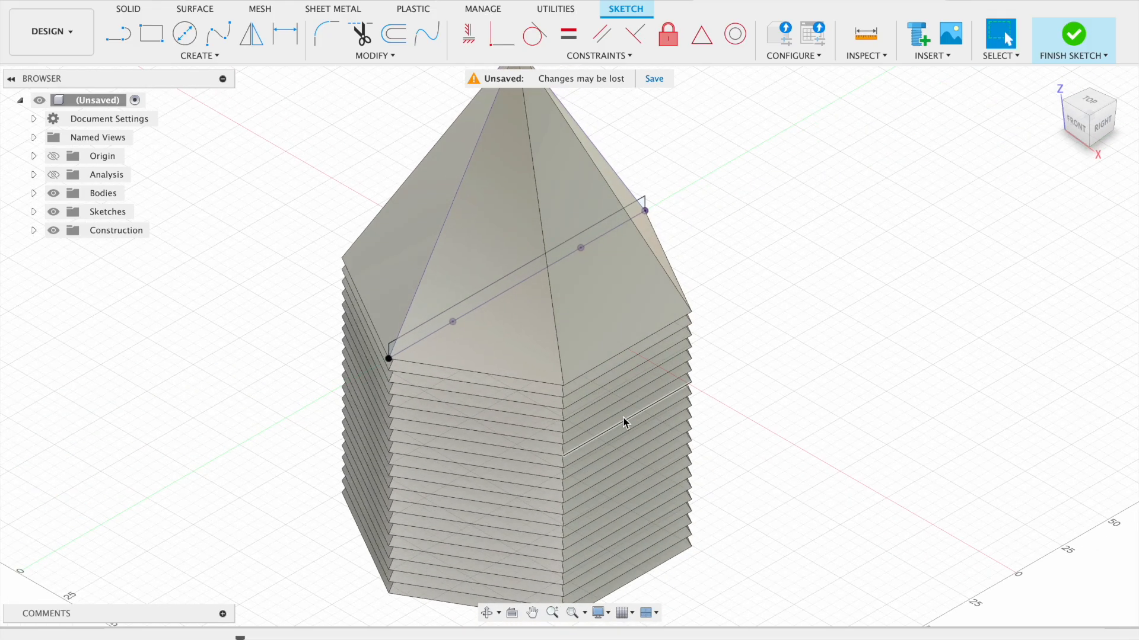
{"action": "left_click", "coordinate": [1075, 33]}
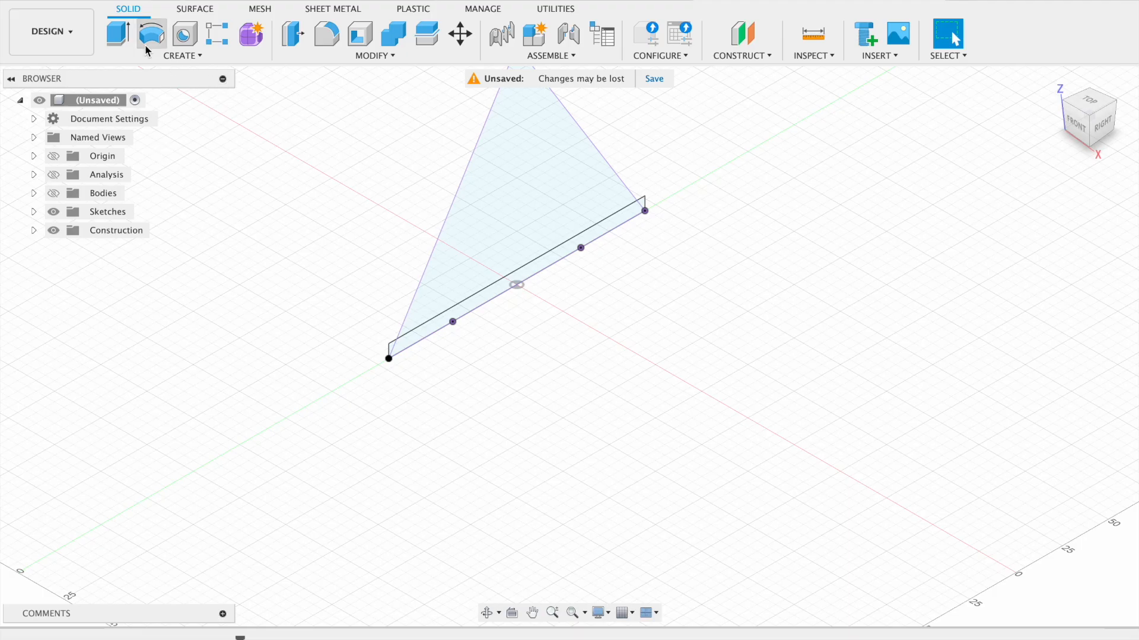
Extrude the strip symmetrically with extent All, intersecting all the stacked ring bodies.
{"action": "left_click", "coordinate": [118, 32]}
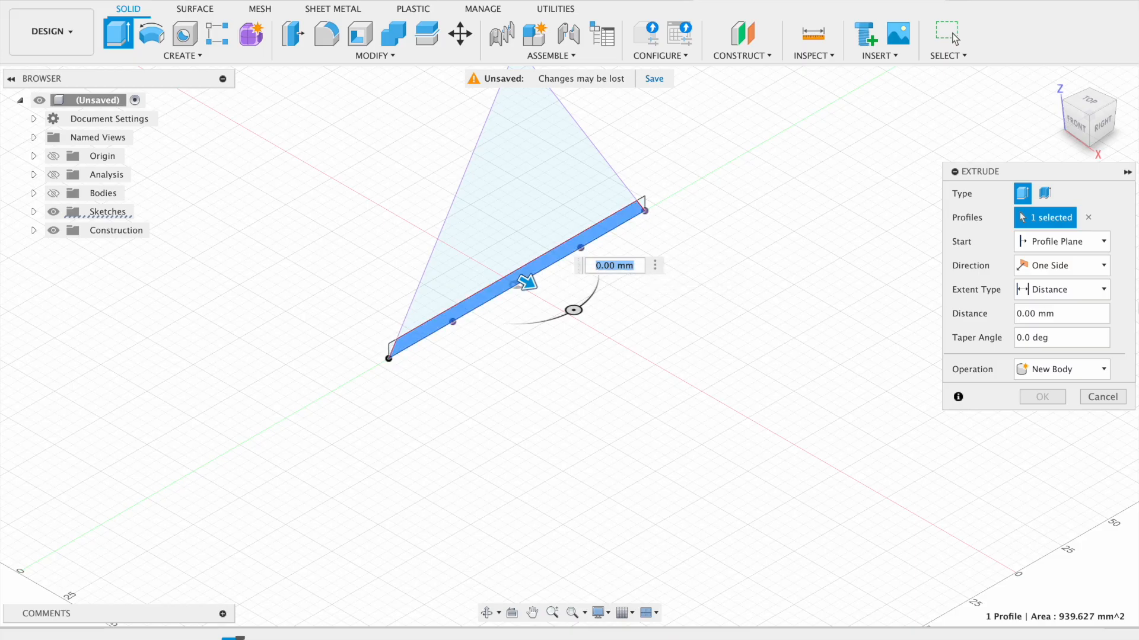
{"action": "left_click", "coordinate": [1061, 265]}
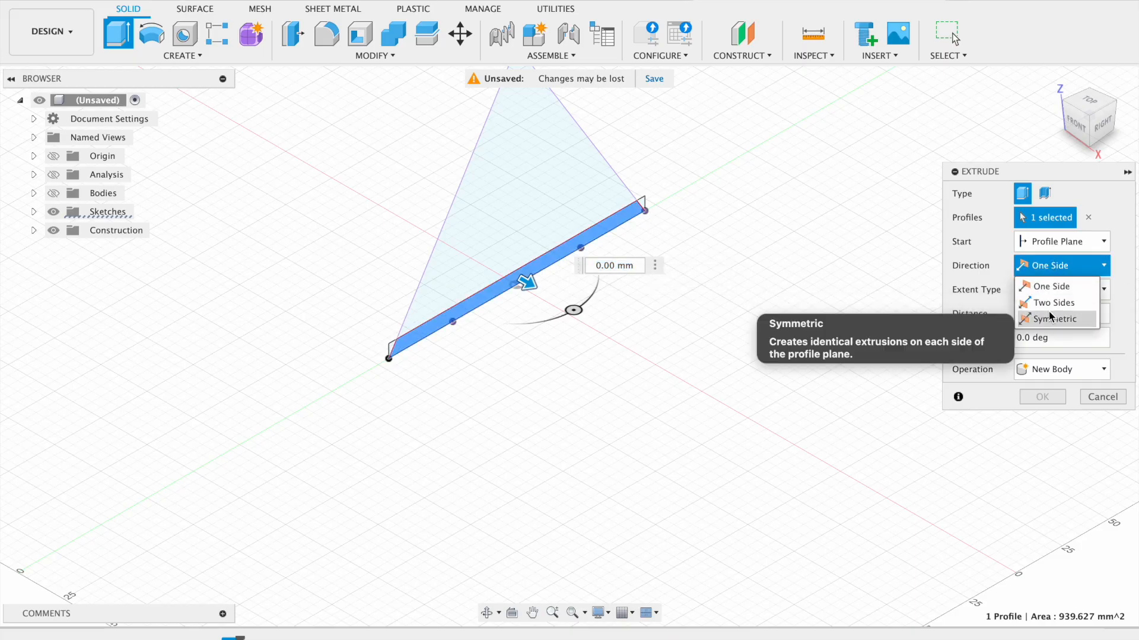
{"action": "left_click", "coordinate": [1053, 319]}
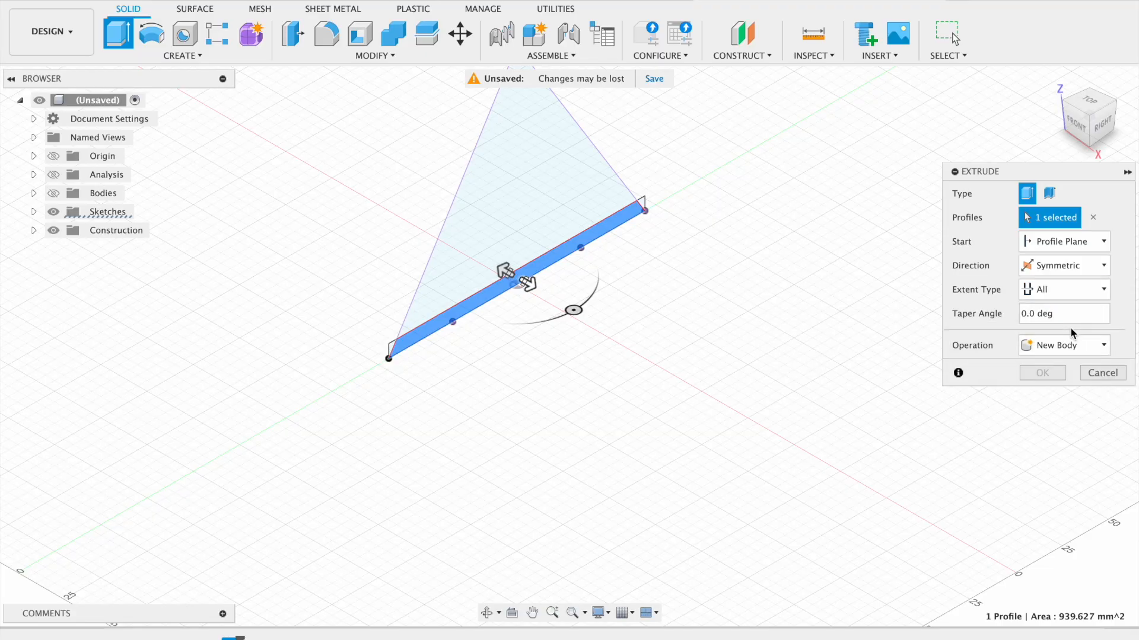
{"action": "left_click", "coordinate": [1061, 345]}
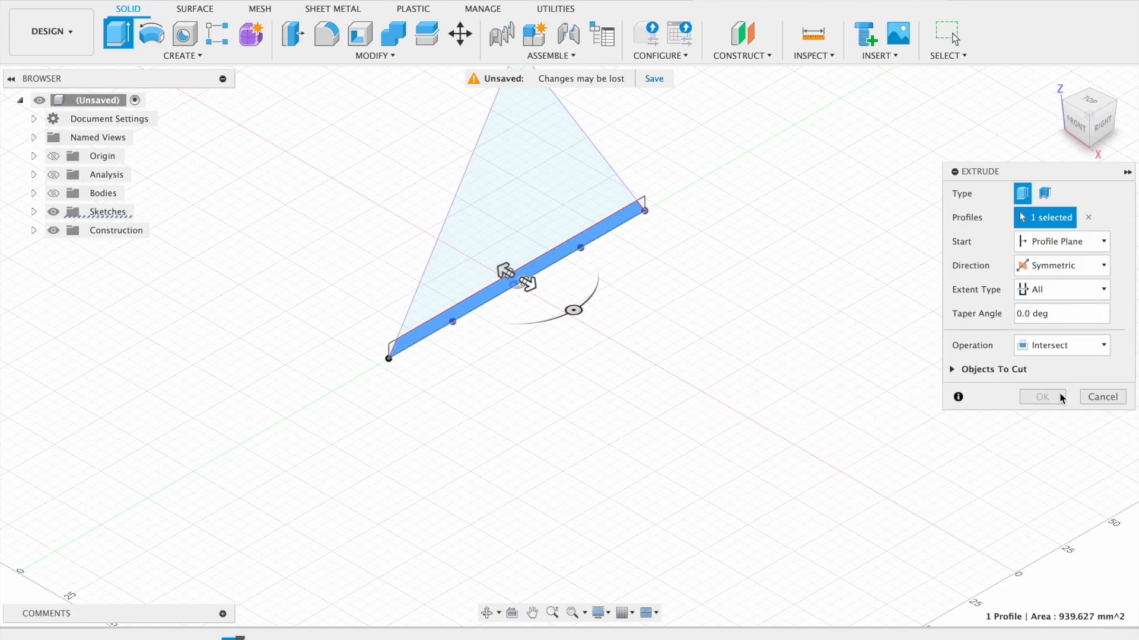
{"action": "left_click", "coordinate": [54, 193]}
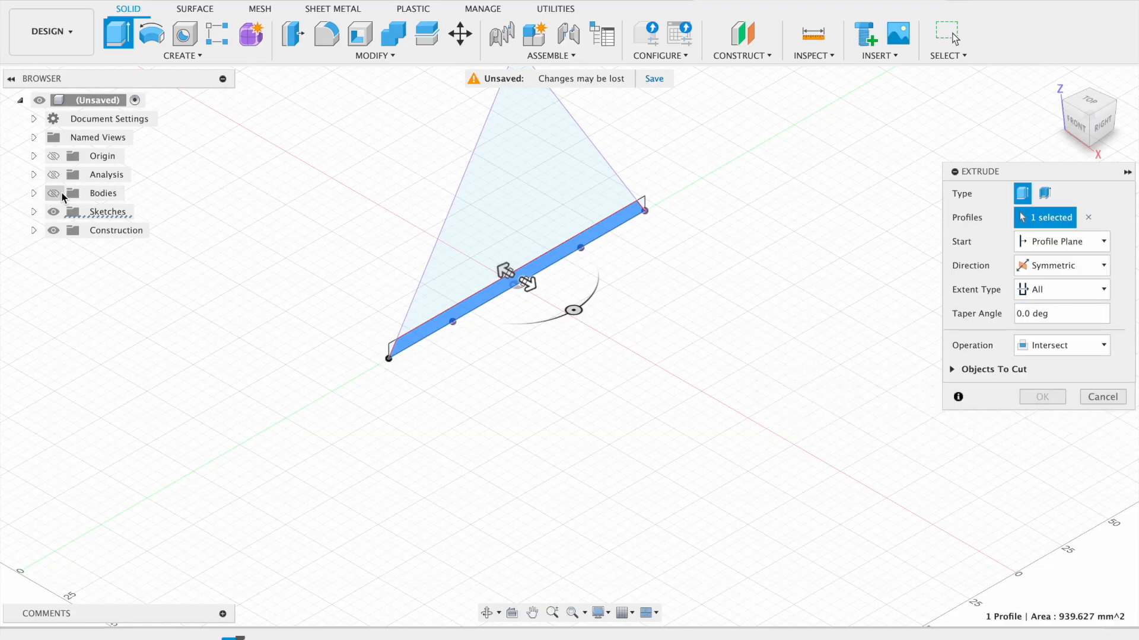
{"action": "left_click", "coordinate": [53, 193]}
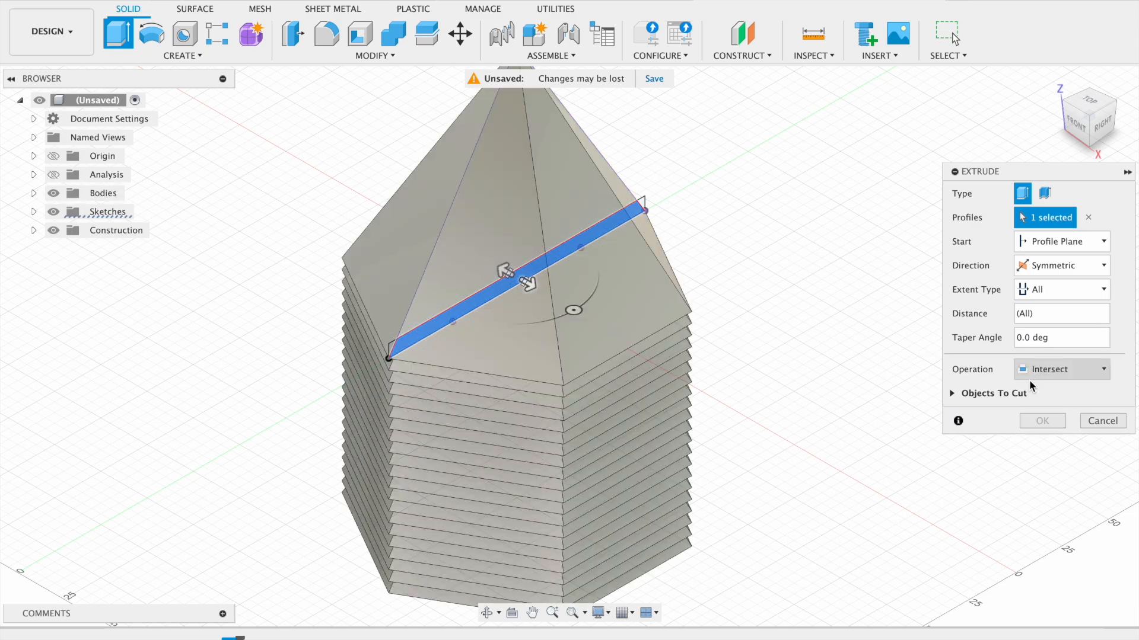
{"action": "left_click", "coordinate": [1061, 369]}
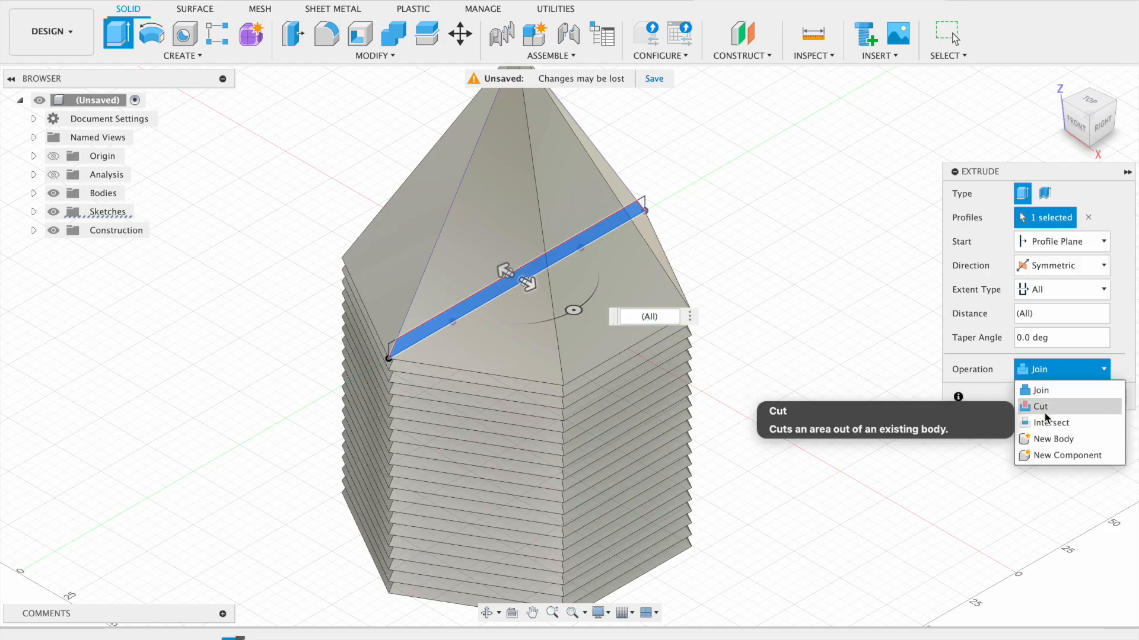
{"action": "left_click", "coordinate": [1052, 423]}
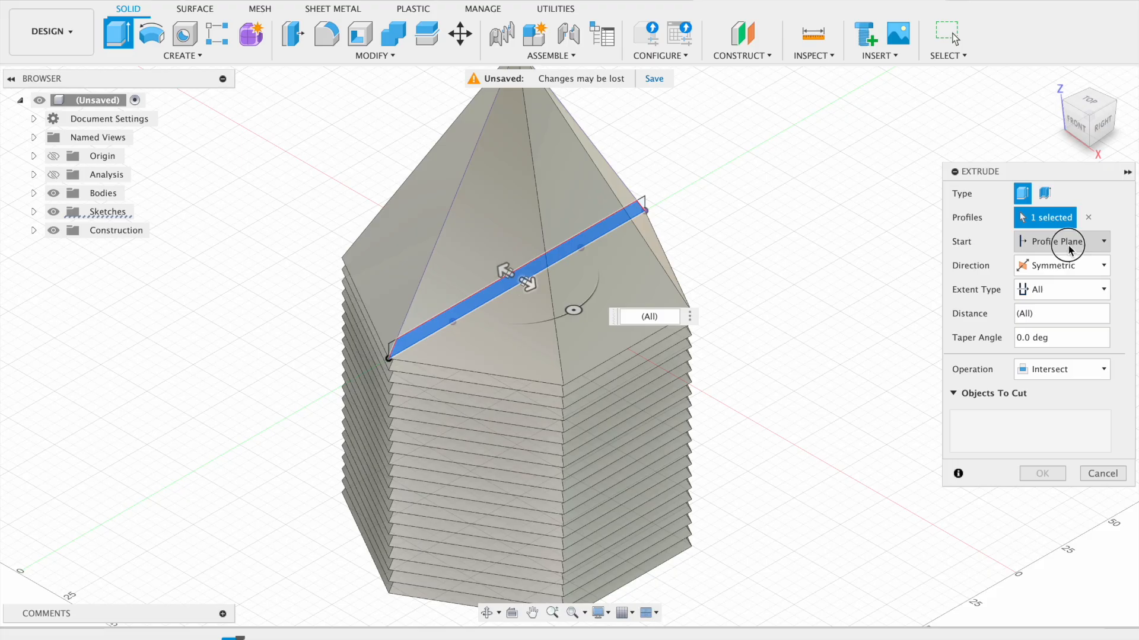
{"action": "mouse_move", "coordinate": [1088, 217]}
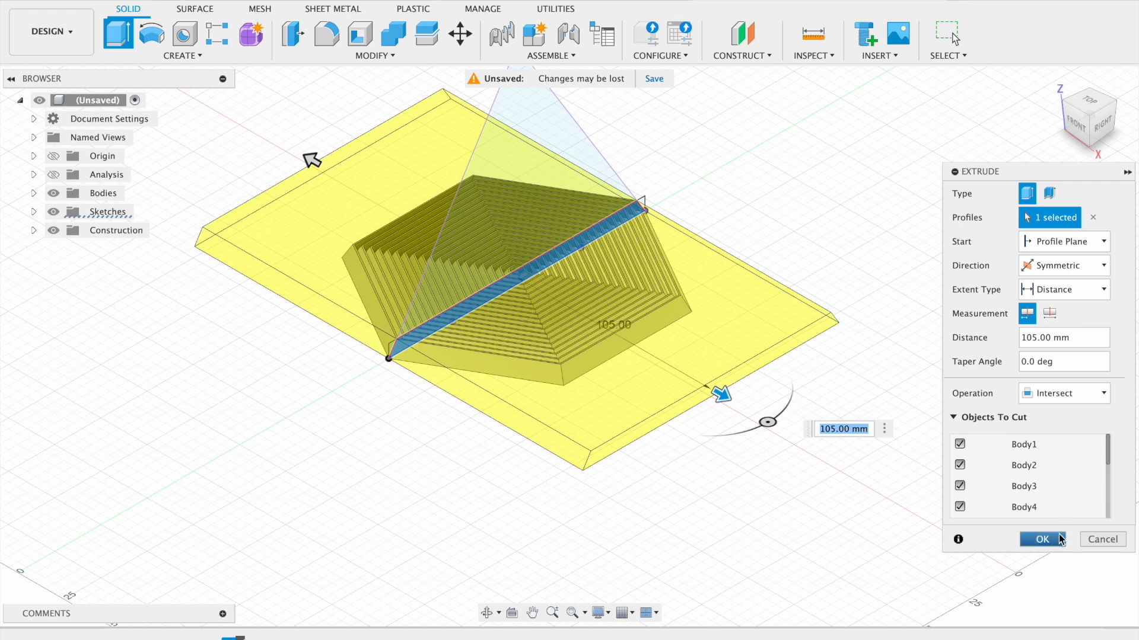
{"action": "left_click", "coordinate": [1063, 289]}
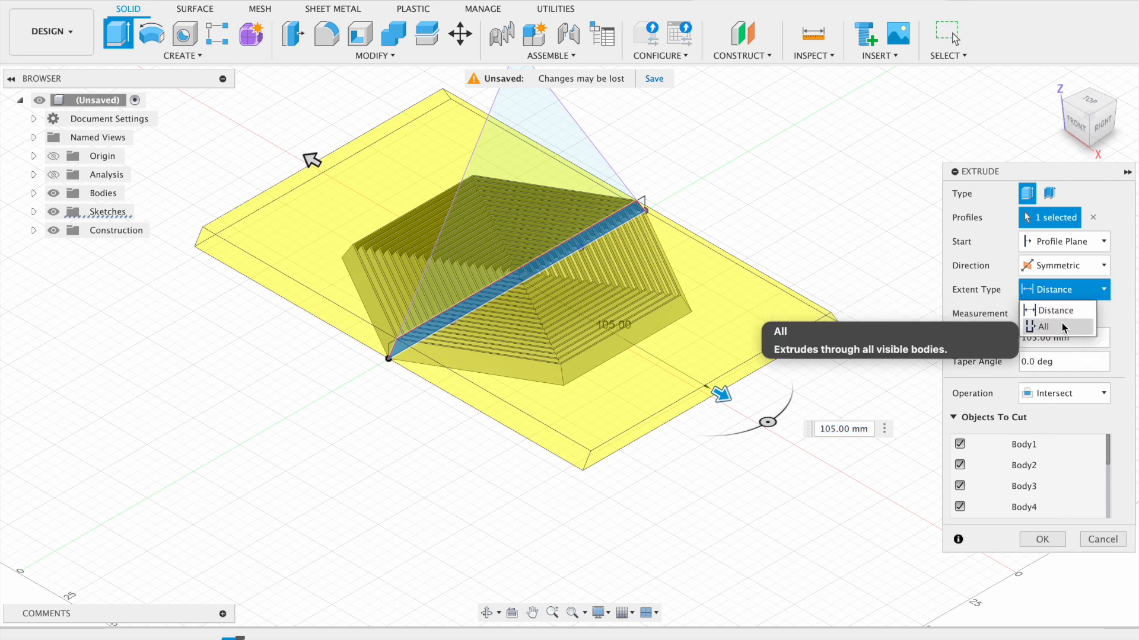
{"action": "left_click", "coordinate": [1045, 327]}
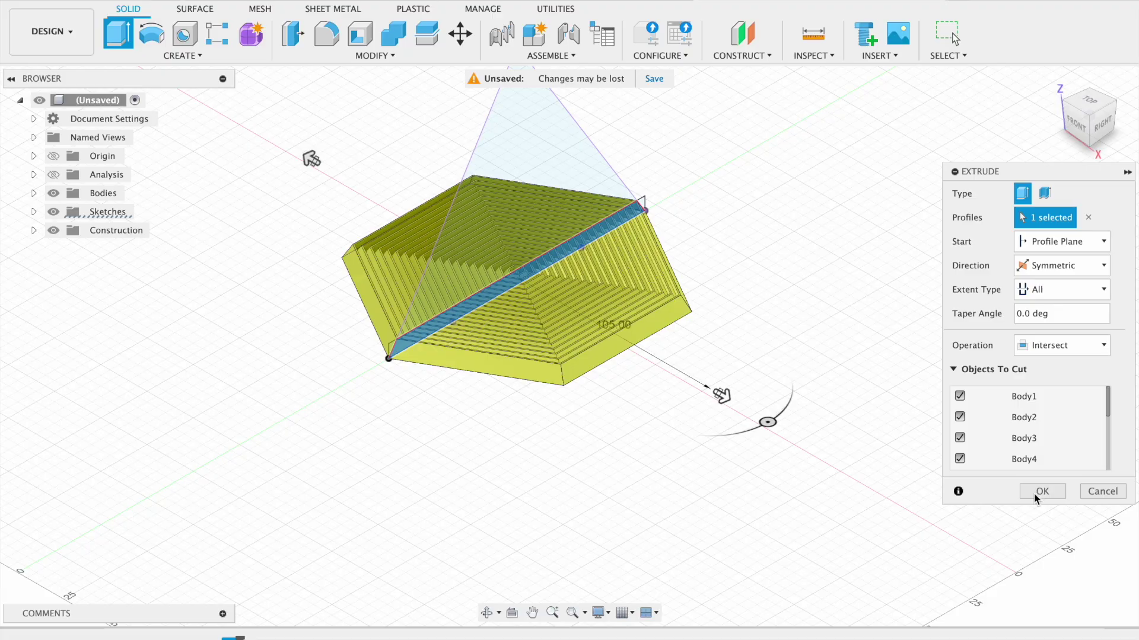
{"action": "left_click", "coordinate": [1042, 491]}
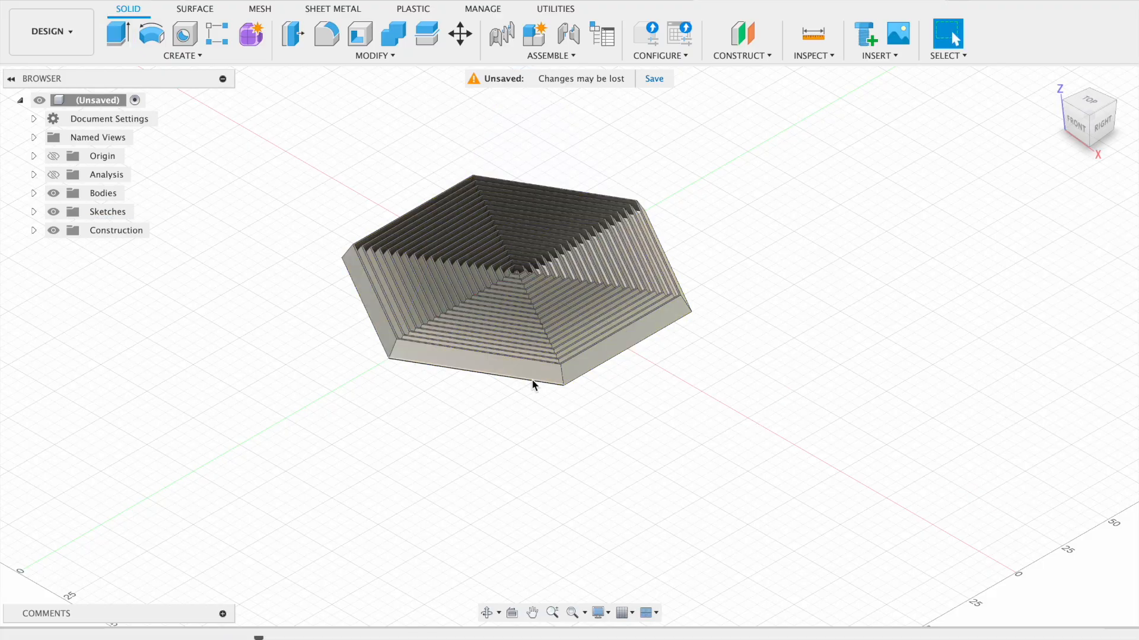
{"action": "mouse_move", "coordinate": [1096, 146]}
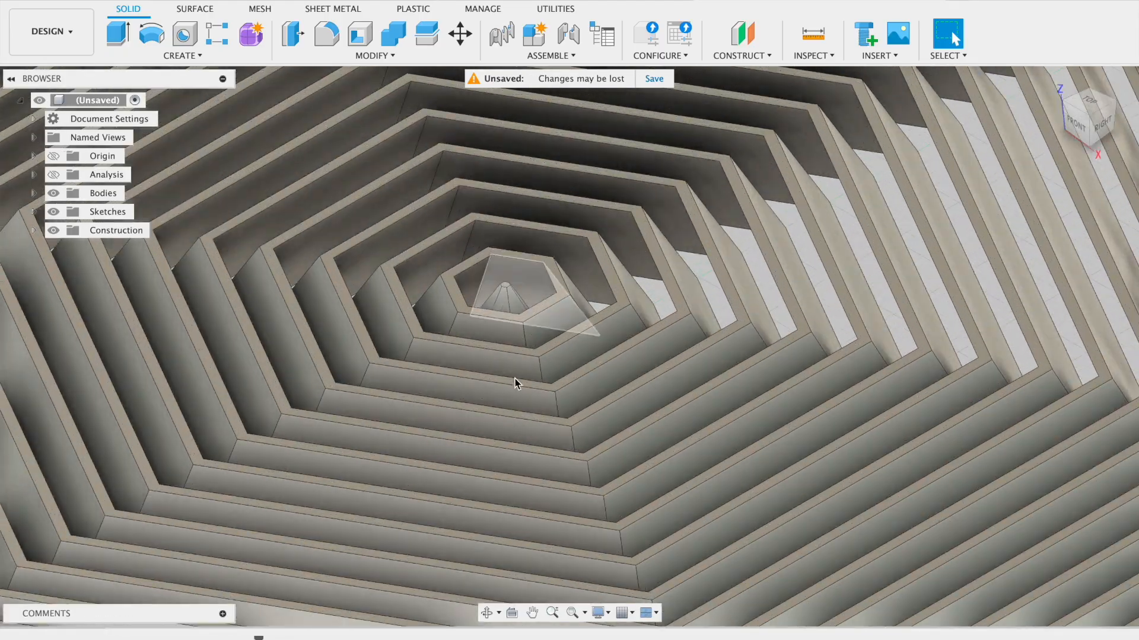
{"action": "left_click_drag", "start_coordinate": [516, 384], "coordinate": [512, 230]}
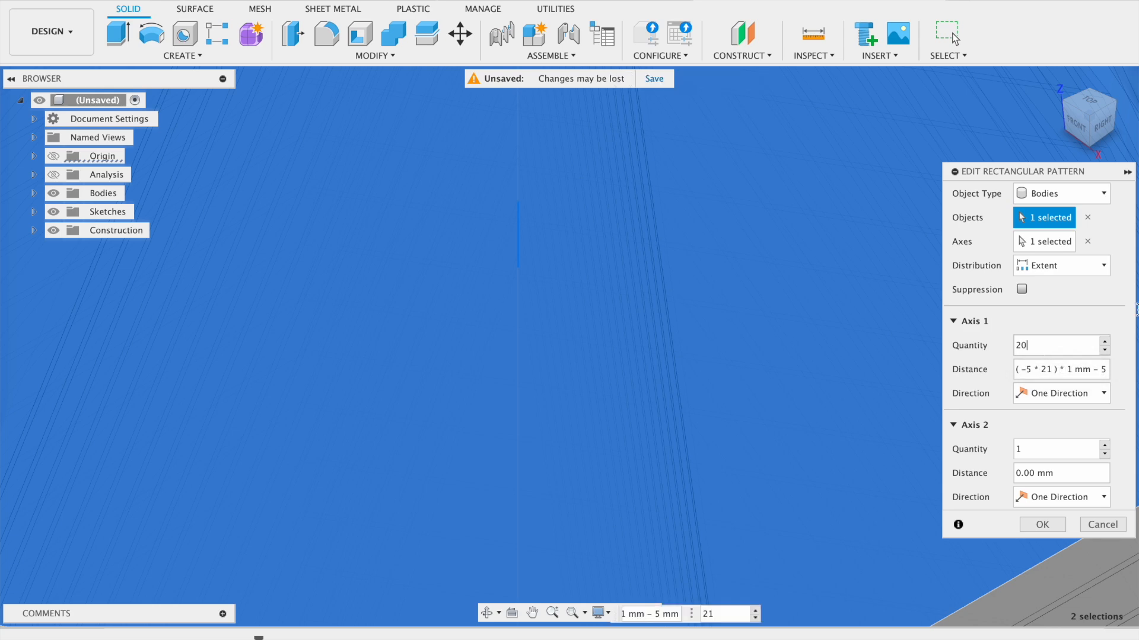
Change the rectangular pattern quantity to 20, then orbit and zoom to inspect the inner rings.
{"action": "type", "text": "20"}
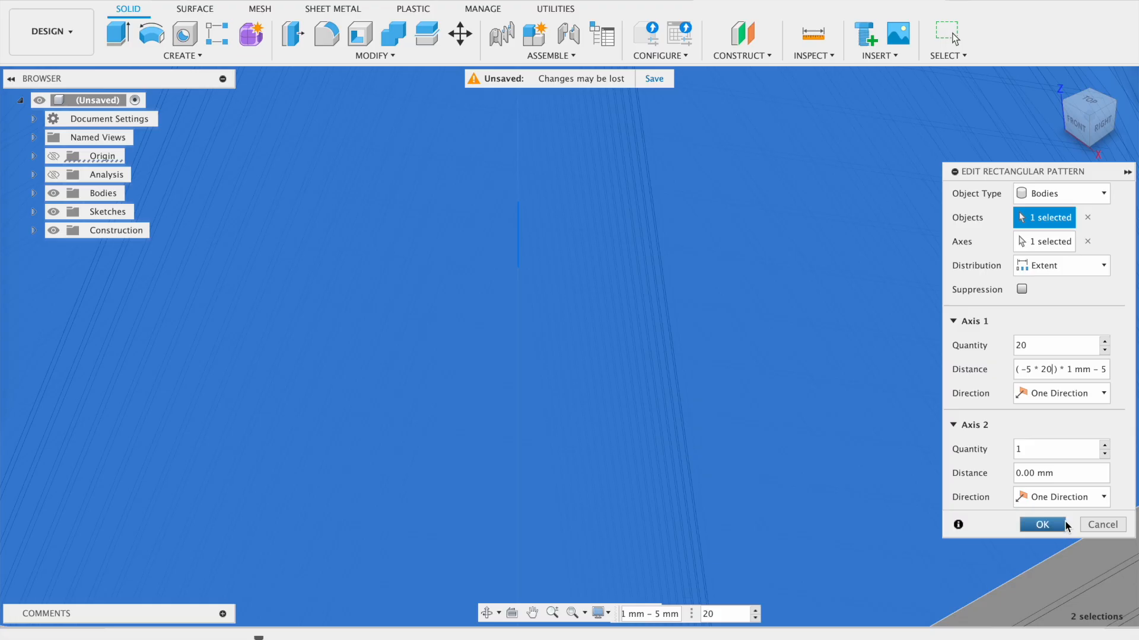
{"action": "left_click", "coordinate": [1041, 524]}
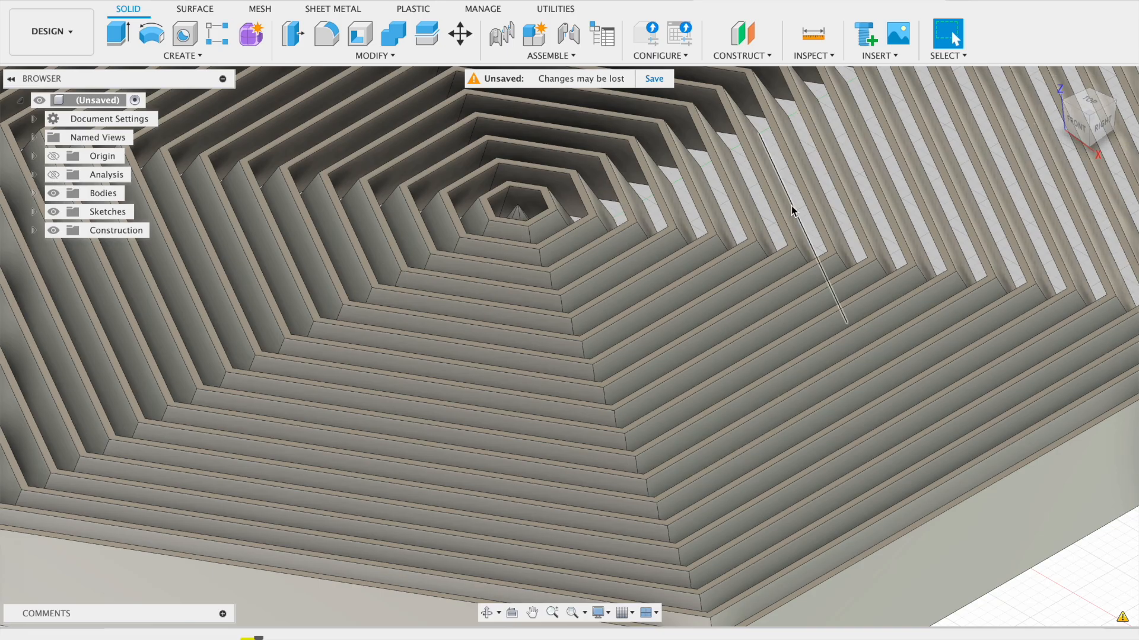
{"action": "left_click_drag", "start_coordinate": [792, 211], "coordinate": [482, 192]}
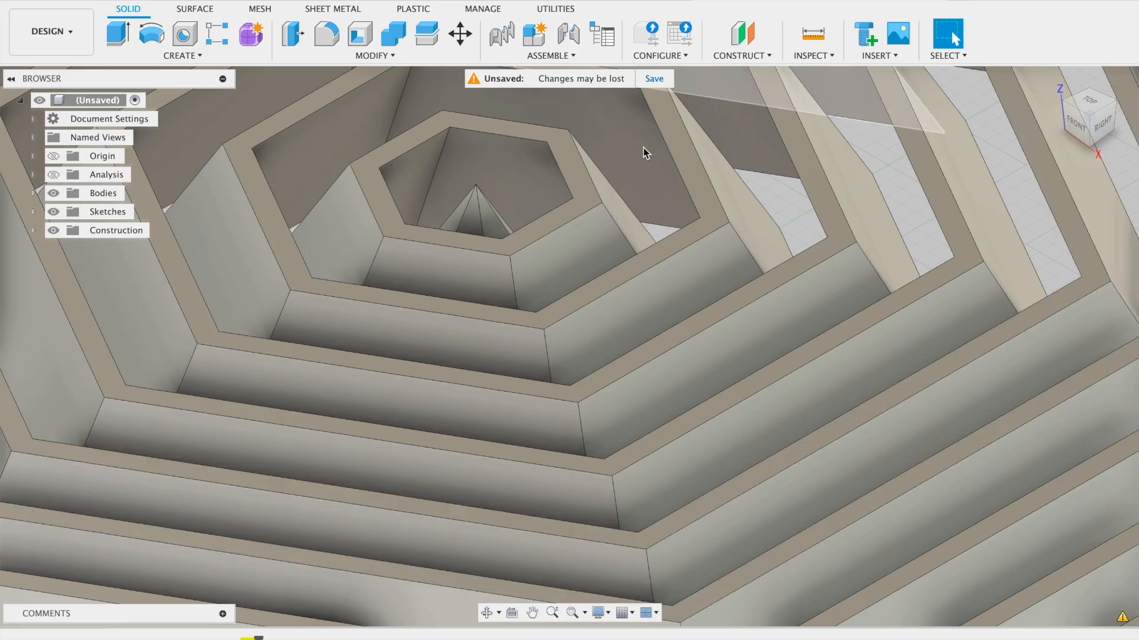
{"action": "left_click_drag", "start_coordinate": [647, 152], "coordinate": [585, 242]}
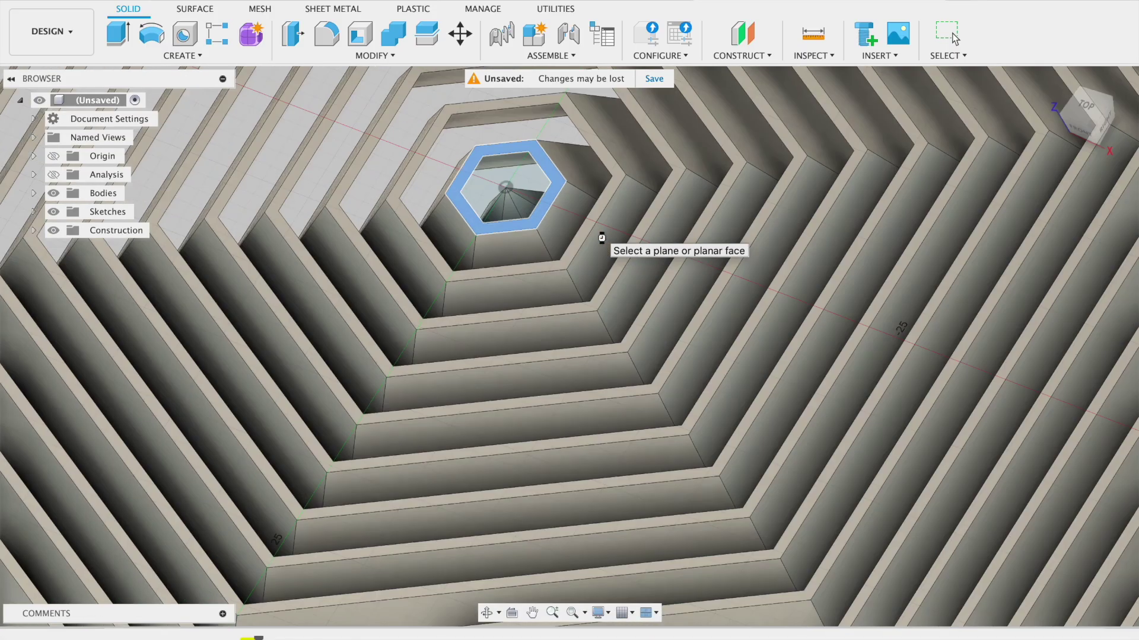
Project the innermost hexagon's top and underside faces into sketches and finish them.
{"action": "left_click", "coordinate": [505, 187]}
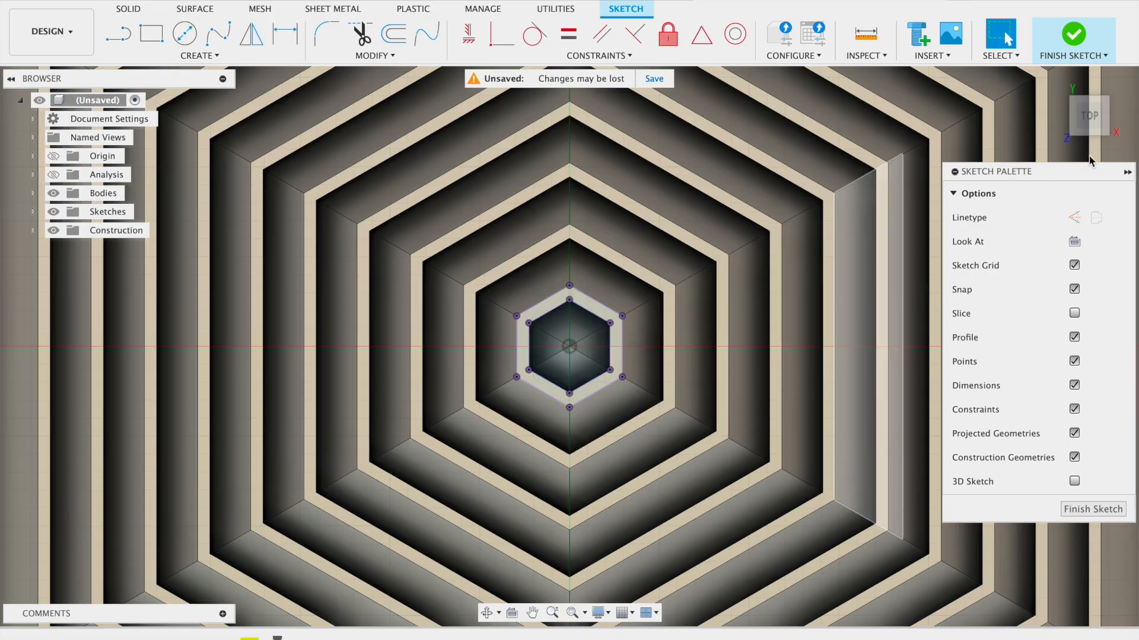
{"action": "left_click", "coordinate": [1074, 39]}
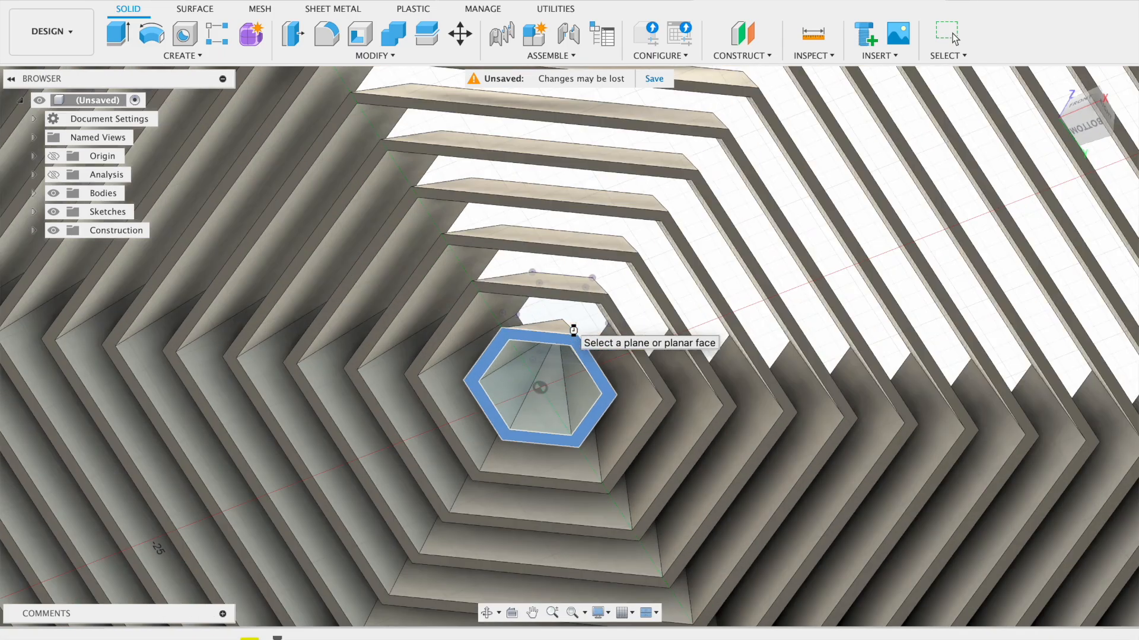
{"action": "left_click", "coordinate": [541, 392]}
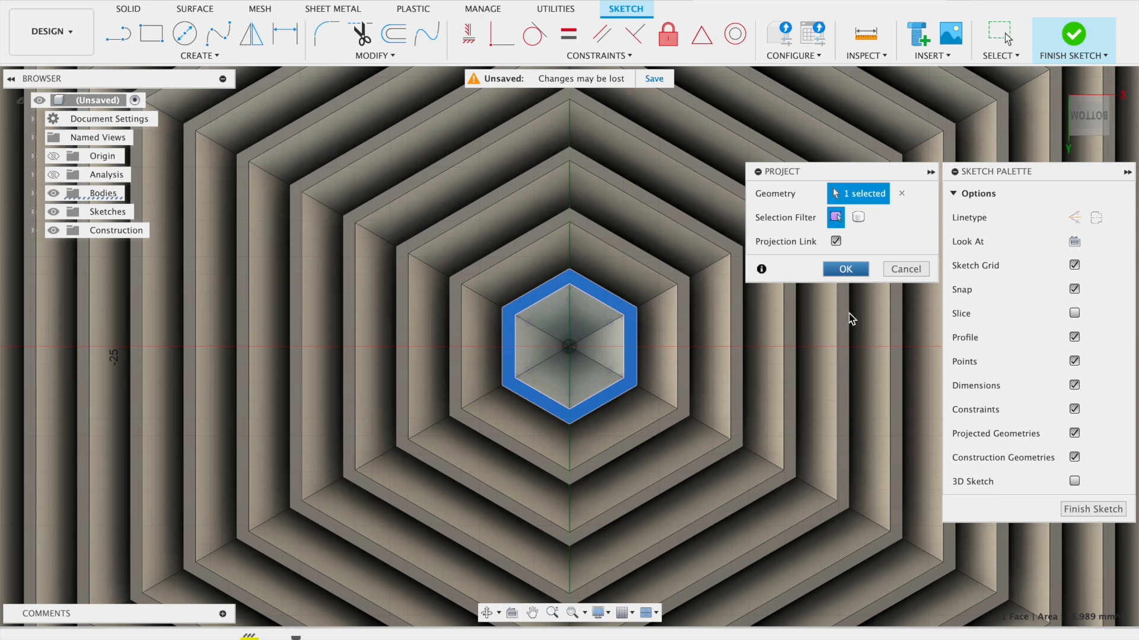
{"action": "left_click", "coordinate": [845, 269]}
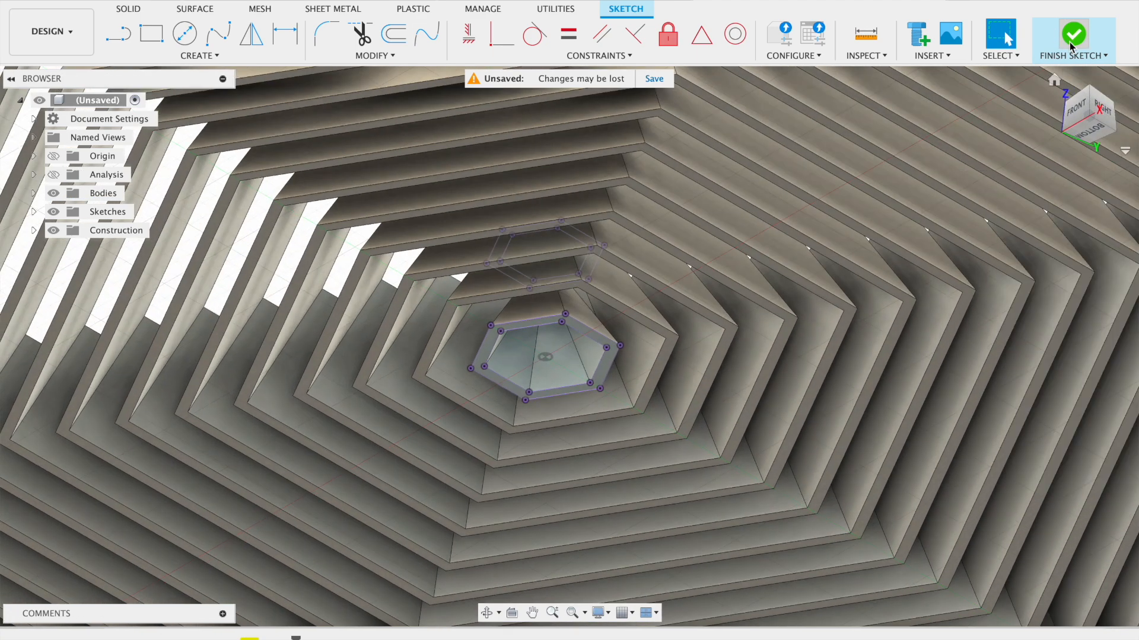
{"action": "left_click", "coordinate": [1072, 34]}
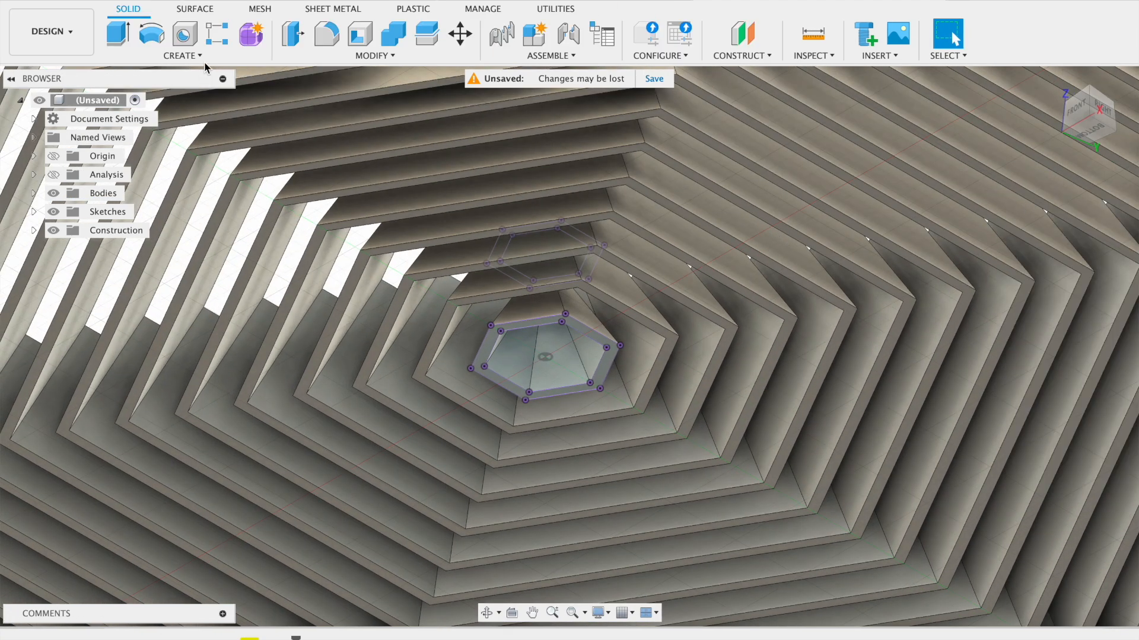
{"action": "left_click", "coordinate": [181, 56]}
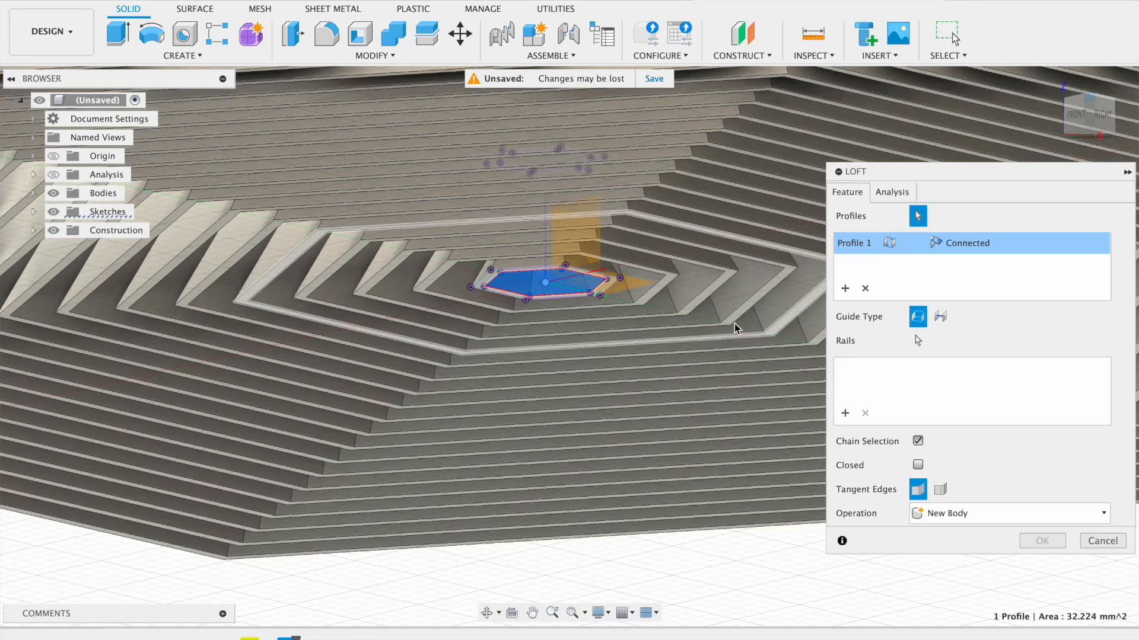
Loft-cut between the lower and upper central hexagon profiles, then view the whole model.
{"action": "left_click_drag", "start_coordinate": [734, 328], "coordinate": [556, 354]}
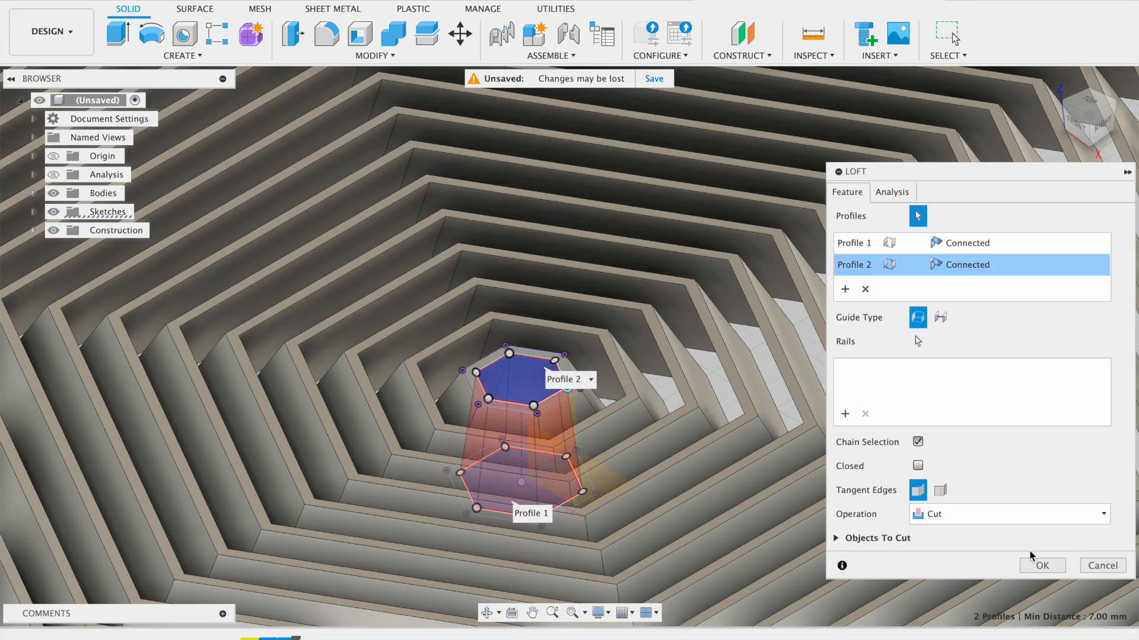
{"action": "left_click", "coordinate": [1009, 514]}
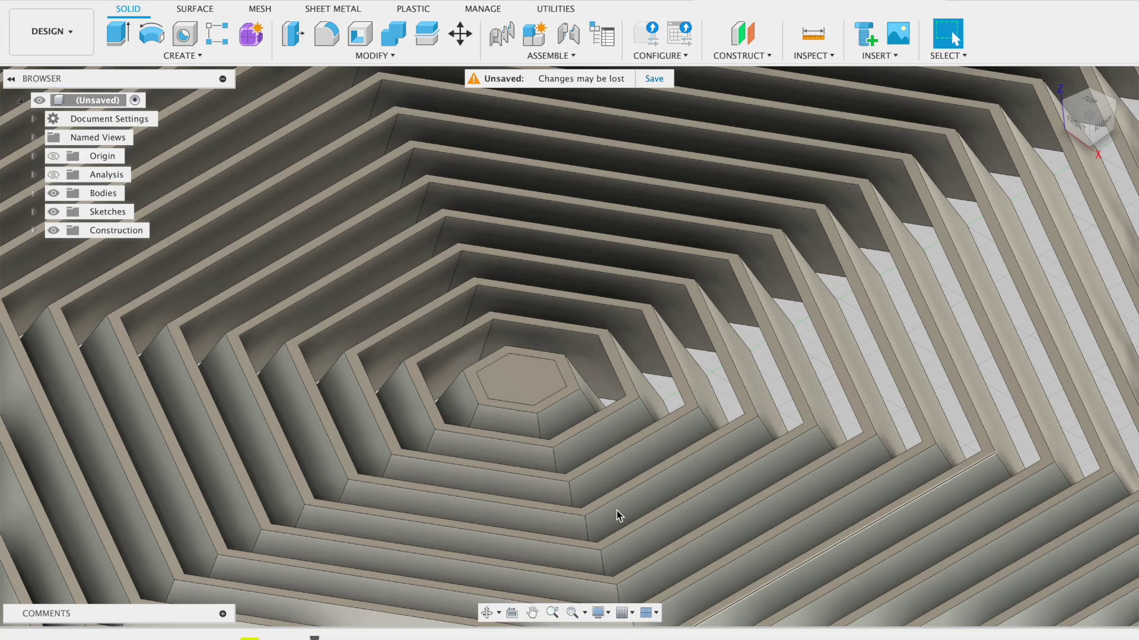
{"action": "left_click_drag", "start_coordinate": [618, 515], "coordinate": [784, 449]}
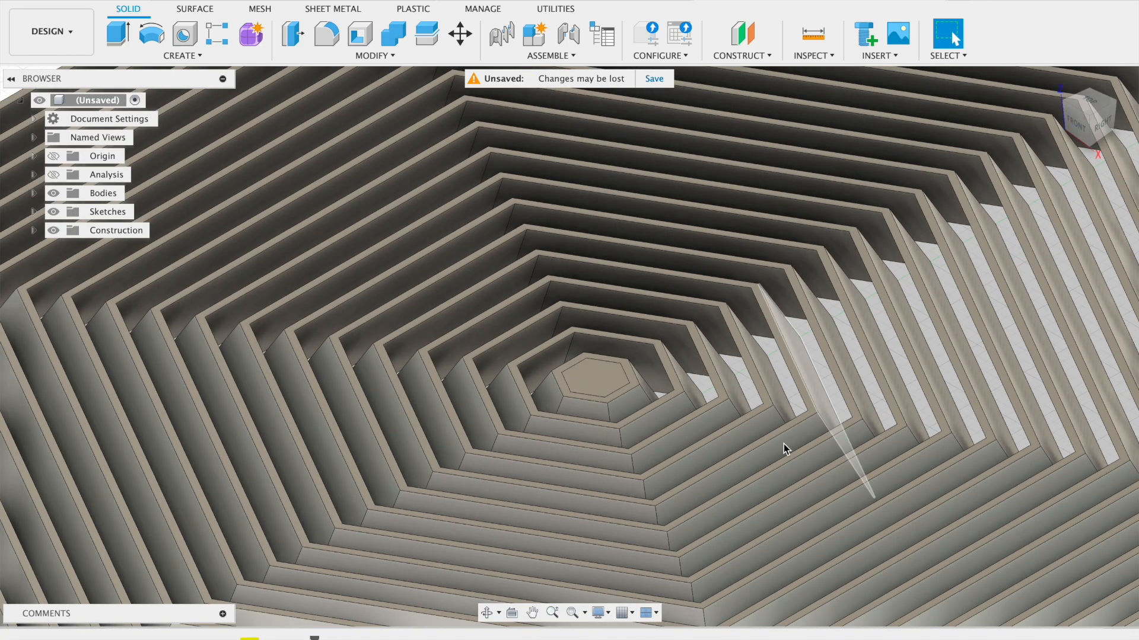
{"action": "left_click_drag", "start_coordinate": [784, 448], "coordinate": [593, 418]}
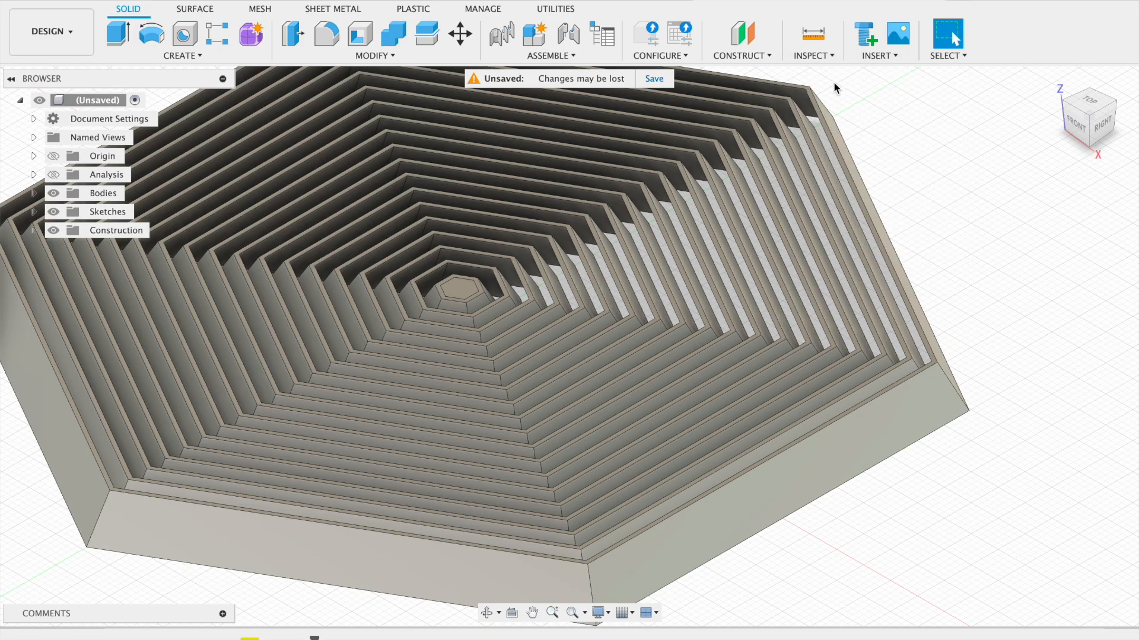
Define a Section Analysis on the XZ plane with its direction flipped.
{"action": "left_click", "coordinate": [813, 55]}
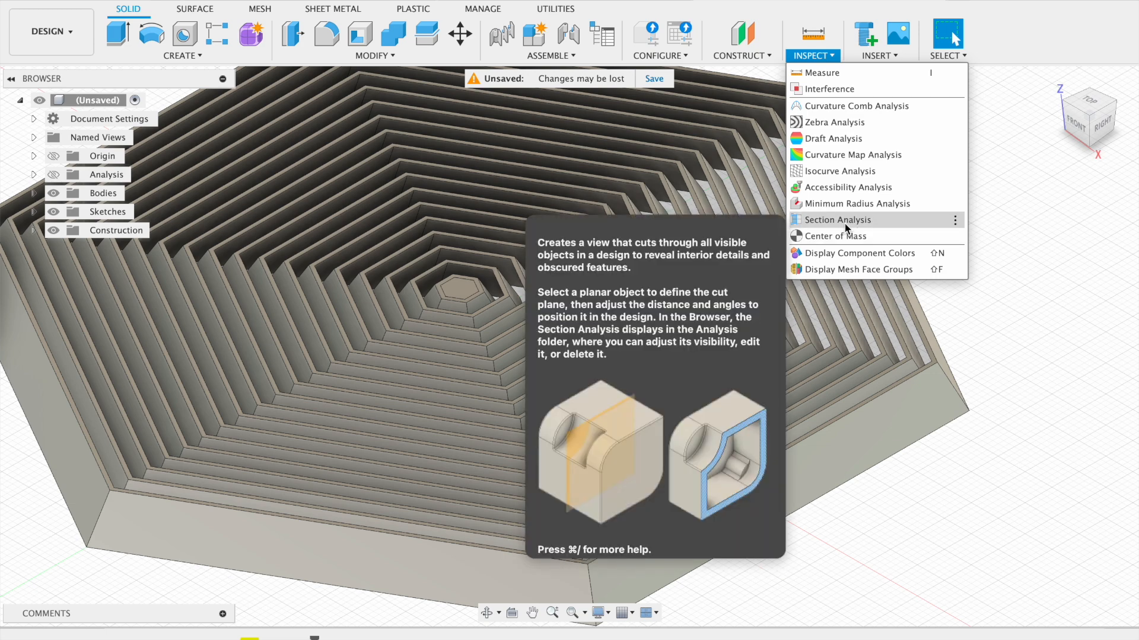
{"action": "left_click", "coordinate": [837, 220]}
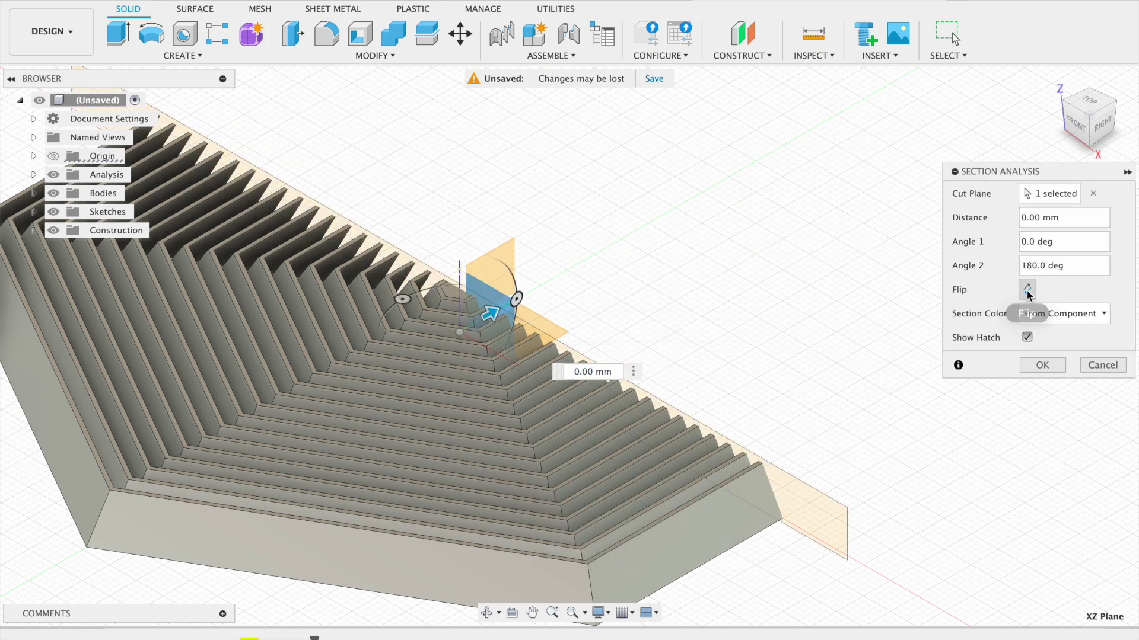
{"action": "left_click", "coordinate": [1027, 289]}
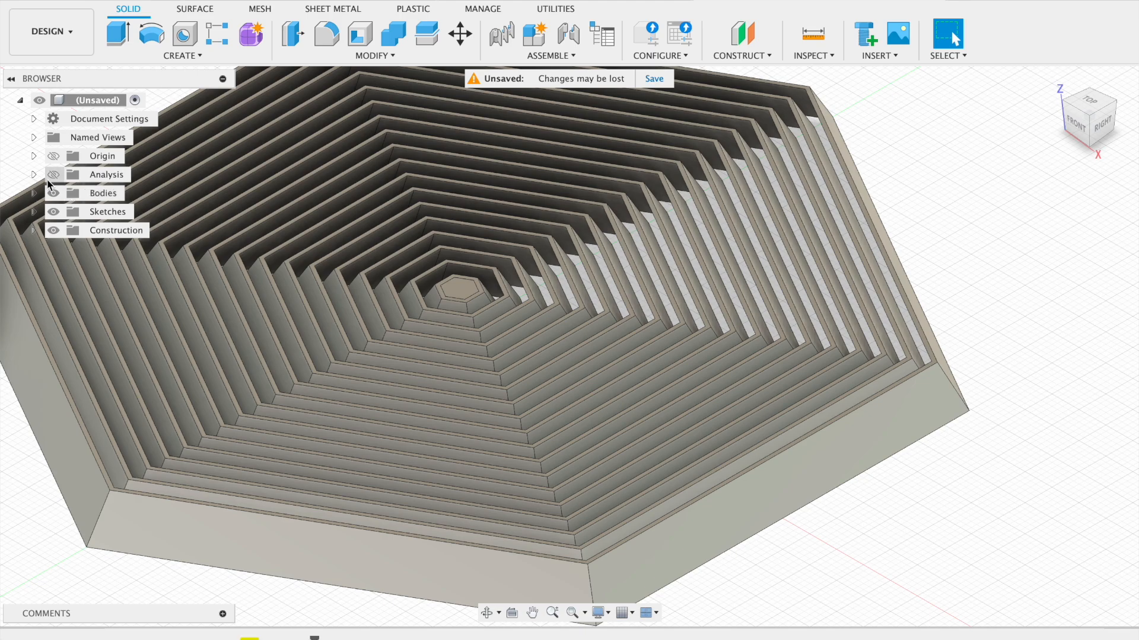
Show the section cut and finish a sketch of projected central hexagon edges.
{"action": "left_click", "coordinate": [33, 175]}
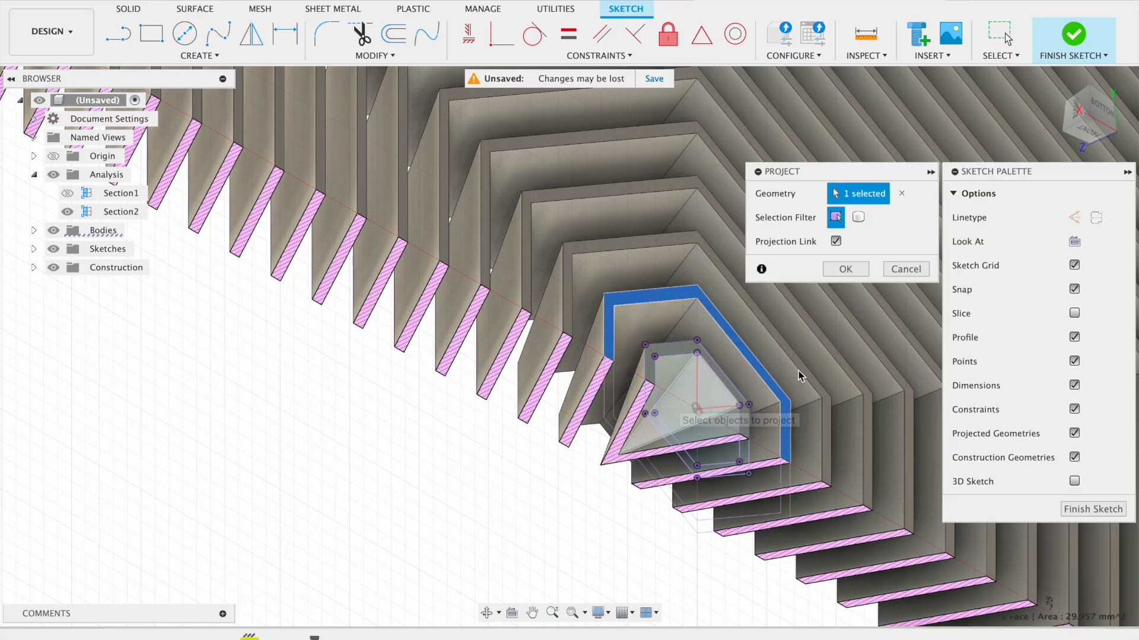
{"action": "left_click", "coordinate": [845, 269]}
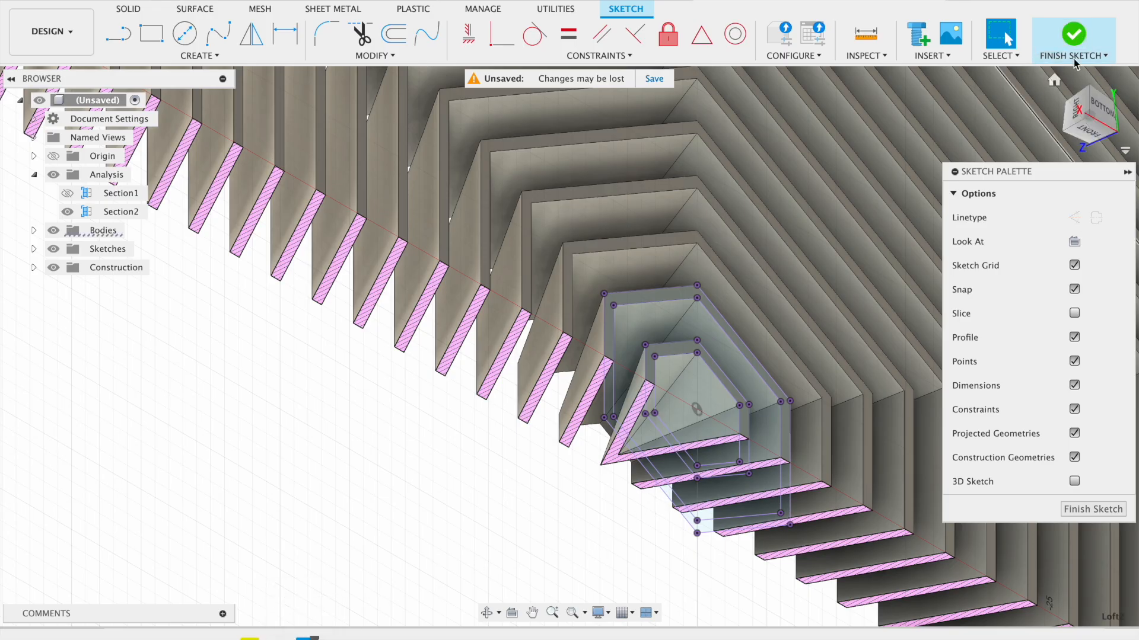
{"action": "left_click", "coordinate": [1070, 37]}
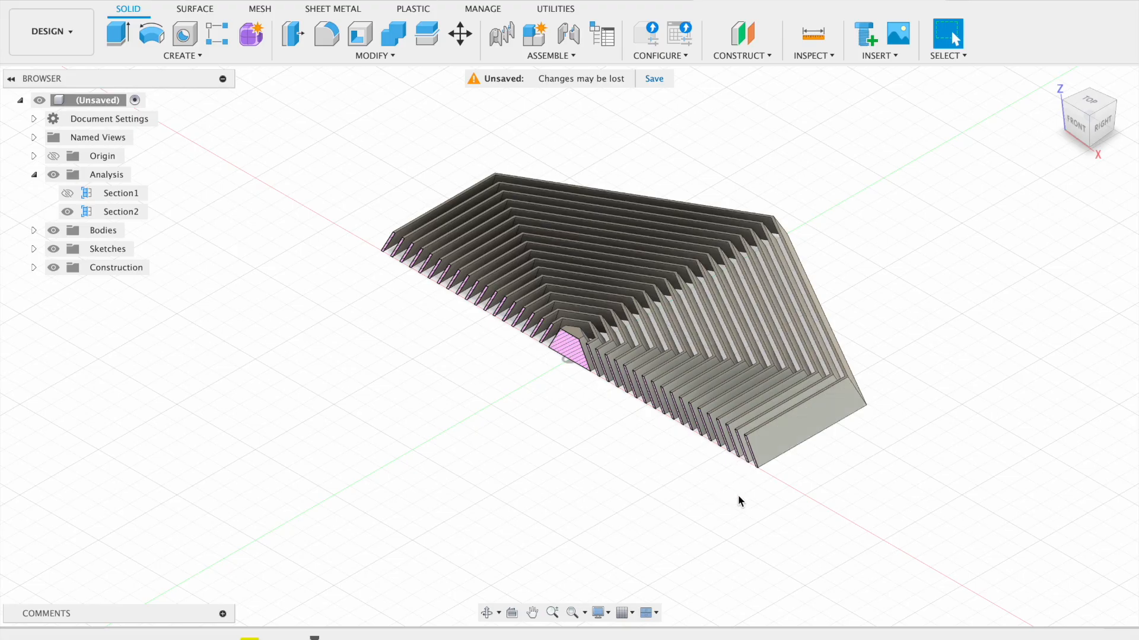
Mirror bodies Body1–Body19 across the mirror plane with Object Type set to Bodies.
{"action": "left_click", "coordinate": [182, 56]}
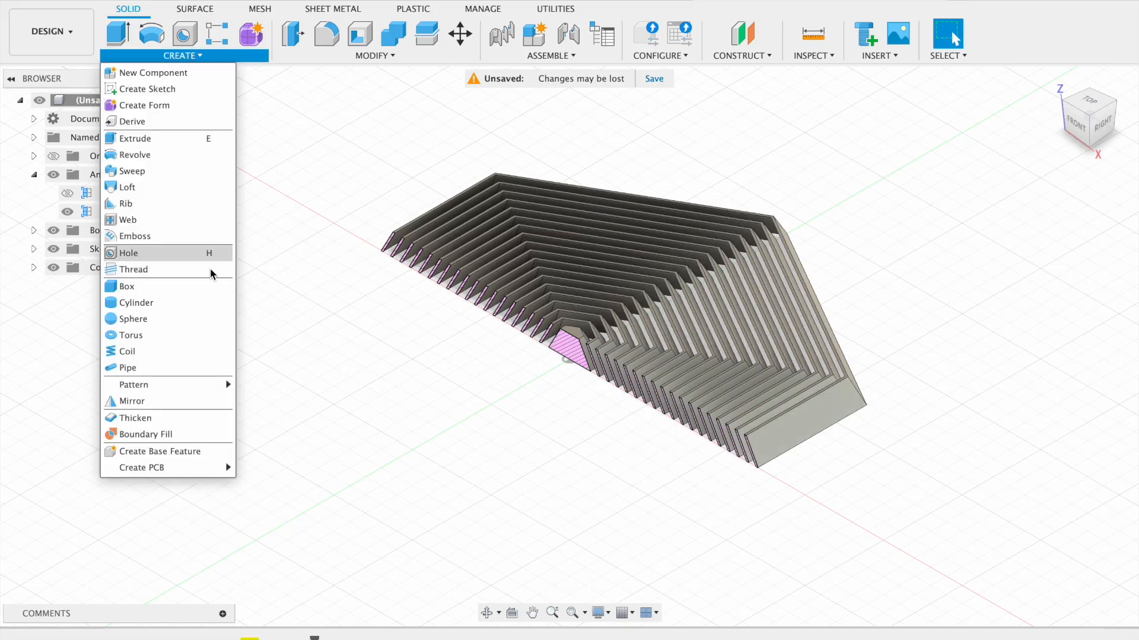
{"action": "mouse_move", "coordinate": [141, 401]}
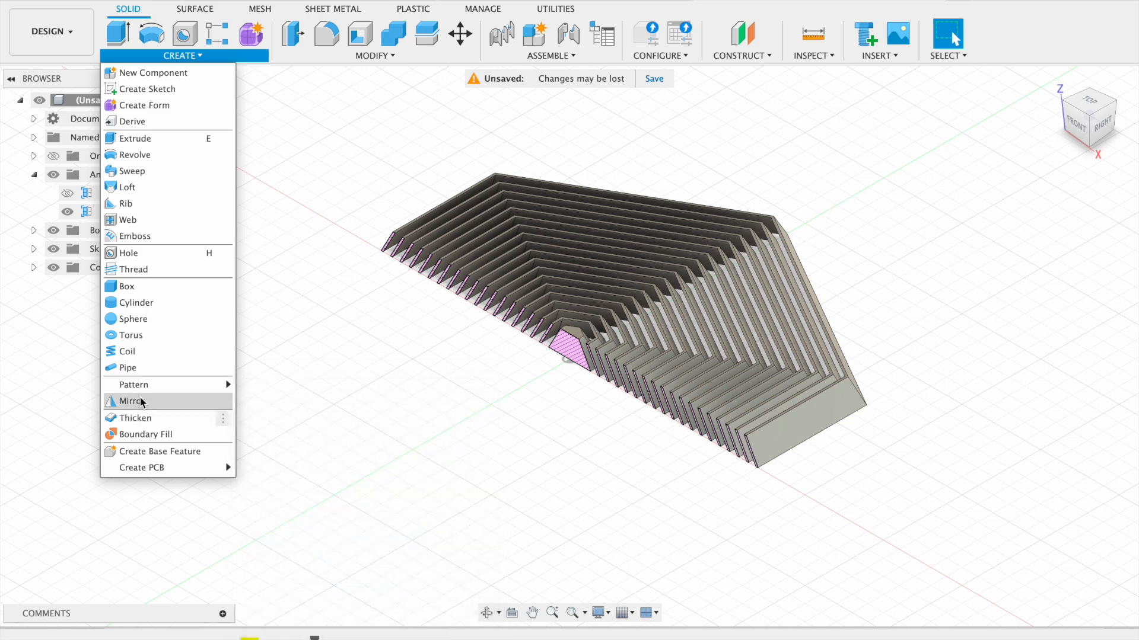
{"action": "left_click", "coordinate": [133, 402]}
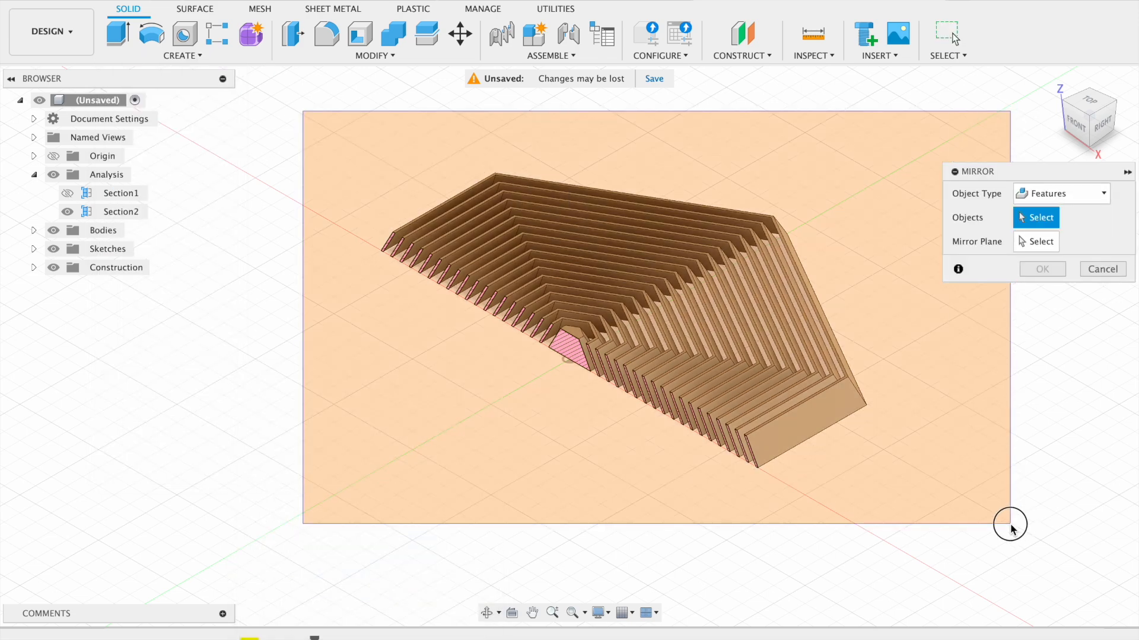
{"action": "left_click", "coordinate": [748, 441]}
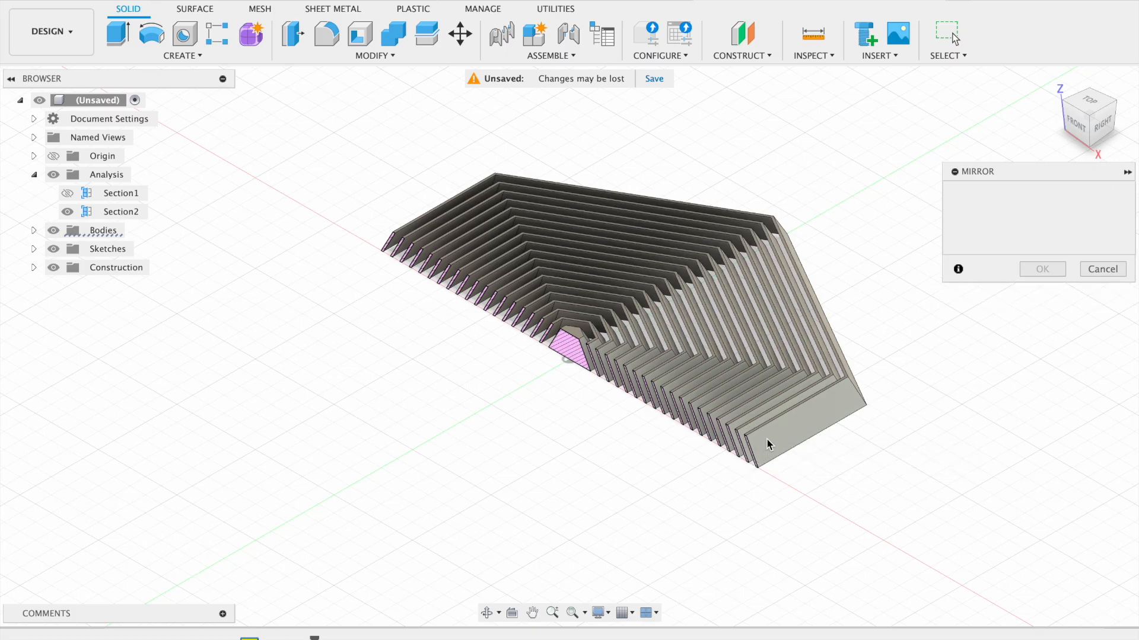
{"action": "left_click", "coordinate": [34, 231]}
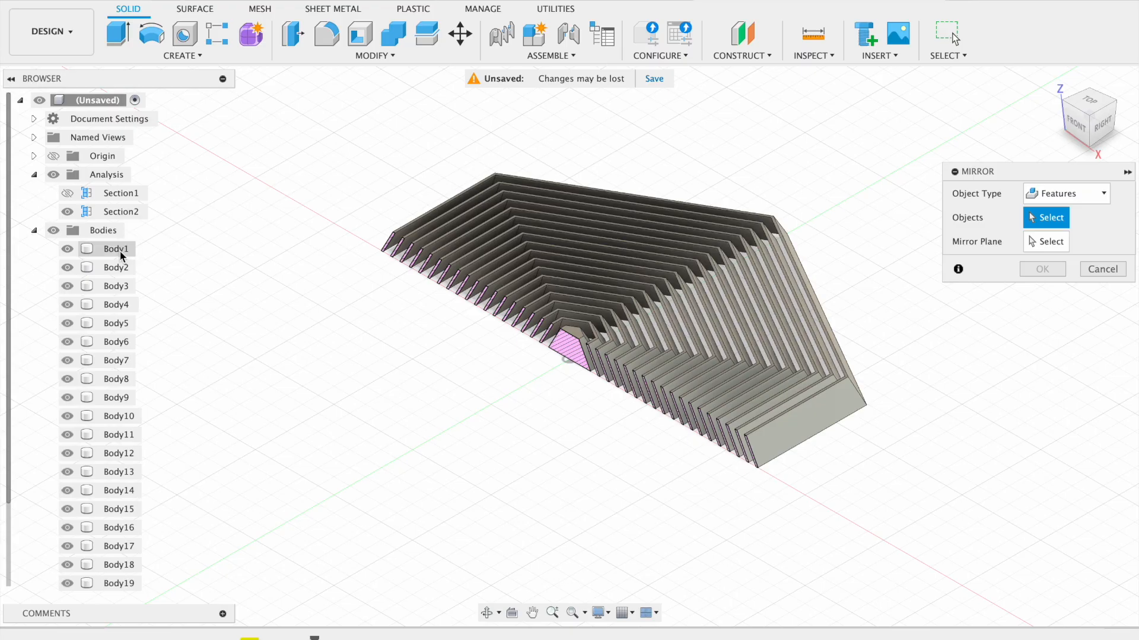
{"action": "left_click", "coordinate": [1097, 193]}
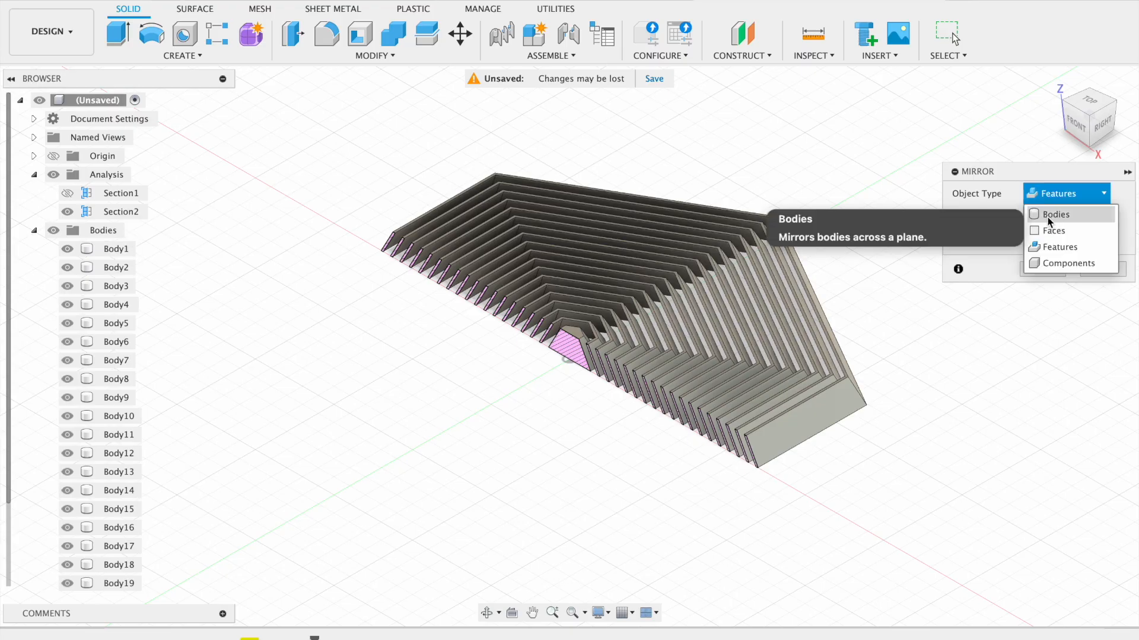
{"action": "left_click", "coordinate": [1057, 214]}
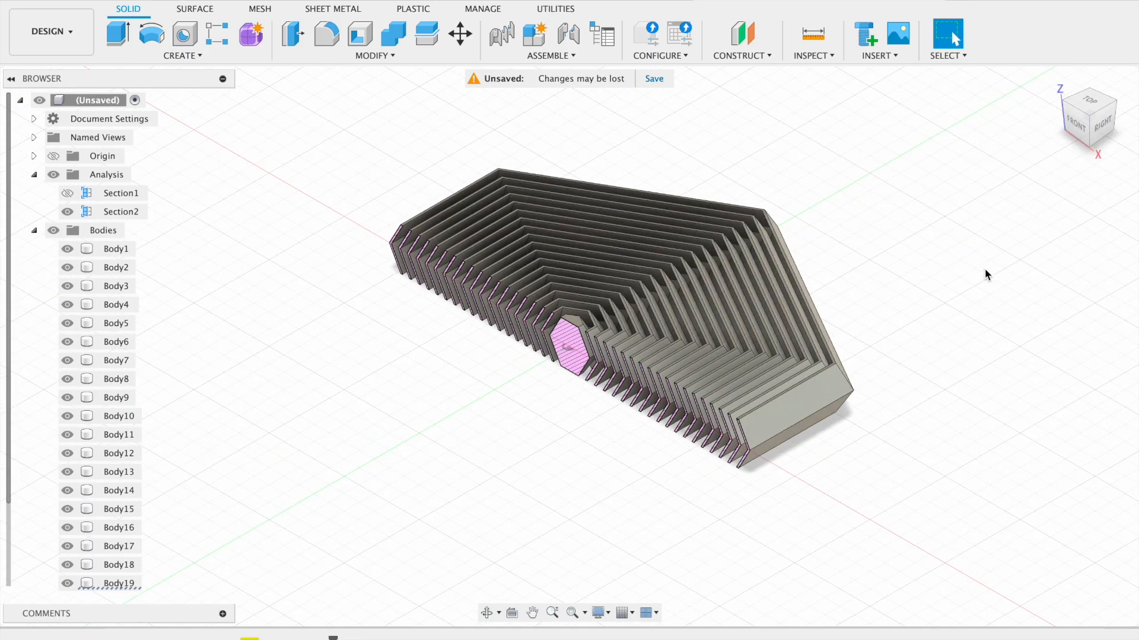
{"action": "mouse_move", "coordinate": [135, 254]}
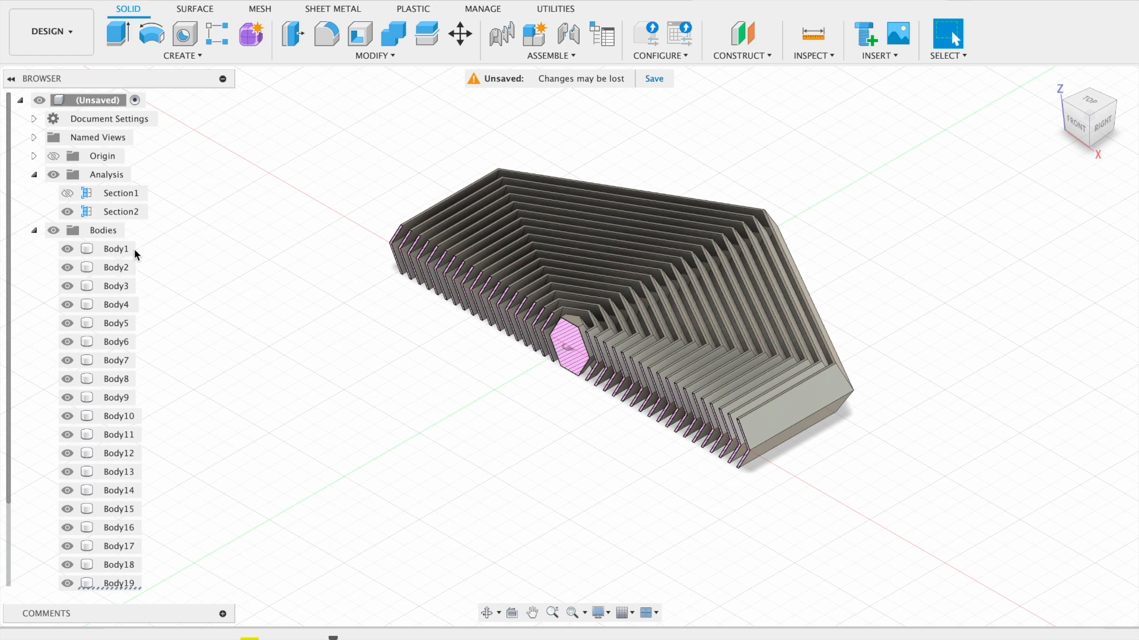
{"action": "left_click", "coordinate": [34, 174]}
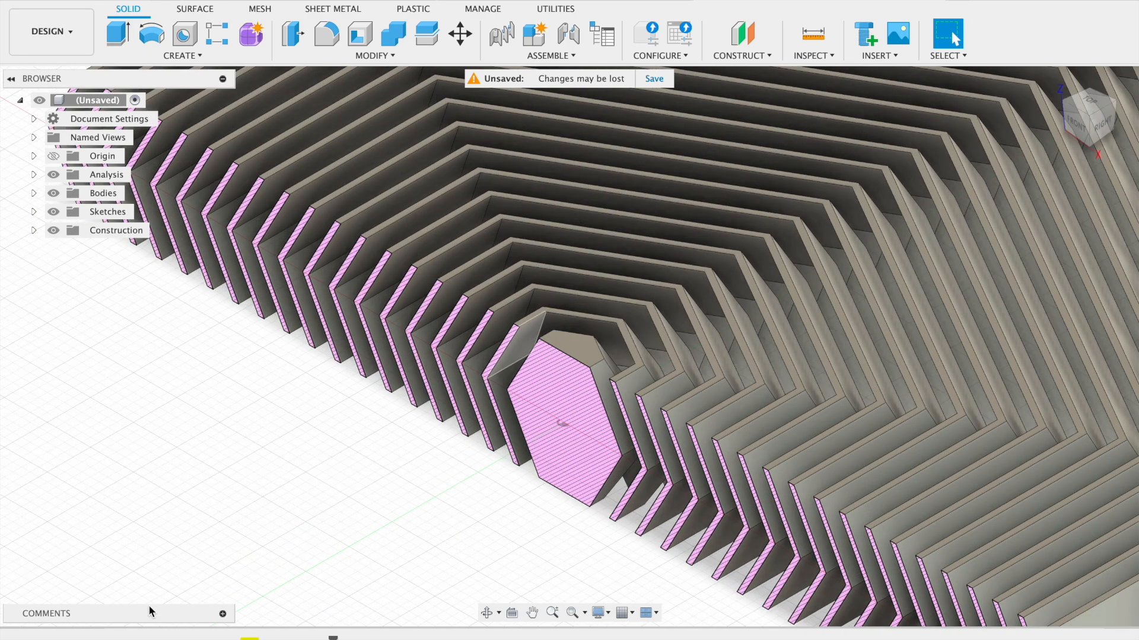
{"action": "mouse_move", "coordinate": [52, 175]}
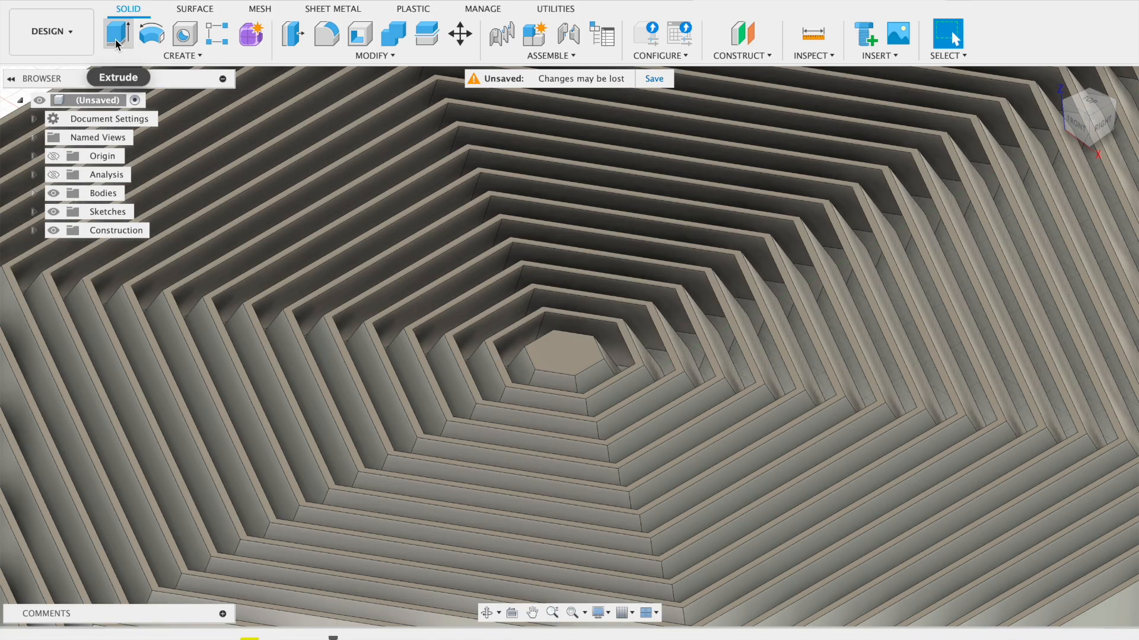
Draw a 4 mm diameter circle on the central hexagon face and finish the sketch.
{"action": "left_click", "coordinate": [117, 31]}
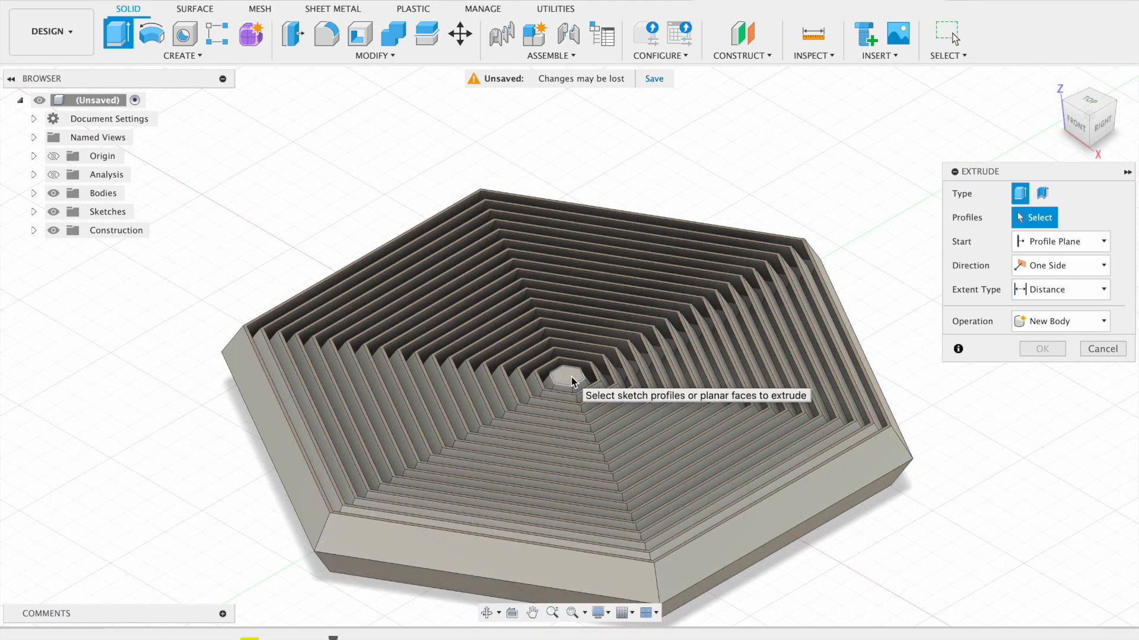
{"action": "left_click", "coordinate": [561, 377]}
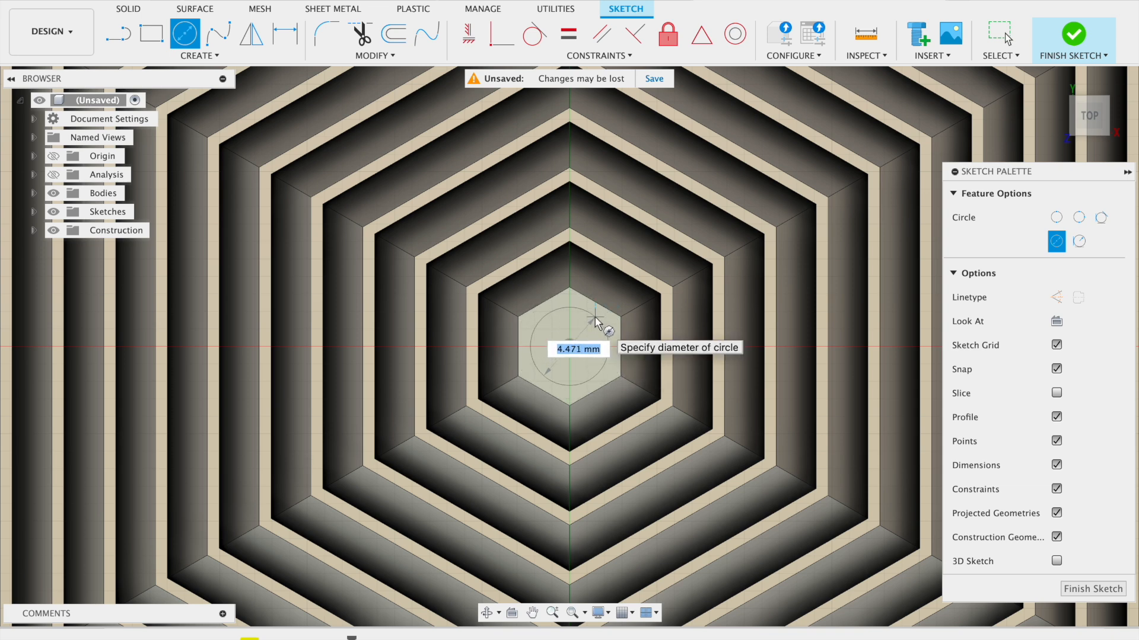
{"action": "type", "text": "4"}
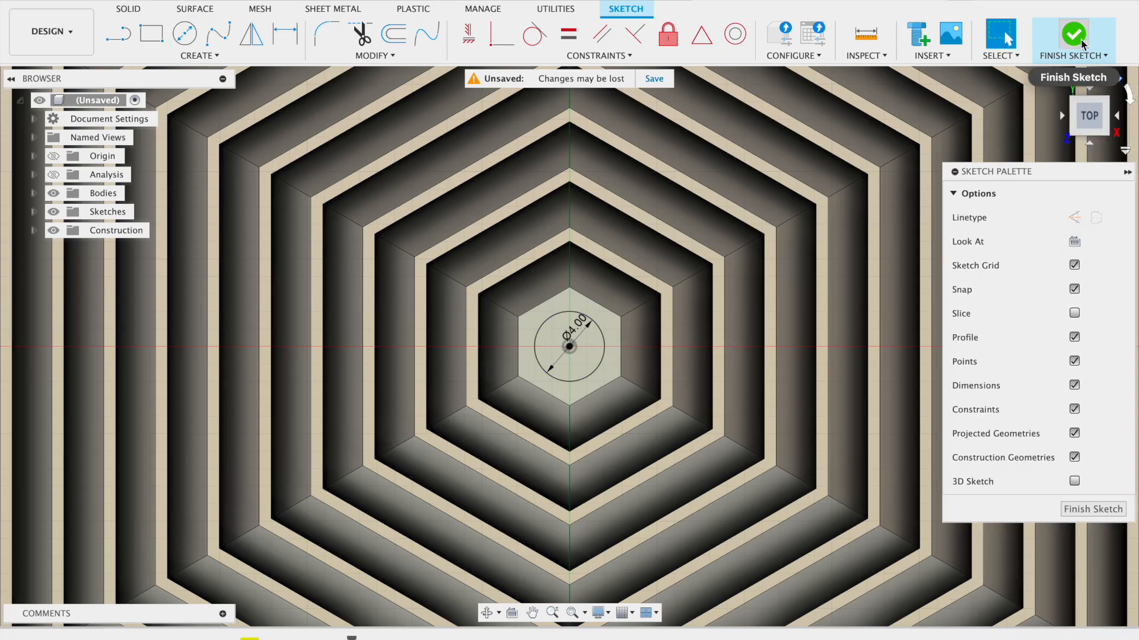
{"action": "left_click", "coordinate": [1072, 36]}
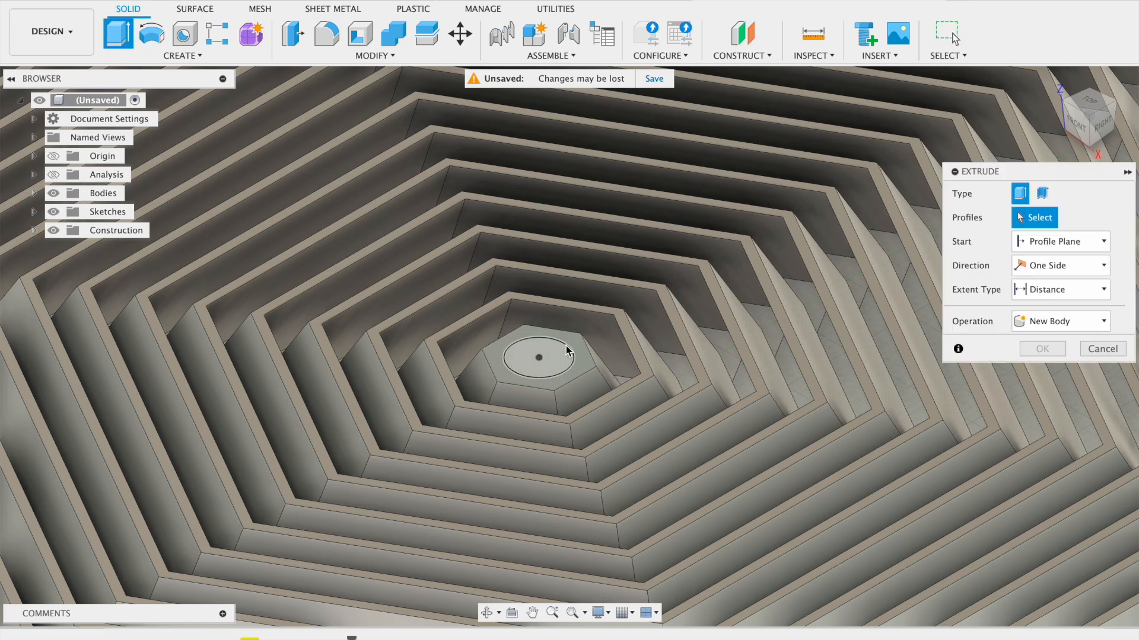
Extrude the 4 mm circle into a pole and fillet its base edge 0.5 mm.
{"action": "left_click", "coordinate": [538, 359]}
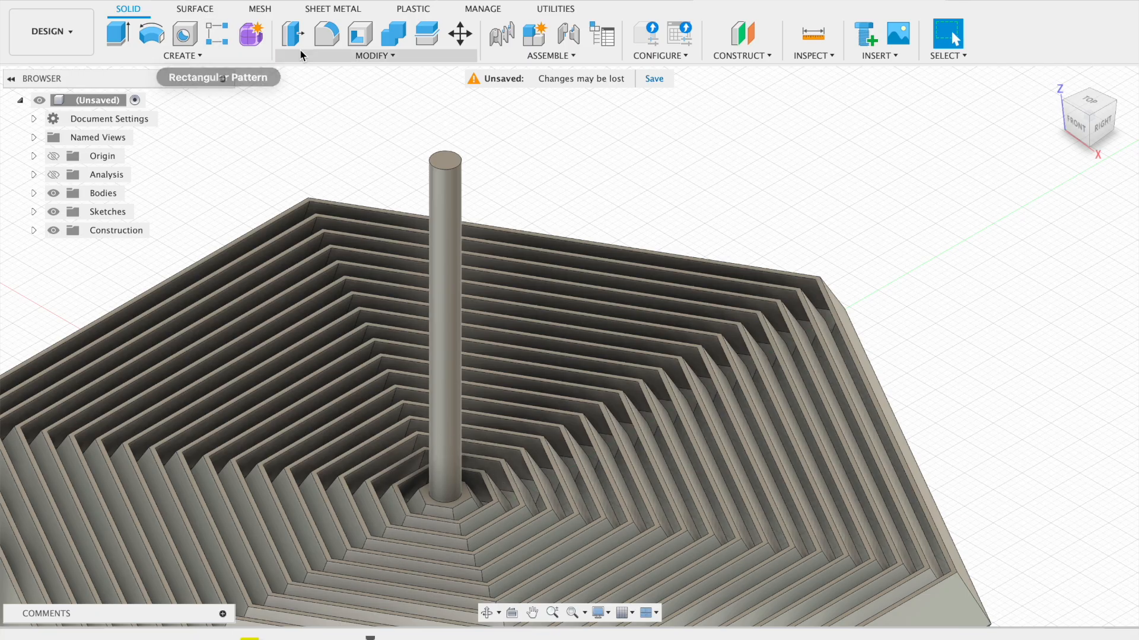
{"action": "left_click", "coordinate": [325, 38]}
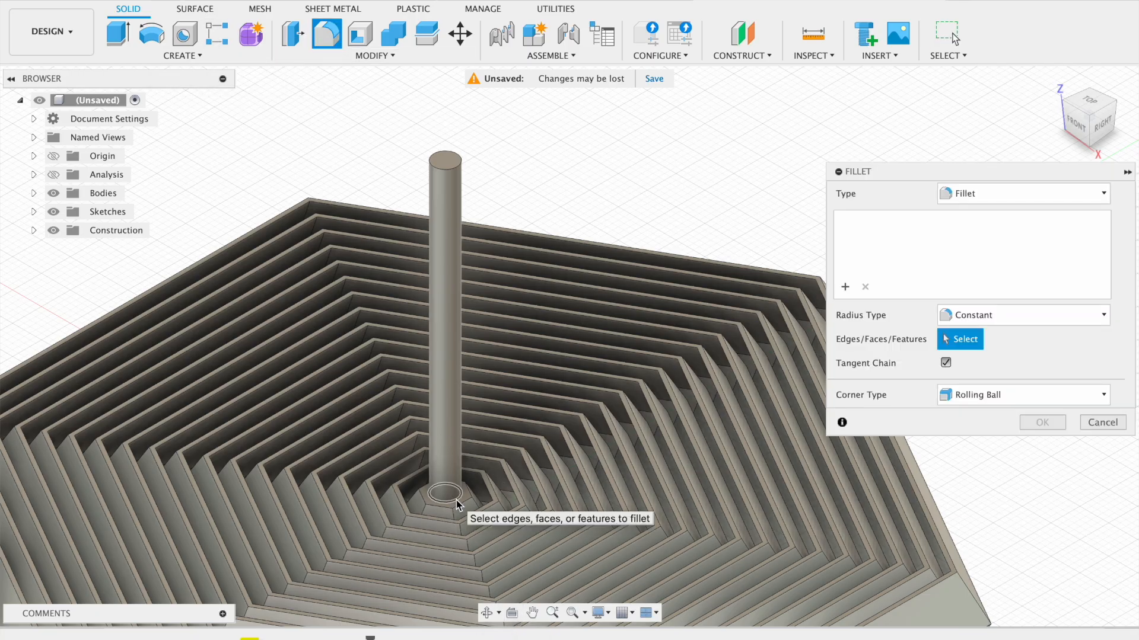
{"action": "left_click", "coordinate": [443, 501]}
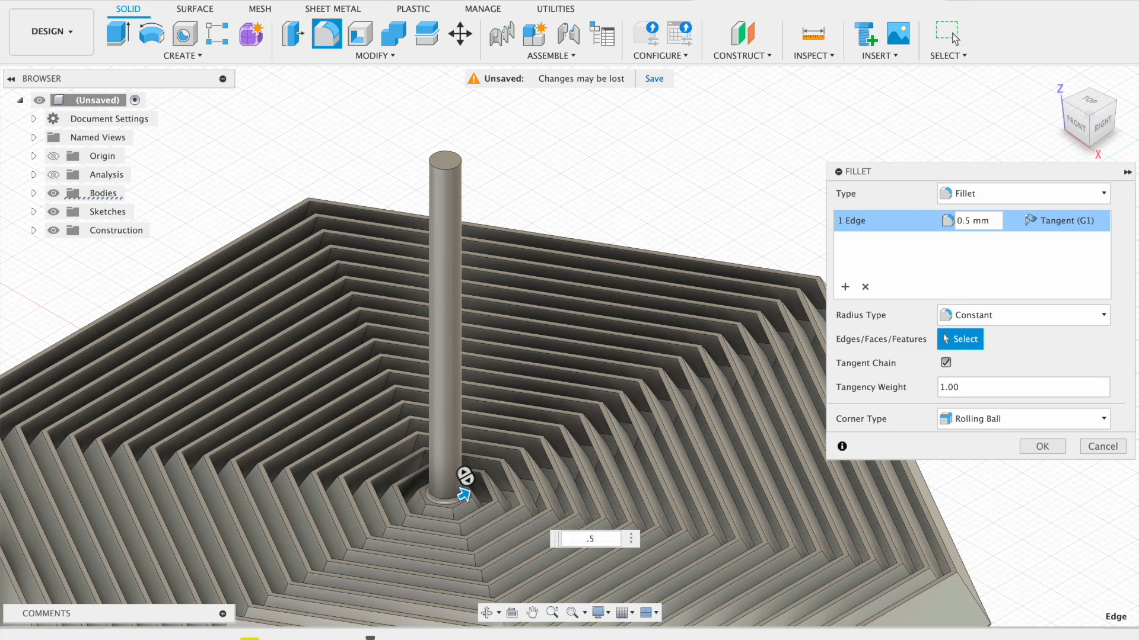
{"action": "left_click", "coordinate": [1042, 447]}
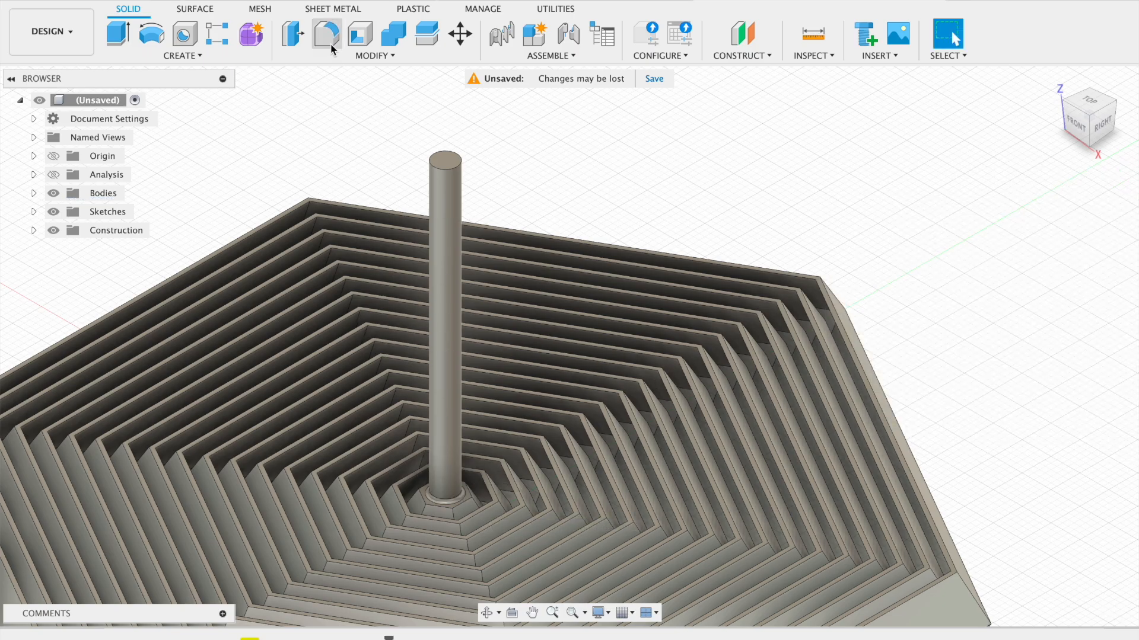
{"action": "left_click", "coordinate": [327, 34]}
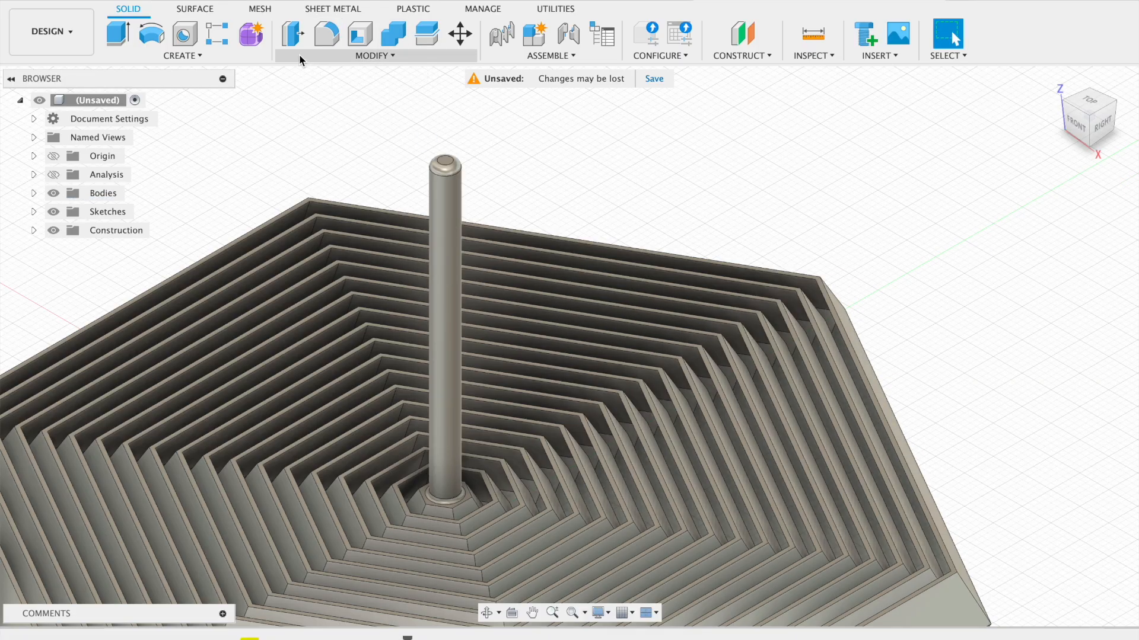
{"action": "left_click", "coordinate": [183, 56]}
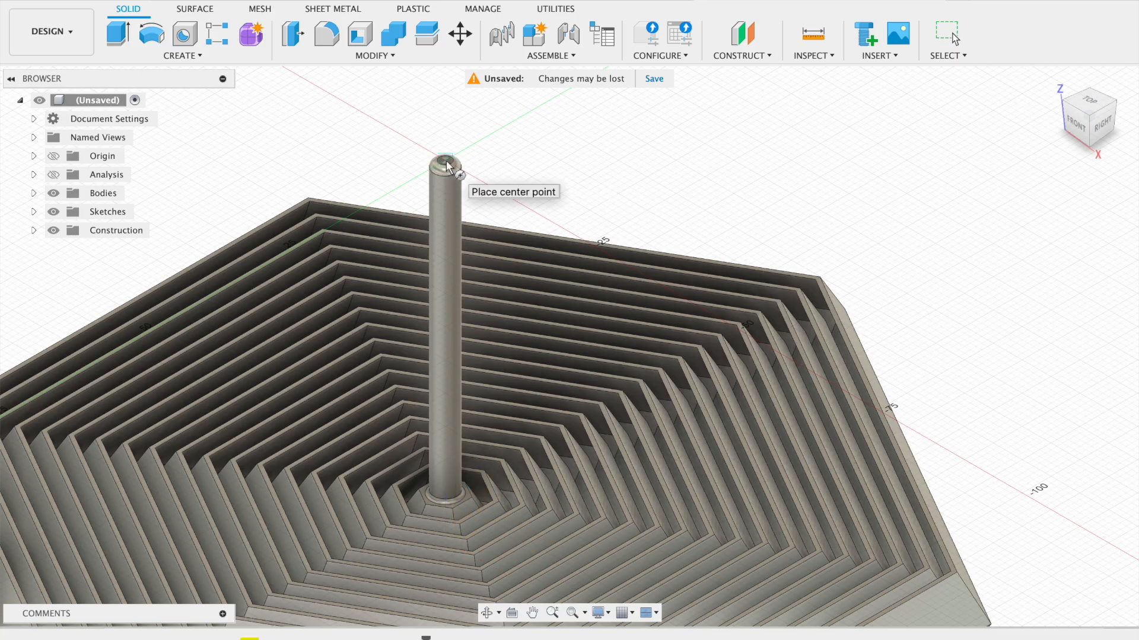
Cut a 3-turn, -50 mm triangular internal coil from a 4 mm circle on the pole top.
{"action": "left_click", "coordinate": [442, 164]}
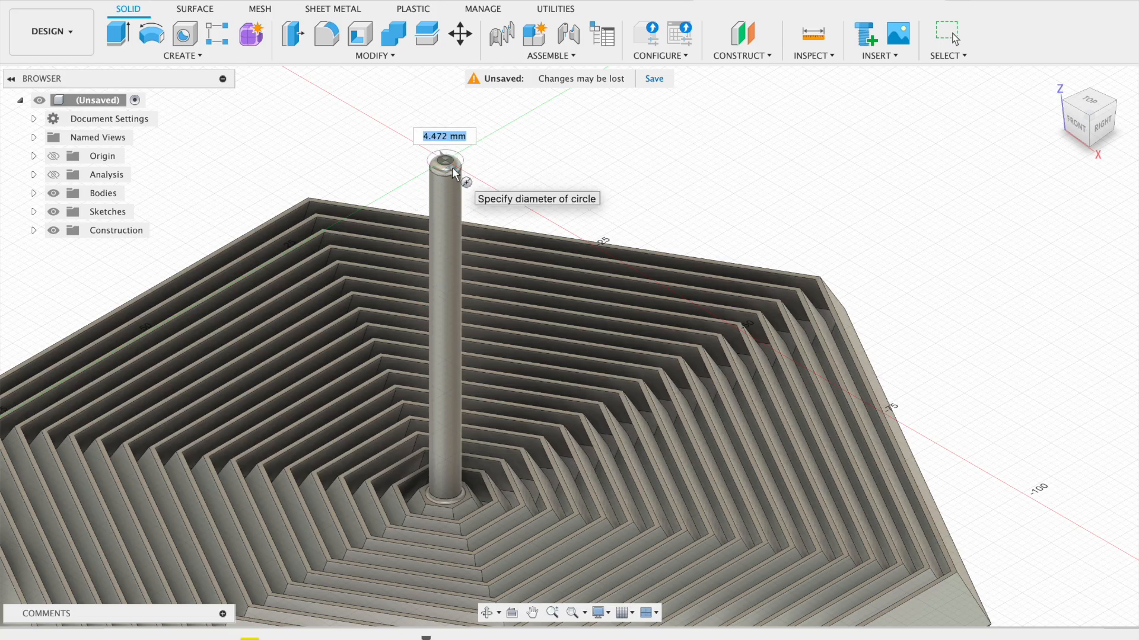
{"action": "type", "text": "4"}
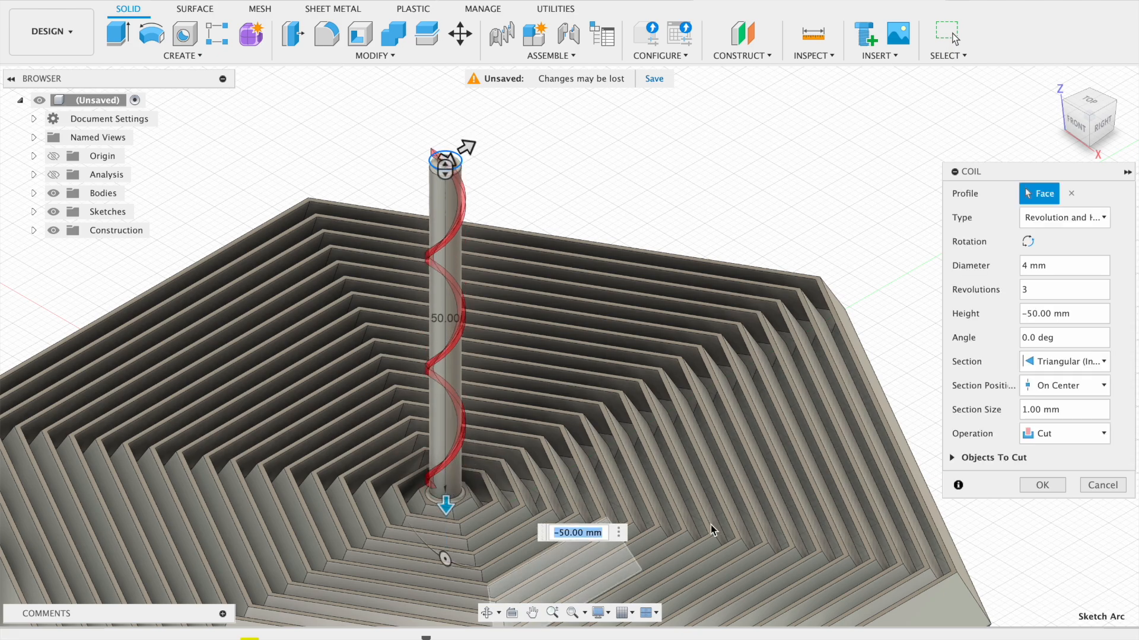
{"action": "left_click", "coordinate": [1064, 361]}
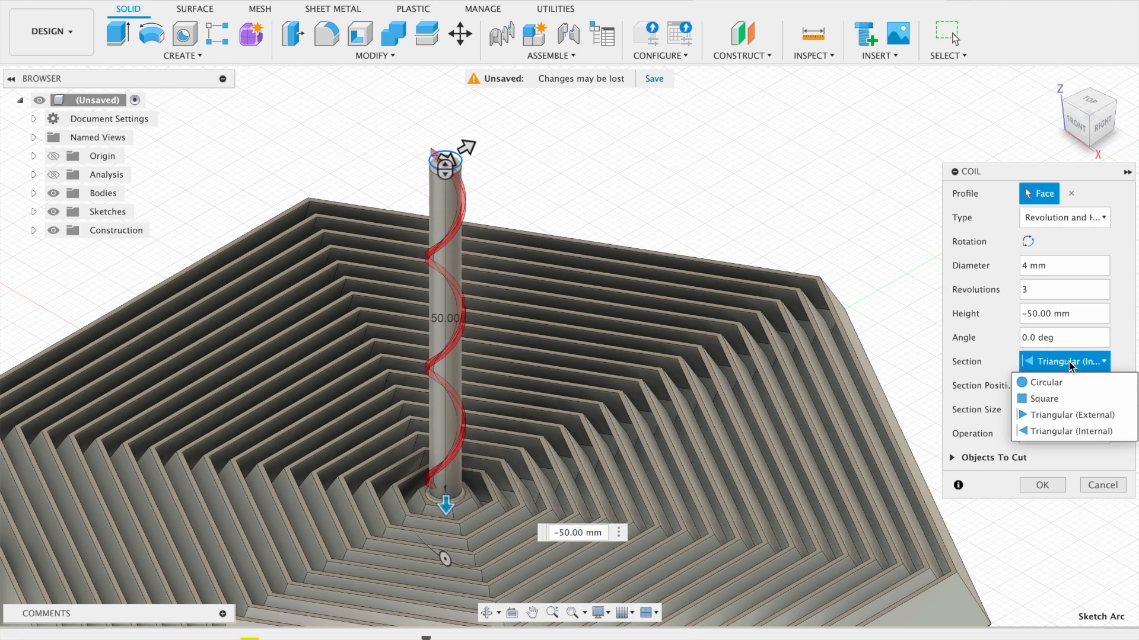
{"action": "left_click", "coordinate": [1075, 431]}
{"action": "type", "text": ".5"}
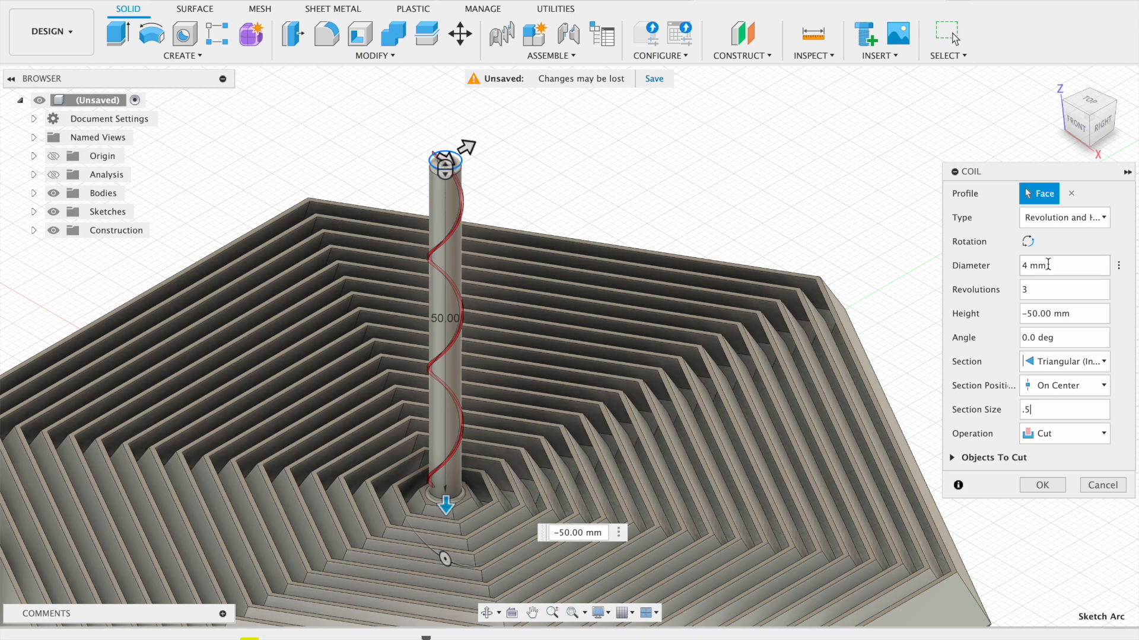
{"action": "mouse_move", "coordinate": [1036, 298]}
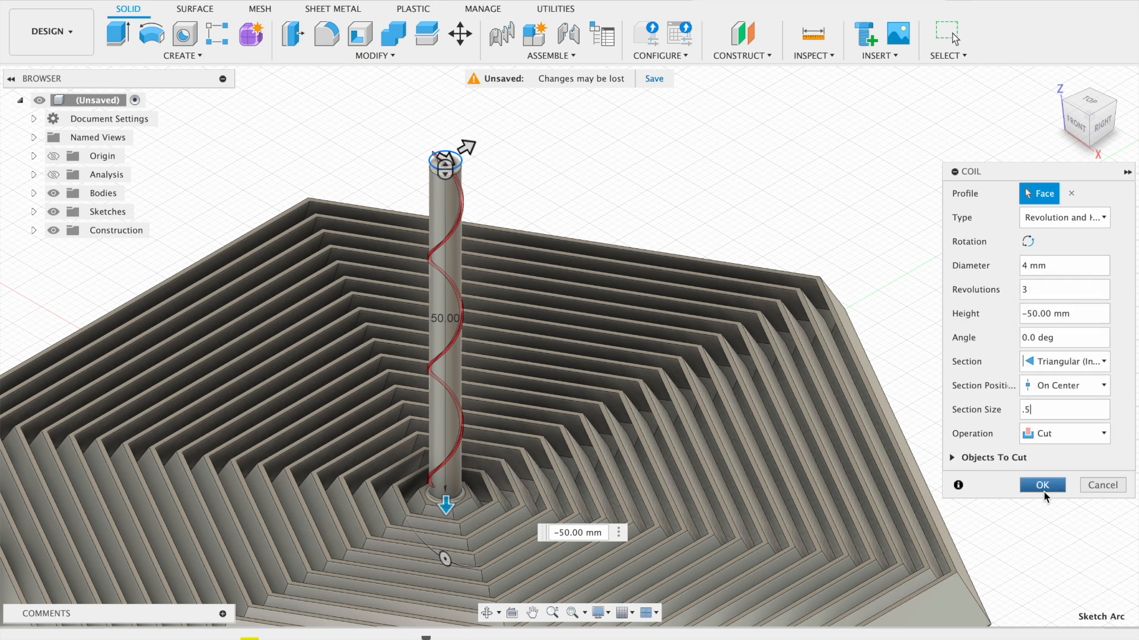
{"action": "left_click", "coordinate": [1041, 485]}
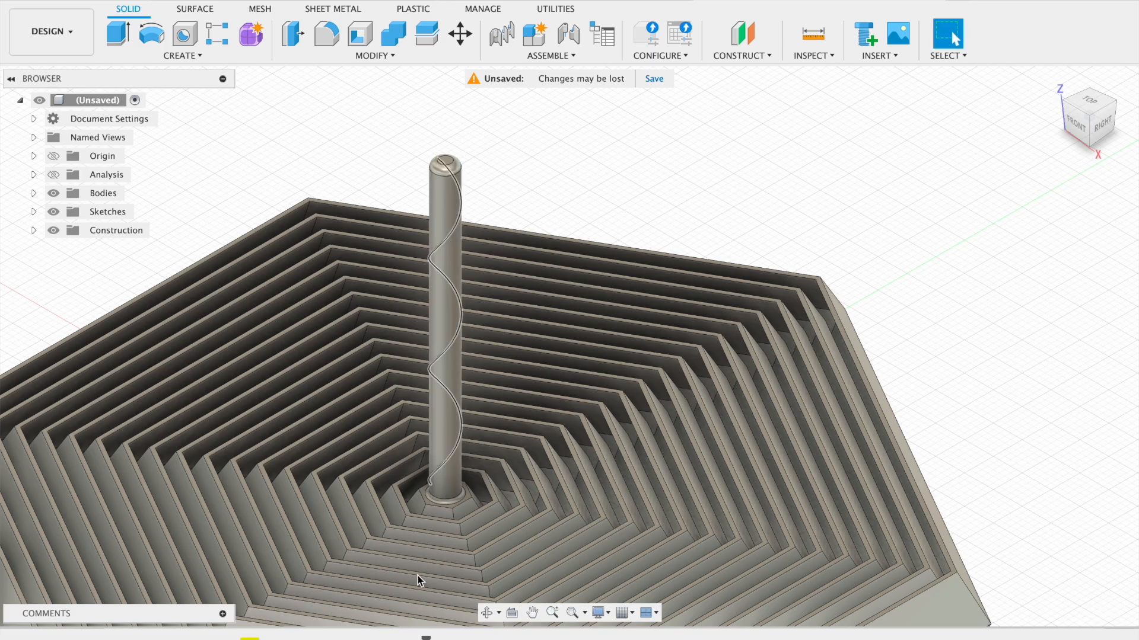
Circular-pattern the coil groove six times around the pole axis.
{"action": "left_click", "coordinate": [182, 55]}
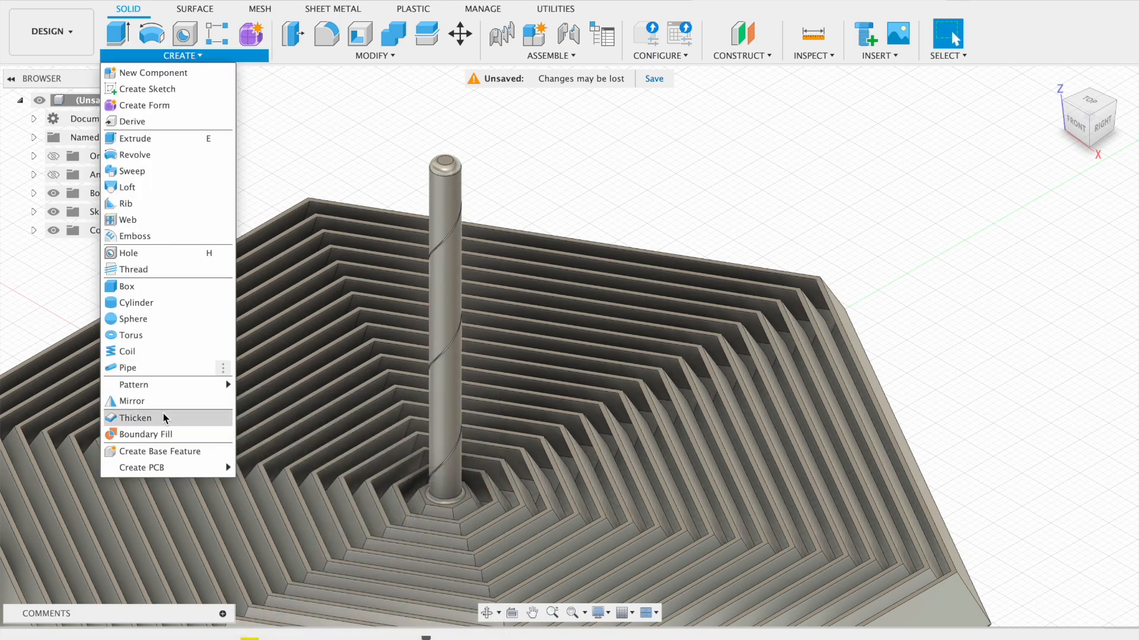
{"action": "mouse_move", "coordinate": [262, 404]}
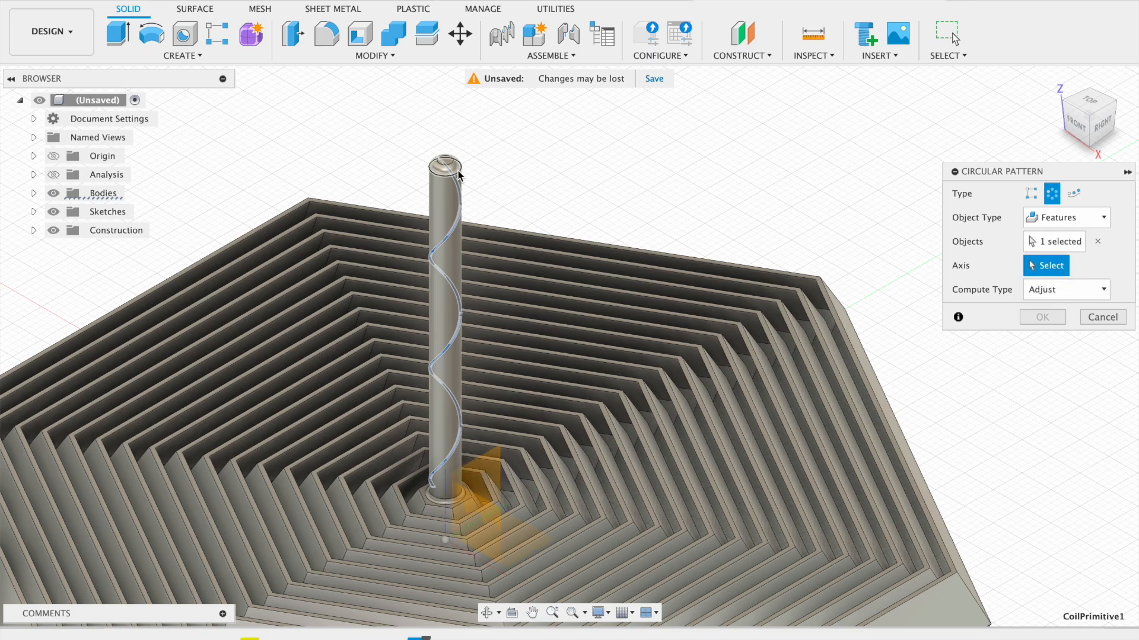
{"action": "left_click", "coordinate": [443, 169]}
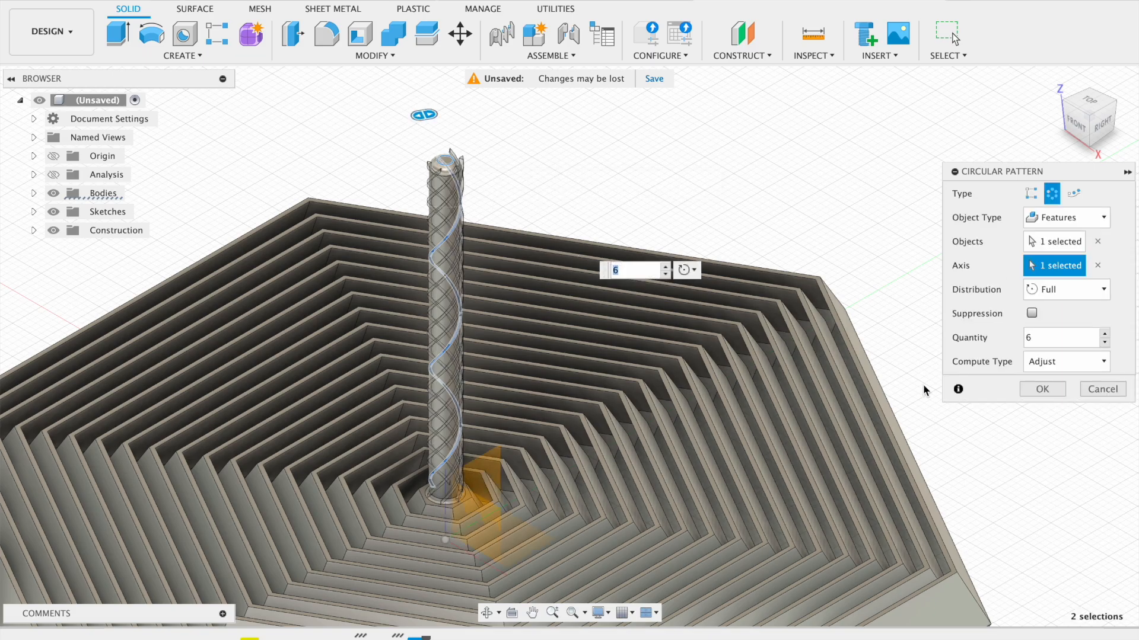
{"action": "left_click", "coordinate": [1042, 389]}
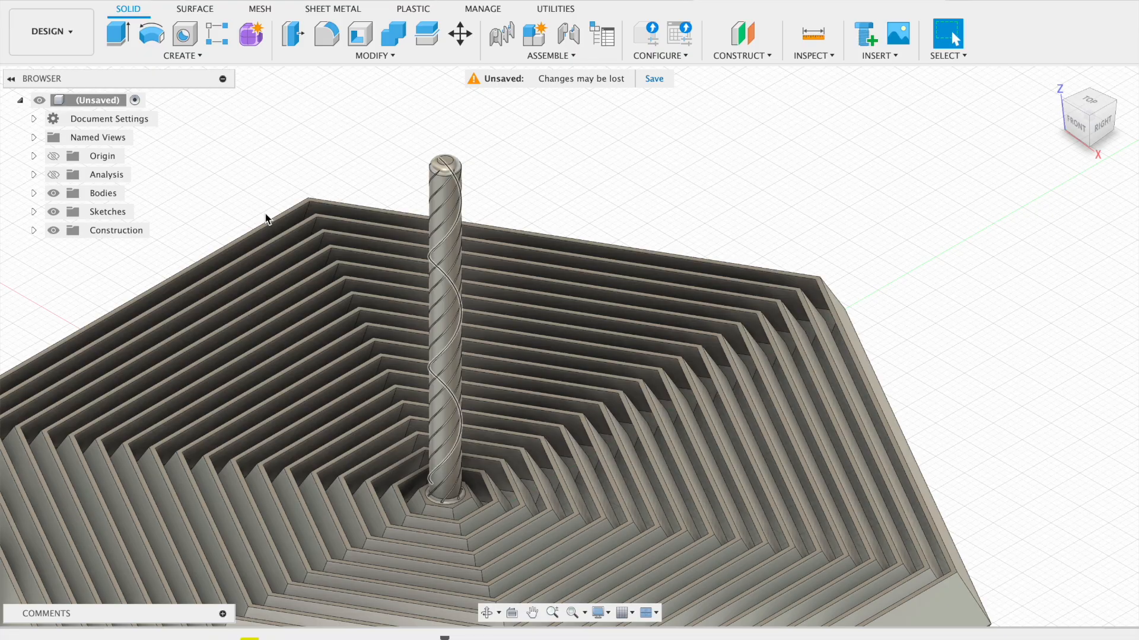
{"action": "left_click", "coordinate": [181, 55]}
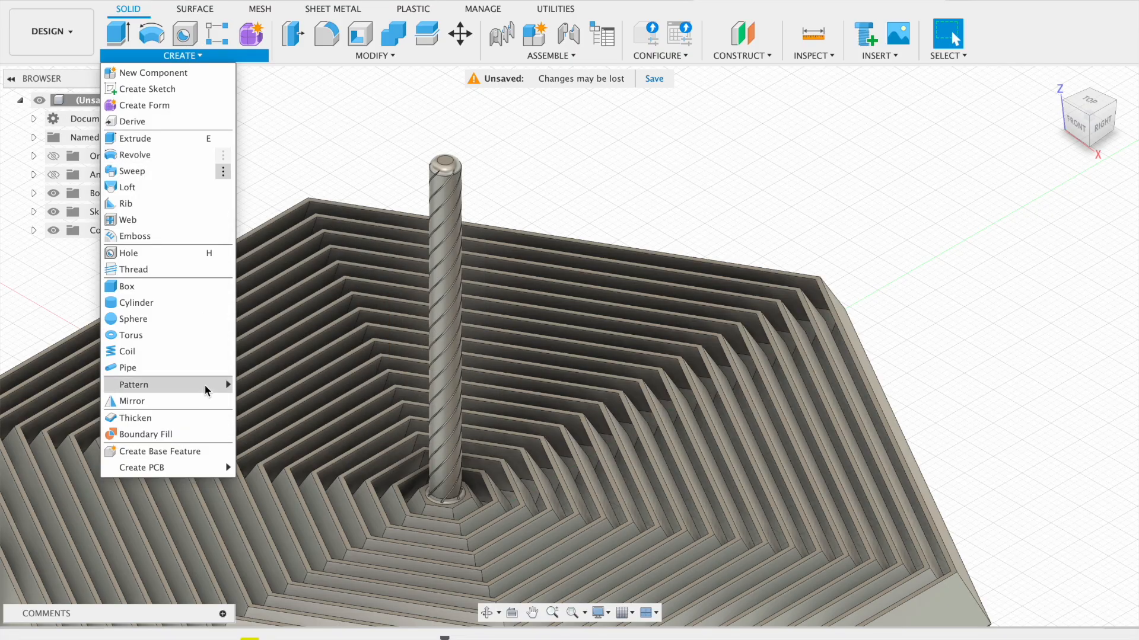
Mirror the coil and pattern features across a plane to form a diamond knurl.
{"action": "left_click", "coordinate": [133, 401]}
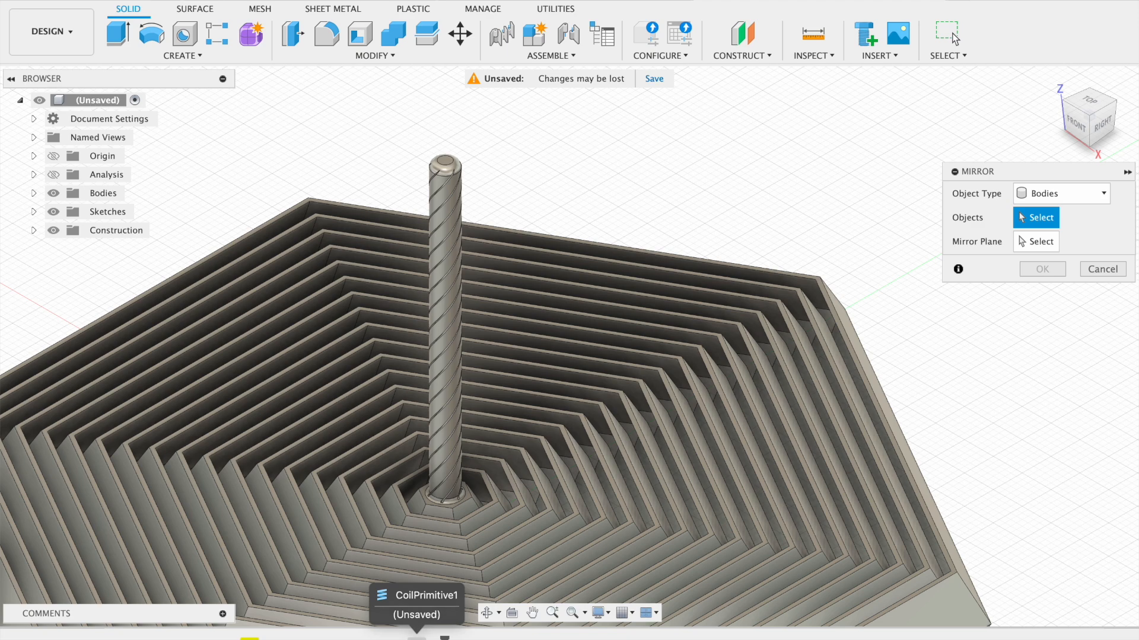
{"action": "left_click", "coordinate": [1061, 194]}
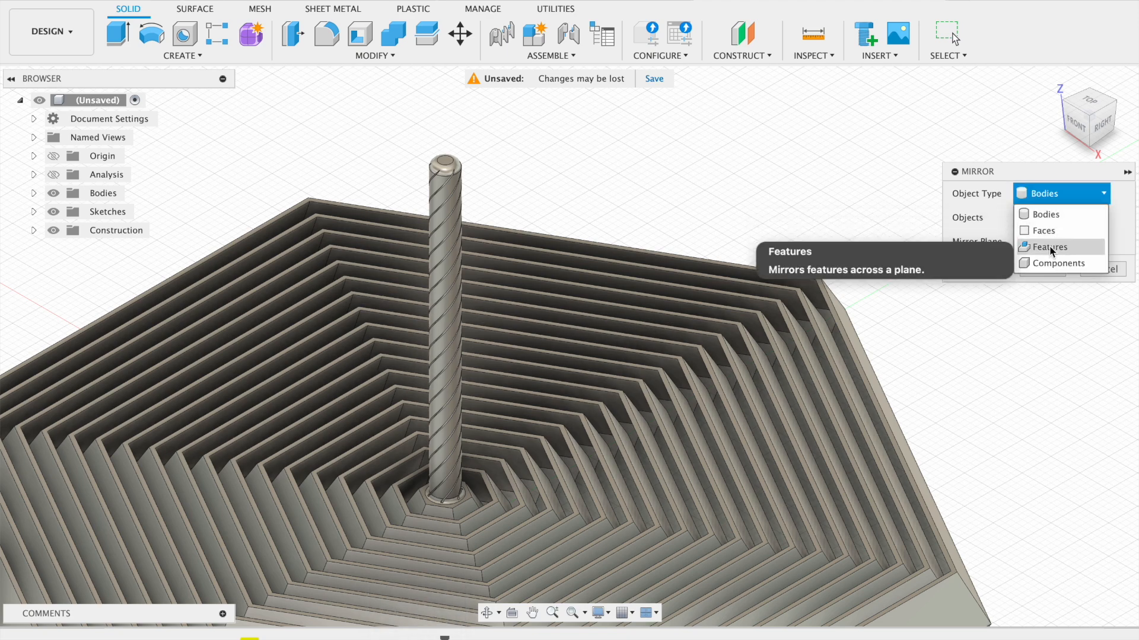
{"action": "left_click", "coordinate": [1048, 246]}
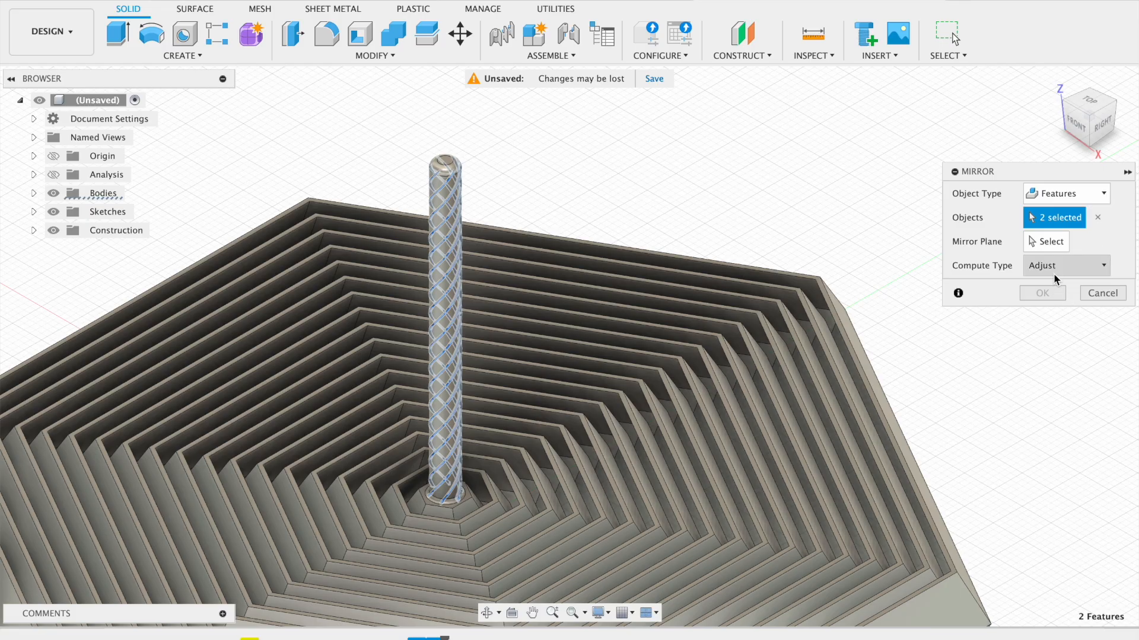
{"action": "left_click", "coordinate": [1046, 241]}
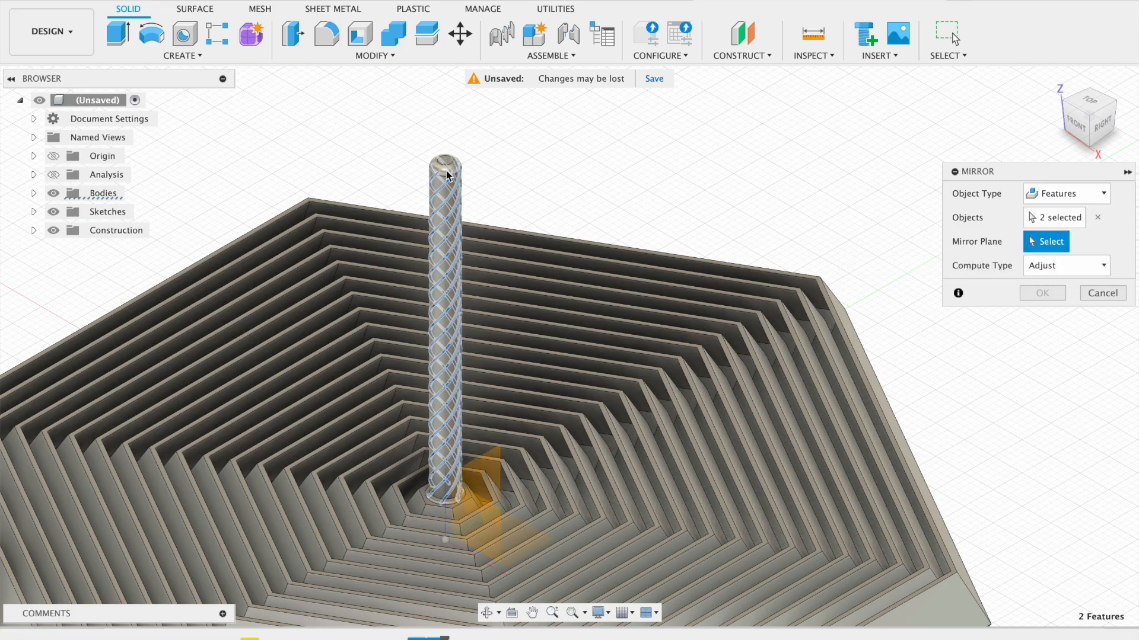
{"action": "mouse_move", "coordinate": [483, 525]}
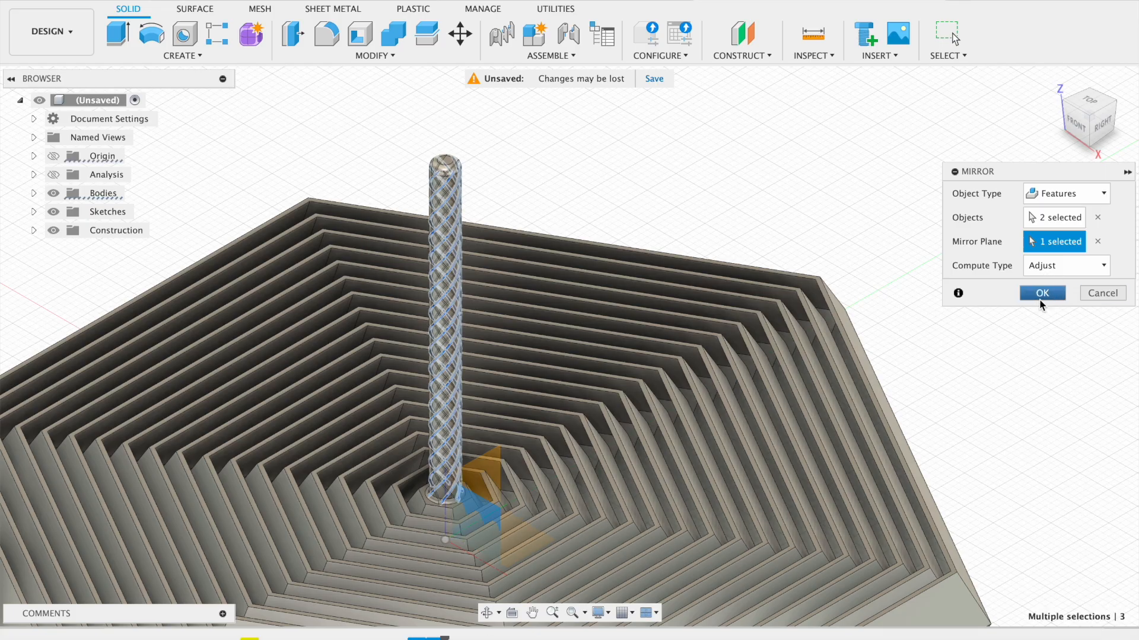
{"action": "left_click", "coordinate": [1042, 293]}
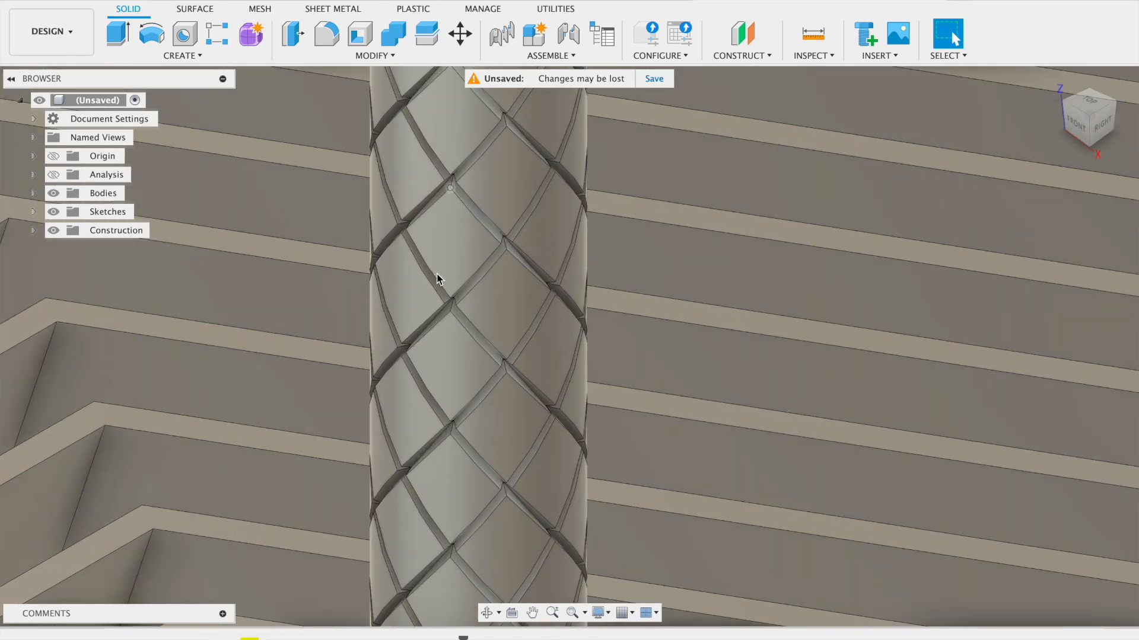
{"action": "left_click_drag", "start_coordinate": [436, 279], "coordinate": [484, 259]}
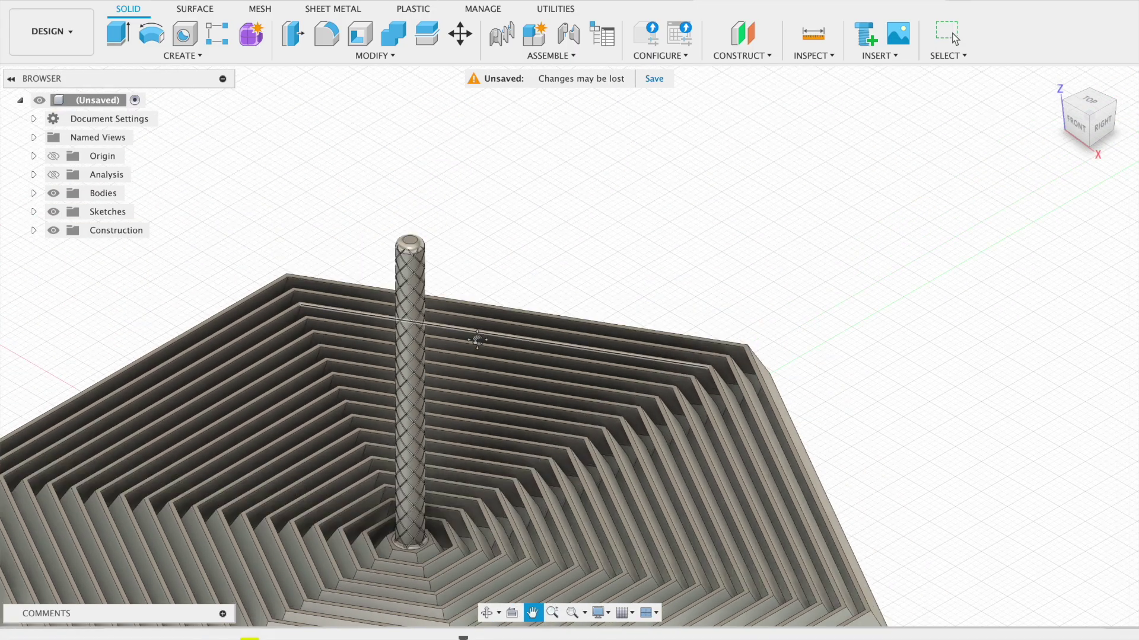
{"action": "left_click_drag", "start_coordinate": [477, 340], "coordinate": [609, 369]}
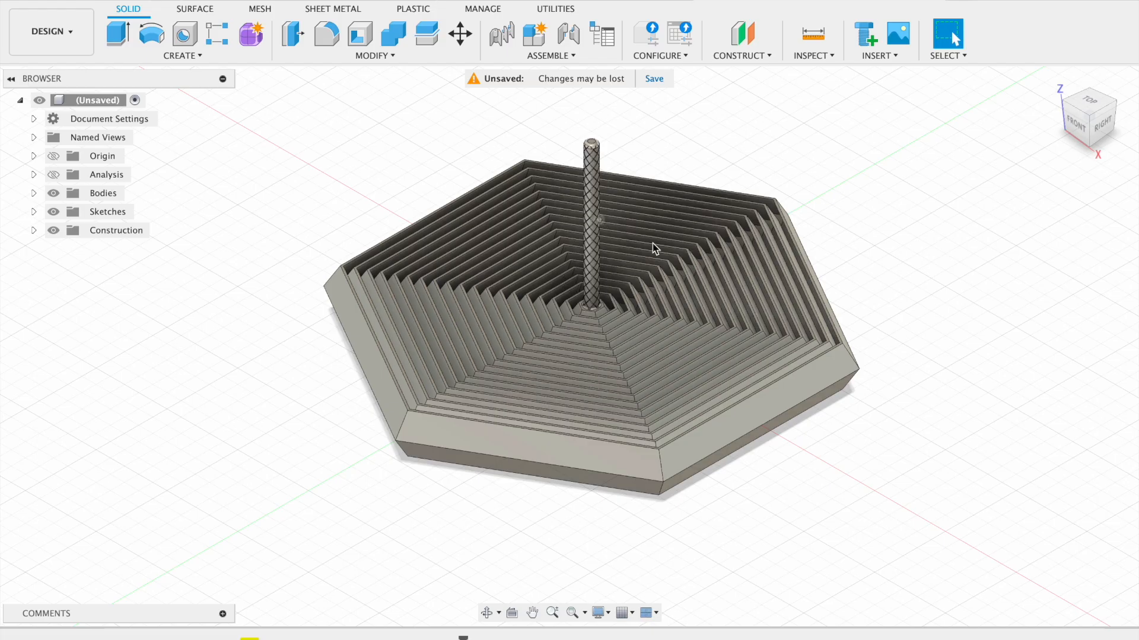
{"action": "mouse_move", "coordinate": [781, 452]}
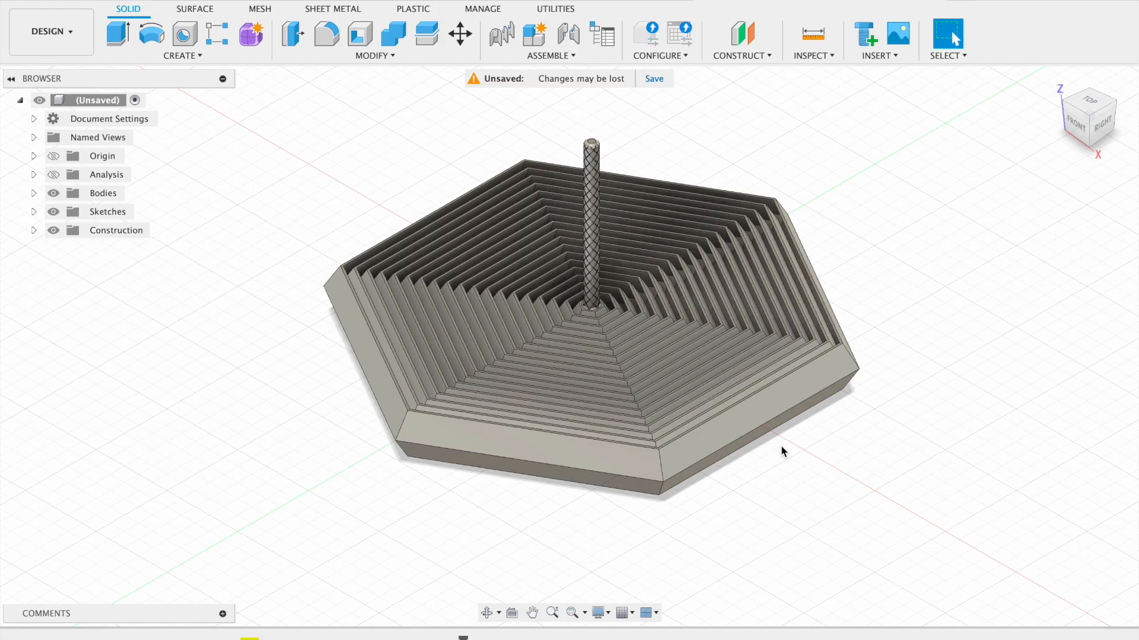